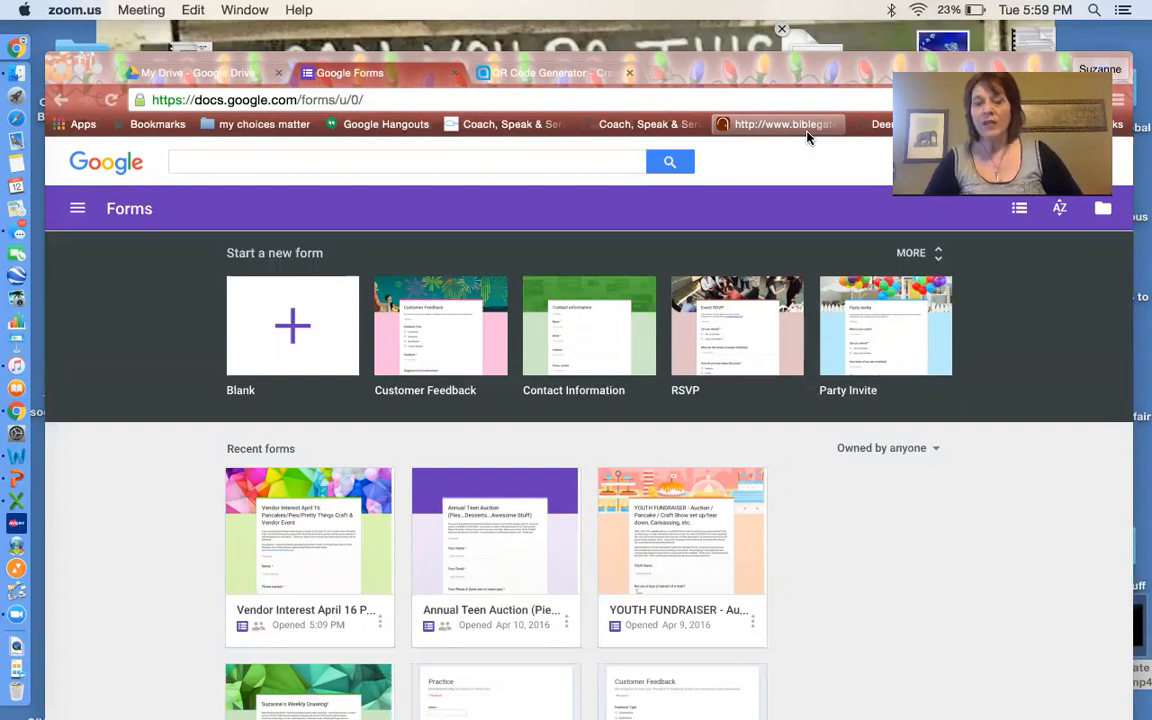
pyautogui.moveTo(1002, 488)
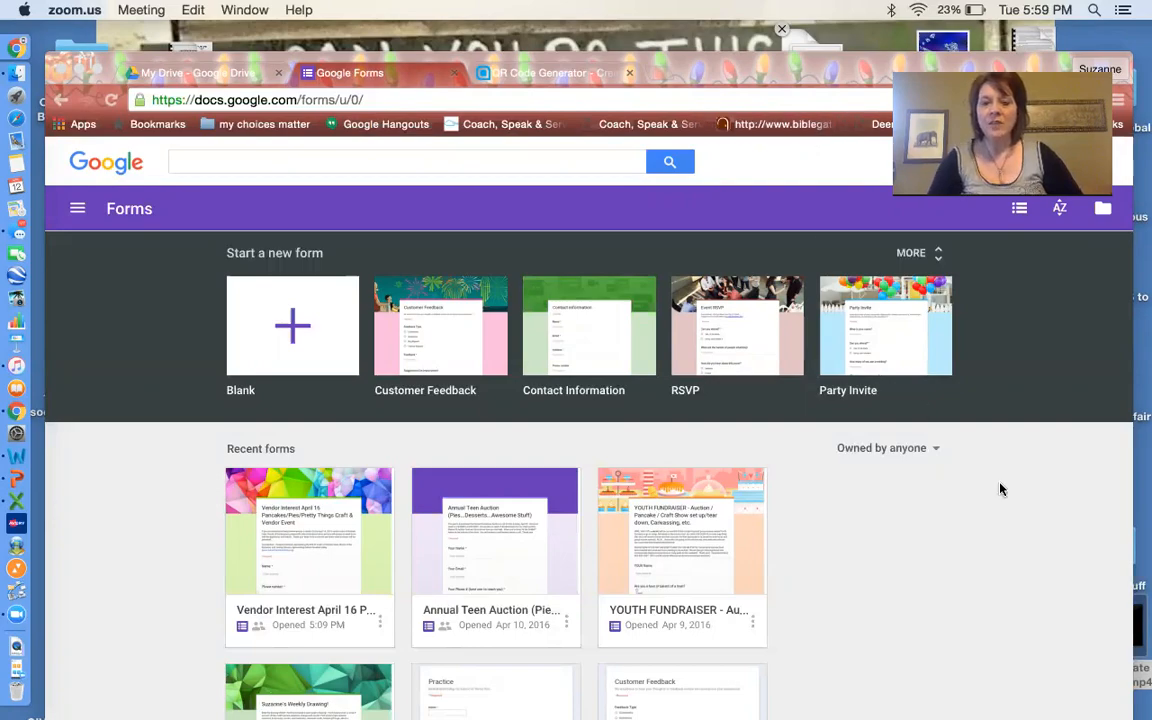
# Scroll up and down through the Recent forms list on the Forms home page
pyautogui.scroll(-3)
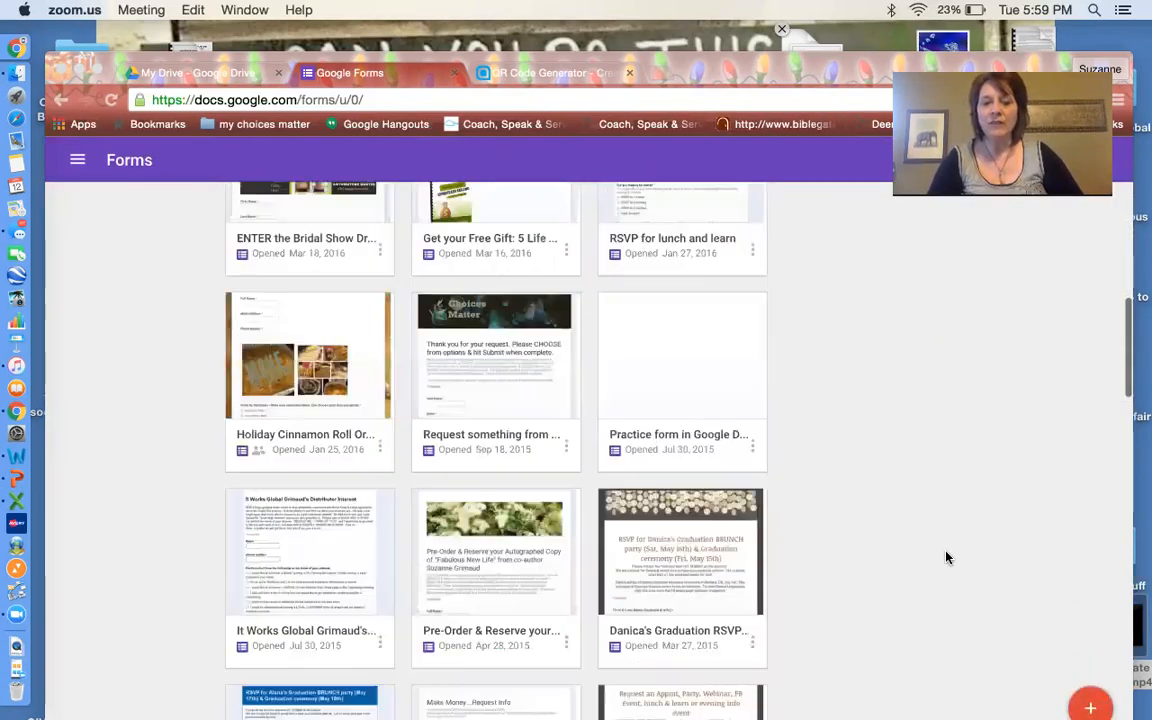
pyautogui.scroll(-3)
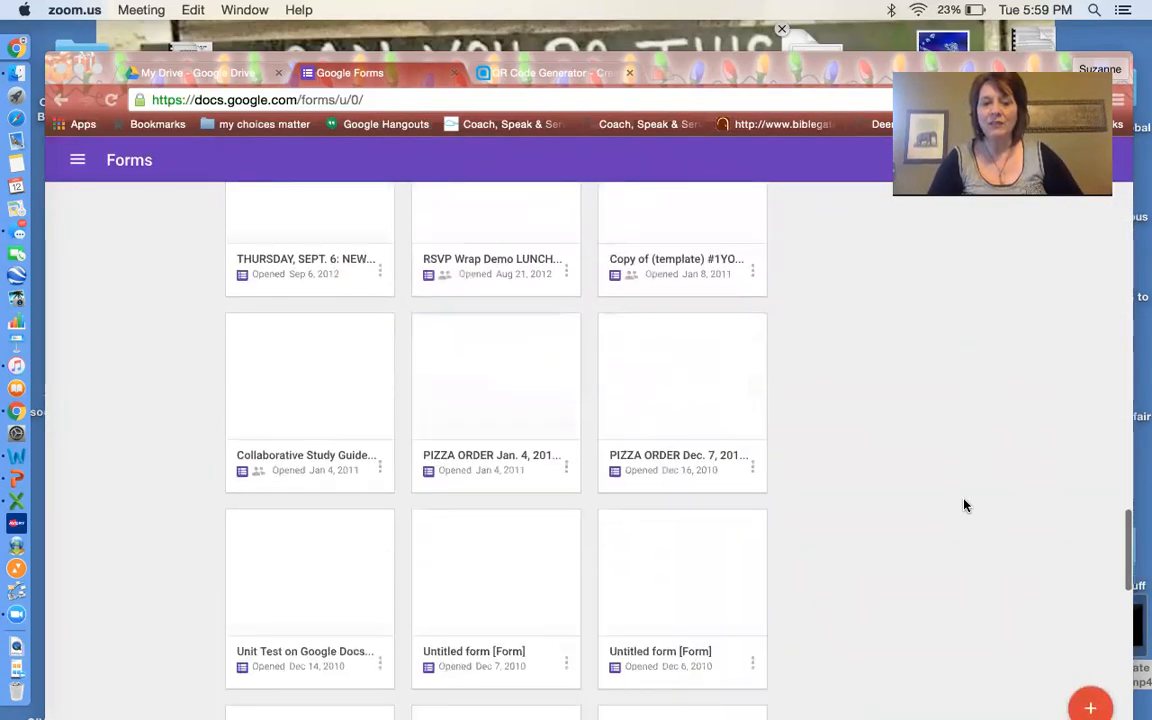
pyautogui.scroll(3)
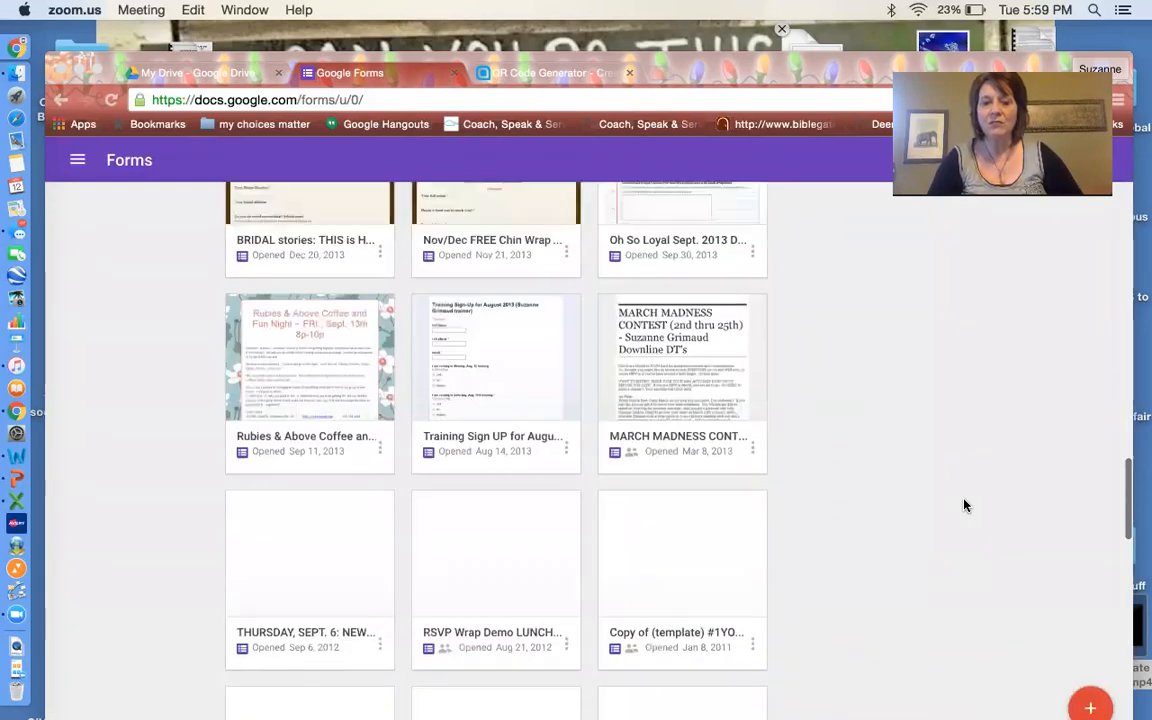
pyautogui.scroll(3)
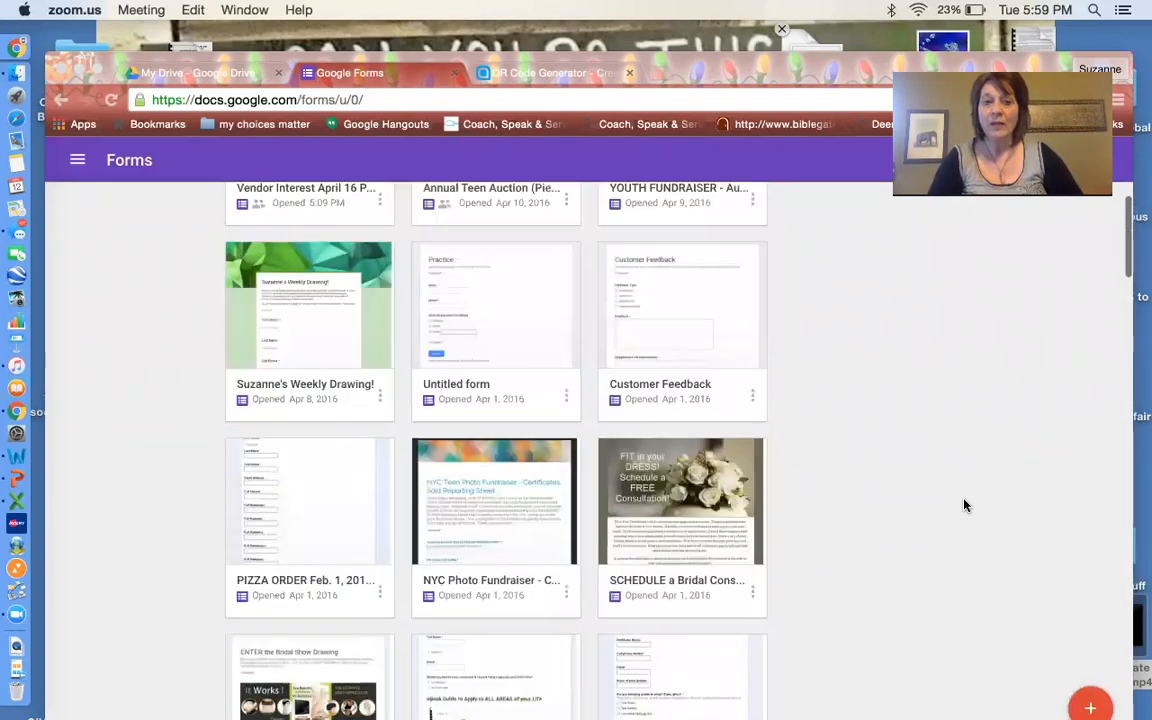
pyautogui.scroll(3)
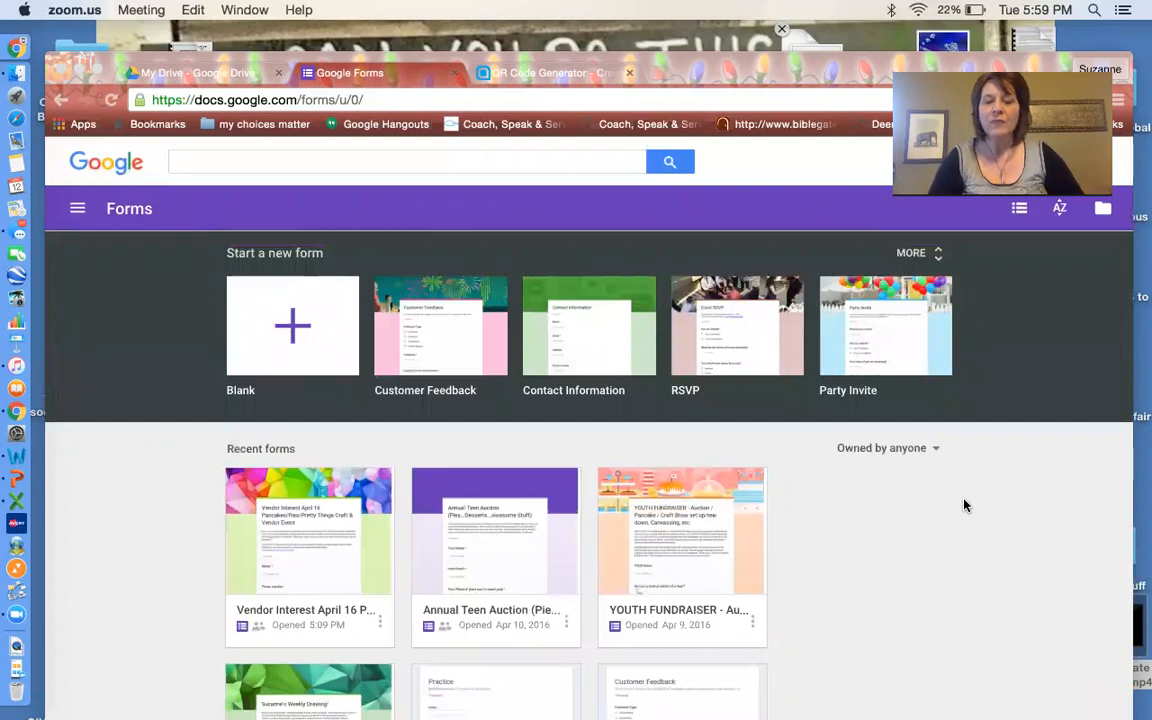
pyautogui.scroll(-3)
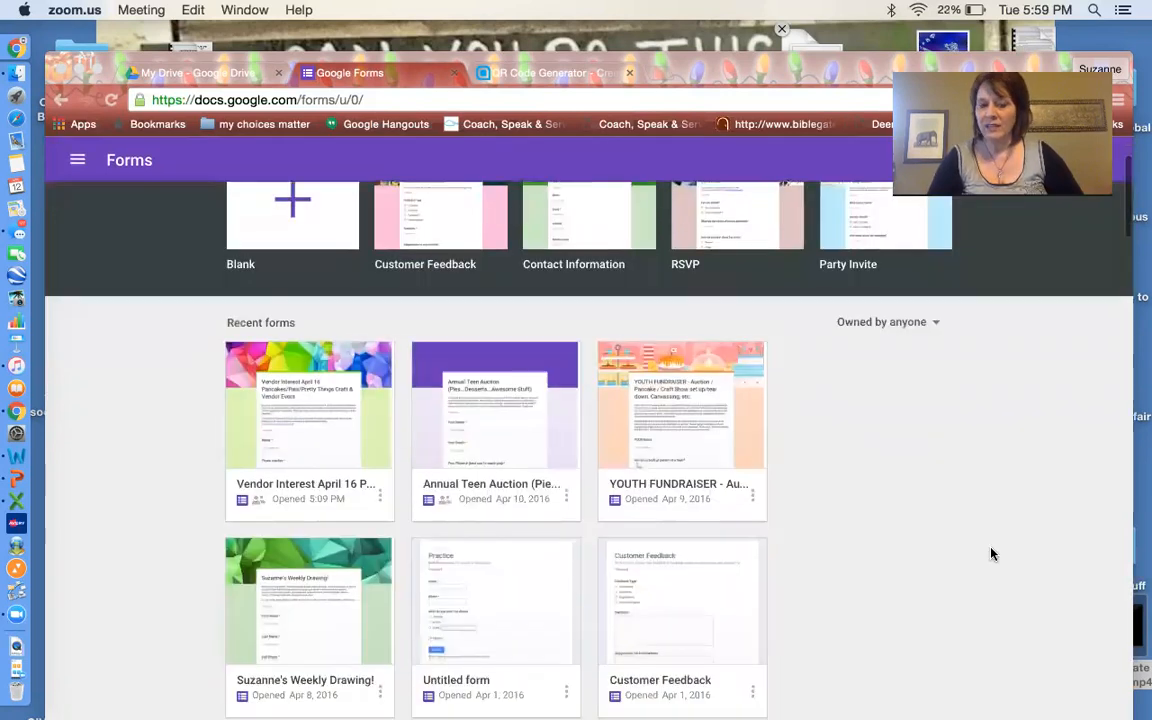
pyautogui.scroll(-3)
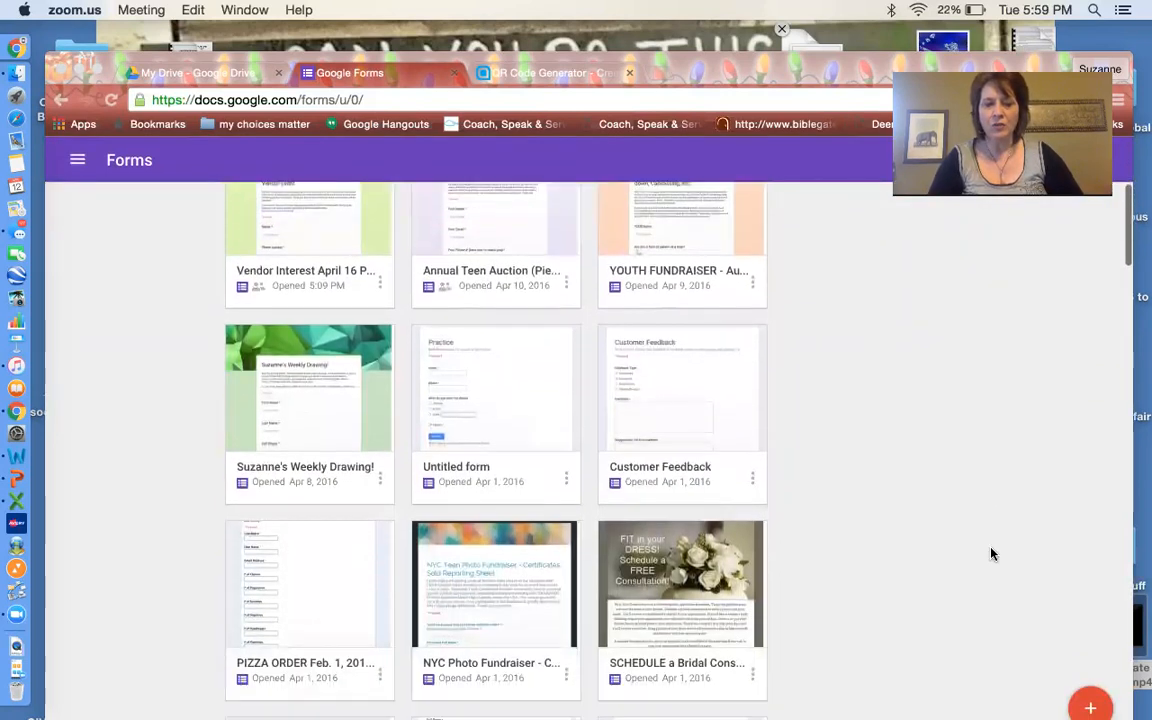
pyautogui.scroll(-3)
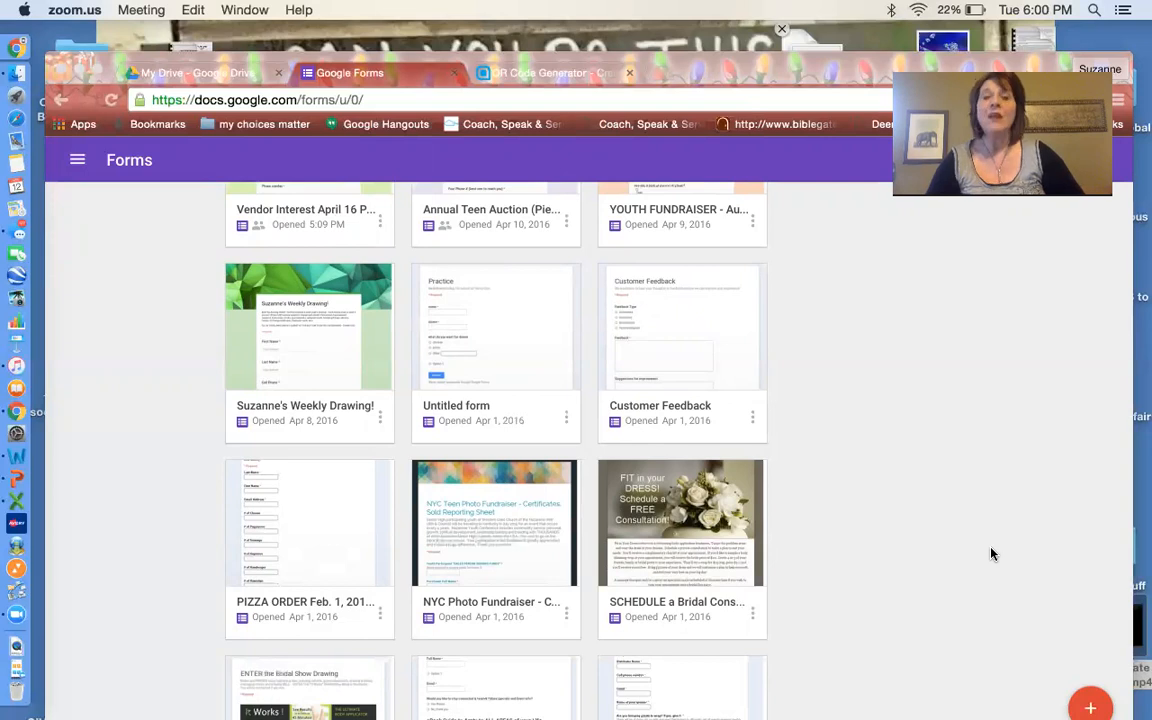
pyautogui.moveTo(304, 356)
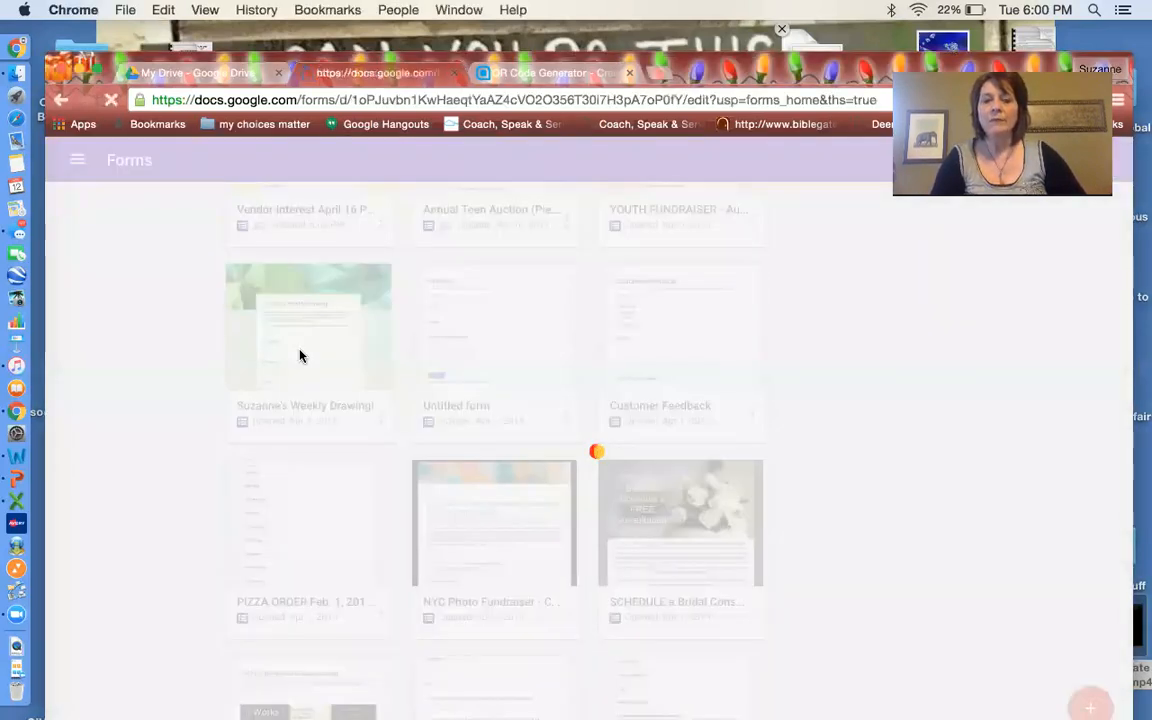
# Open the Weekly Drawing form in the editor
pyautogui.click(308, 328)
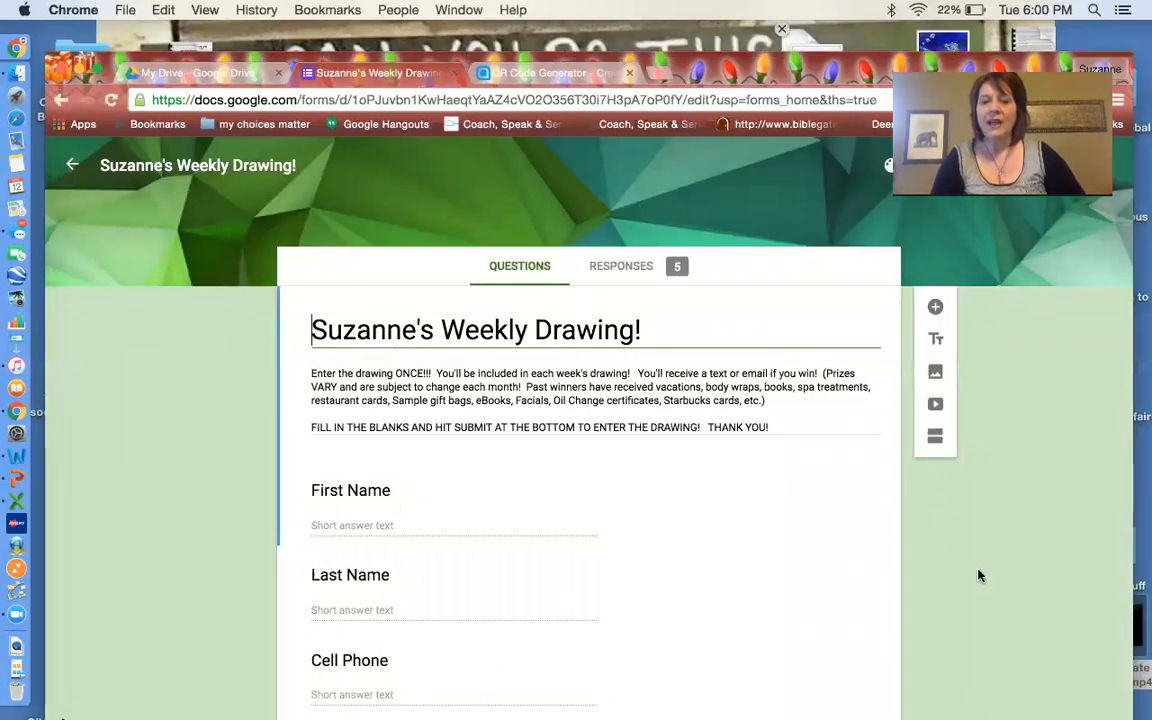
pyautogui.moveTo(1032, 538)
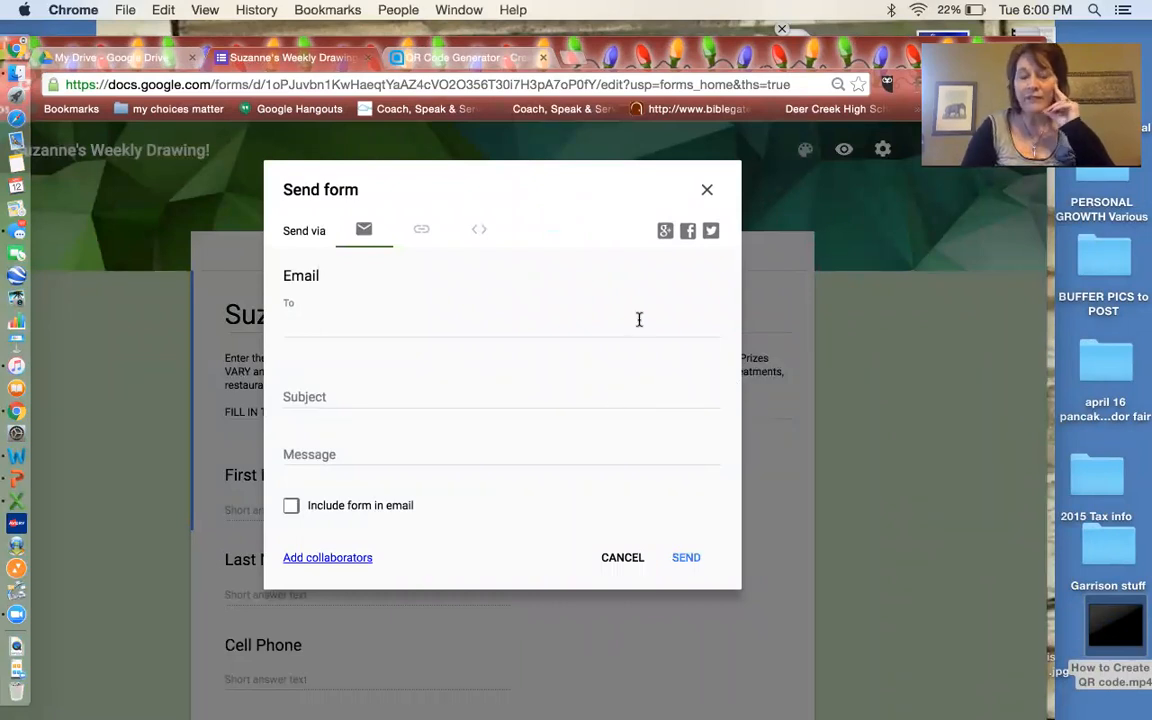
# In the Send form dialog, move from the Email To field to sharing via link
pyautogui.click(686, 556)
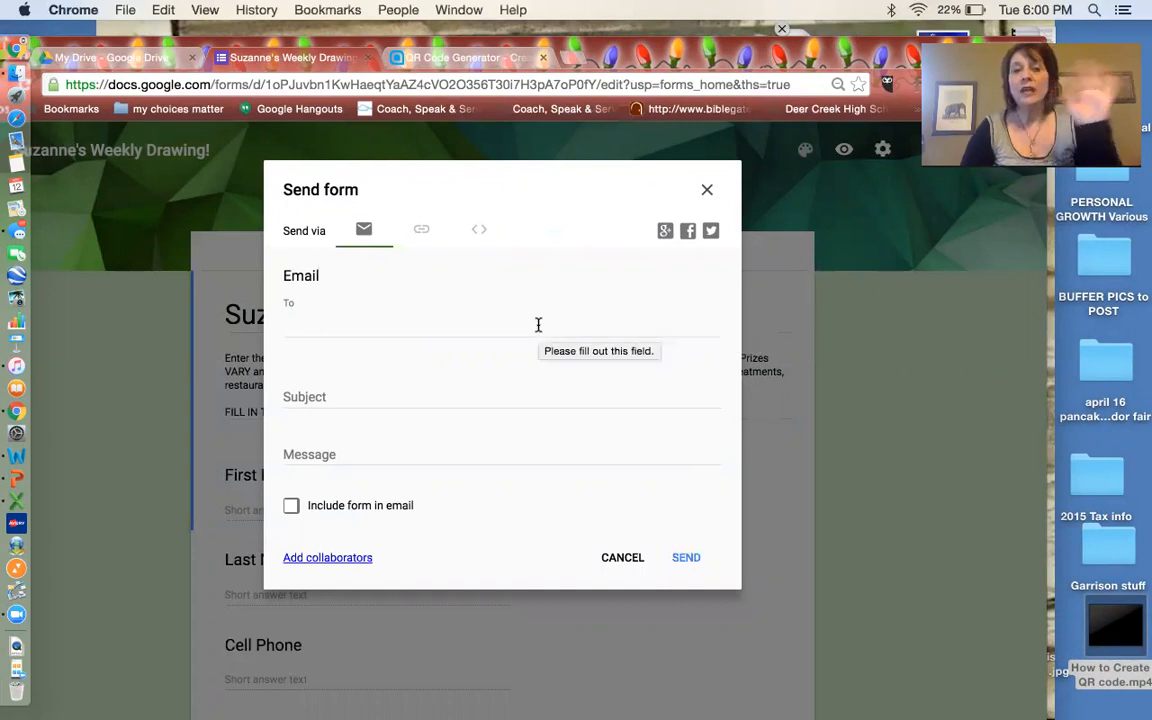
pyautogui.moveTo(616, 298)
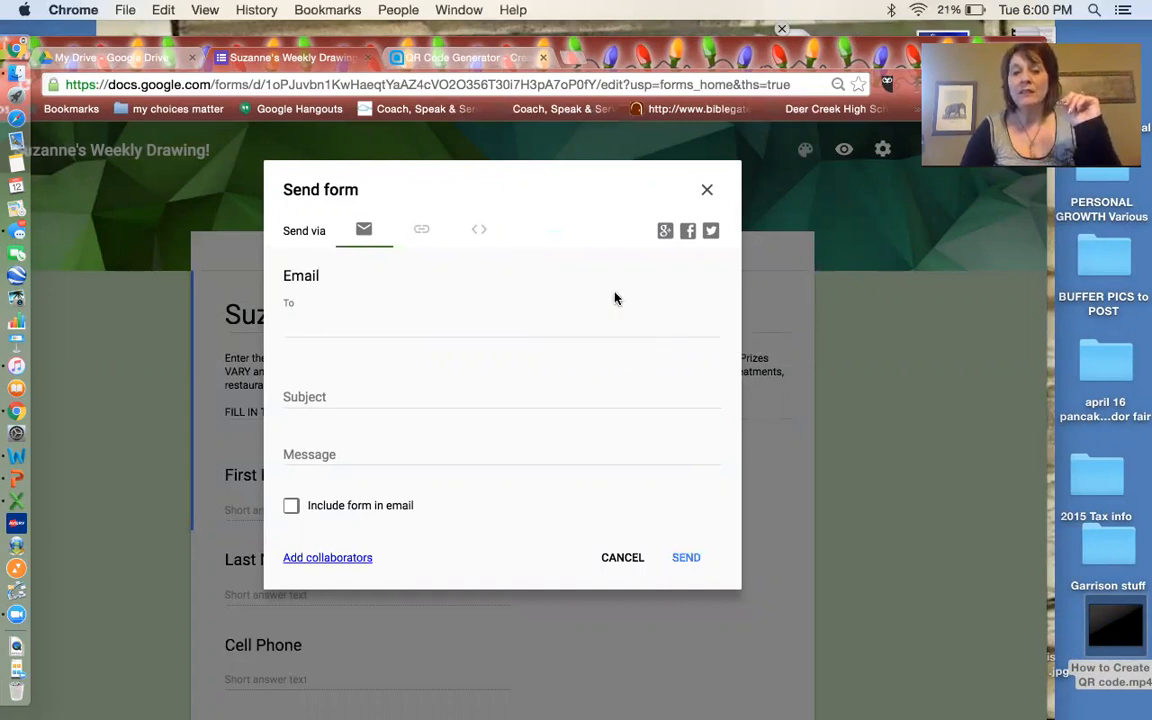
pyautogui.moveTo(664, 232)
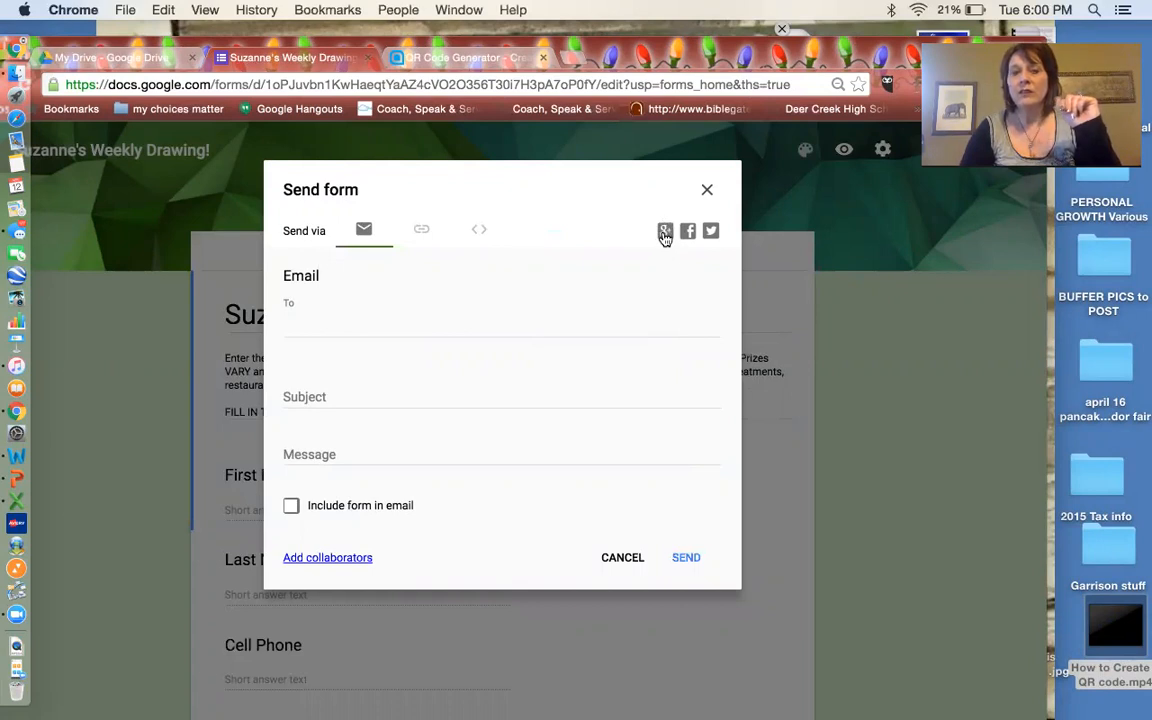
pyautogui.moveTo(688, 232)
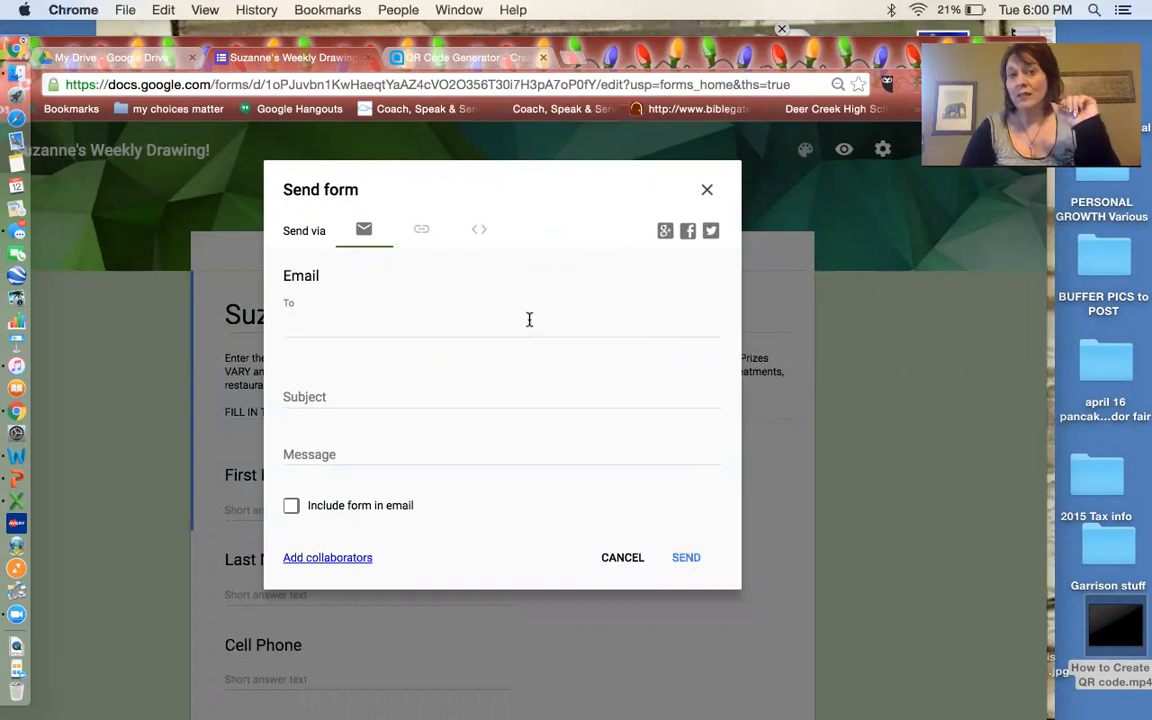
pyautogui.moveTo(420, 230)
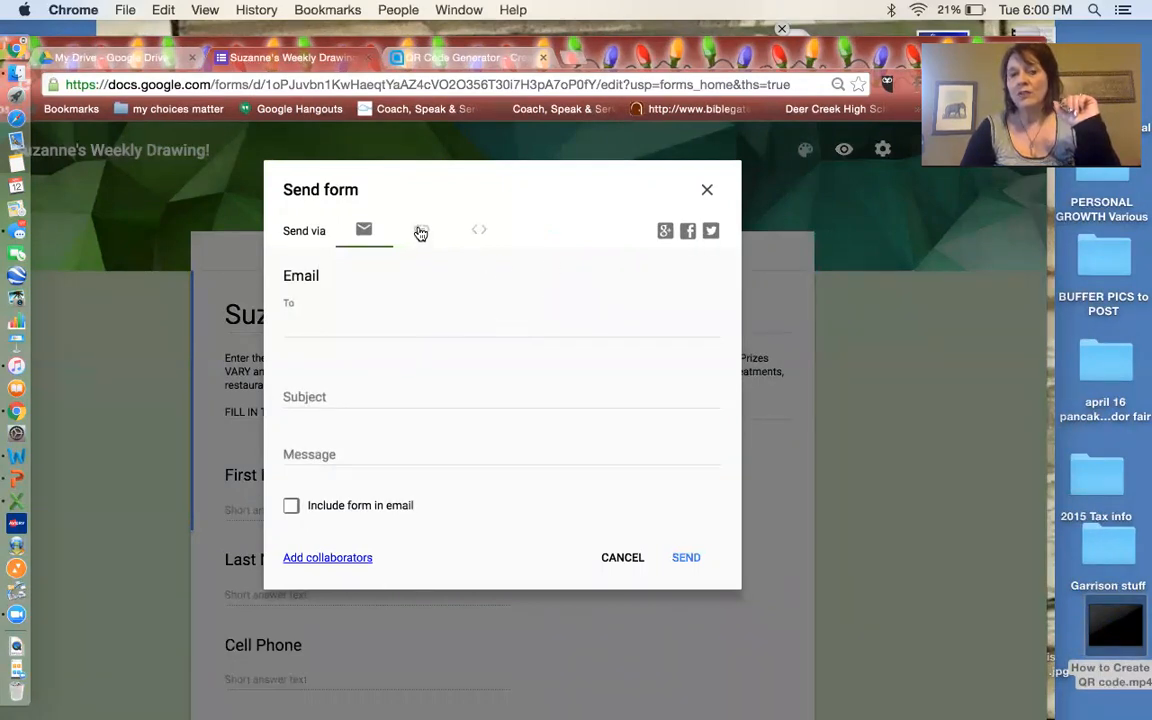
pyautogui.click(420, 230)
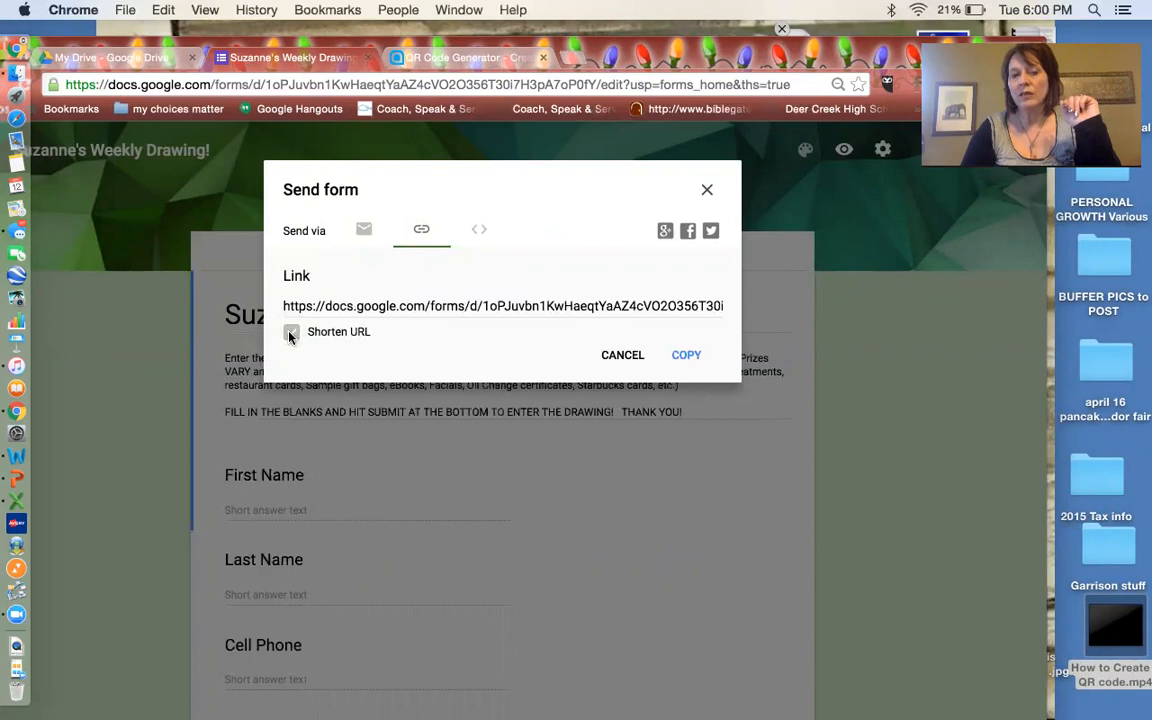
# Enable Shorten URL to get a goo.gl link for the form
pyautogui.click(292, 332)
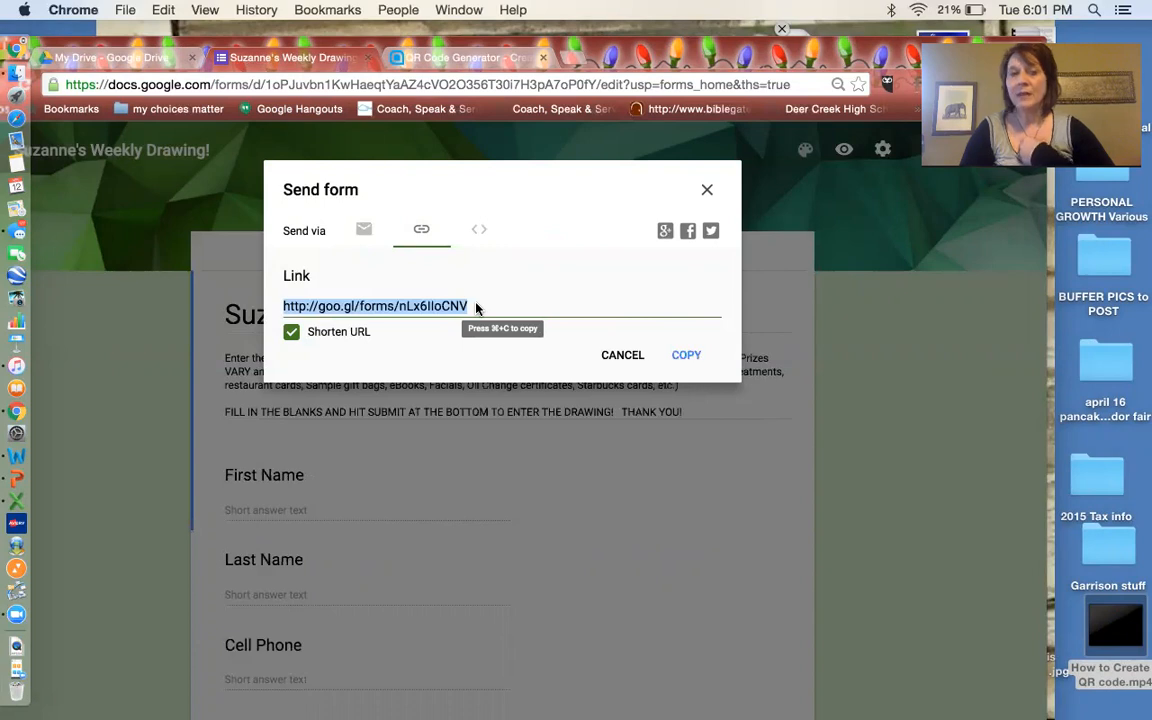
pyautogui.moveTo(818, 198)
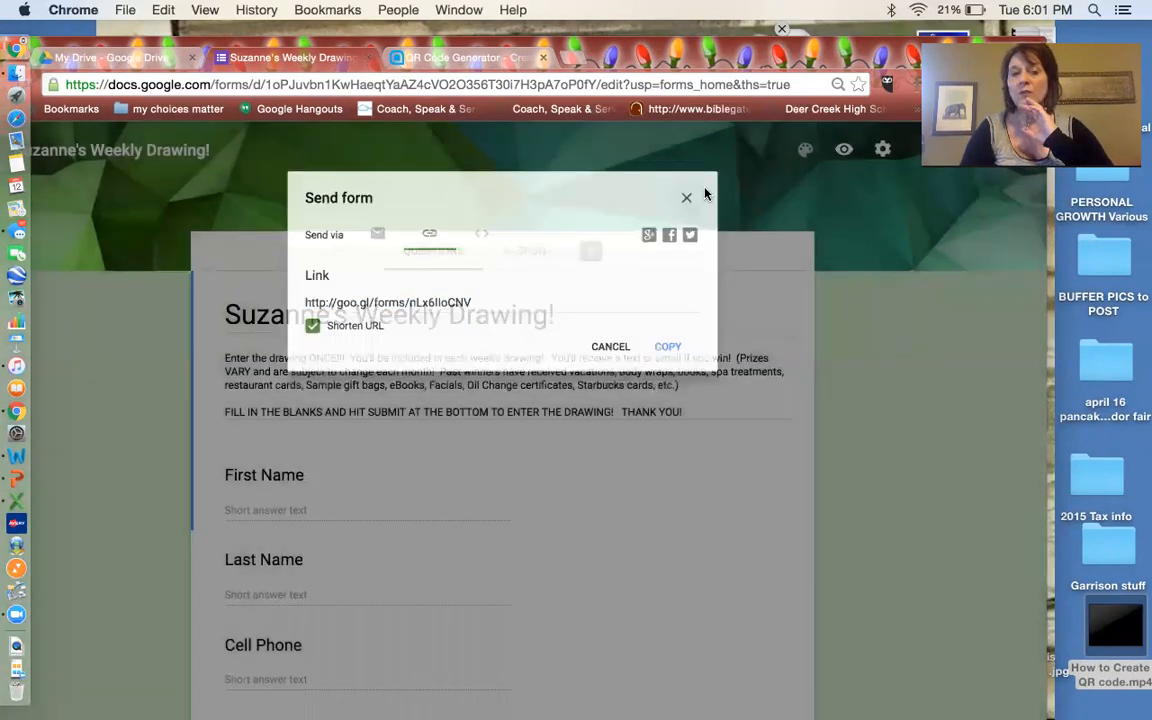
# Close the Send form dialog and return to the Questions view
pyautogui.click(686, 198)
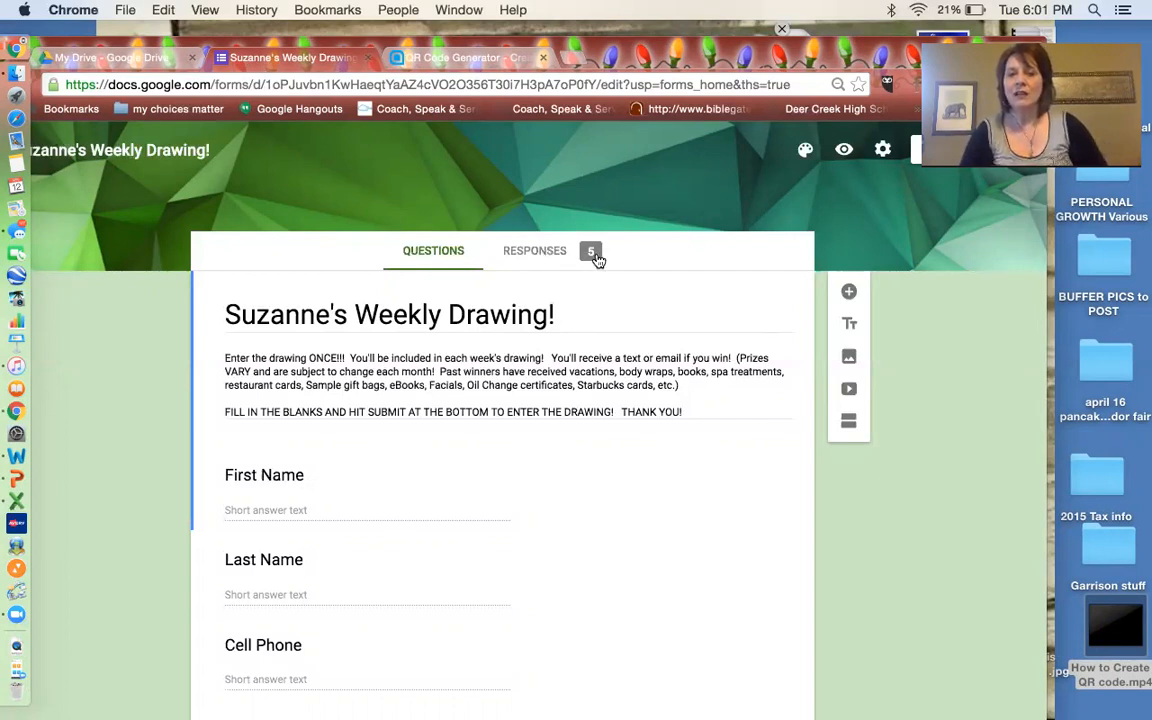
pyautogui.moveTo(604, 244)
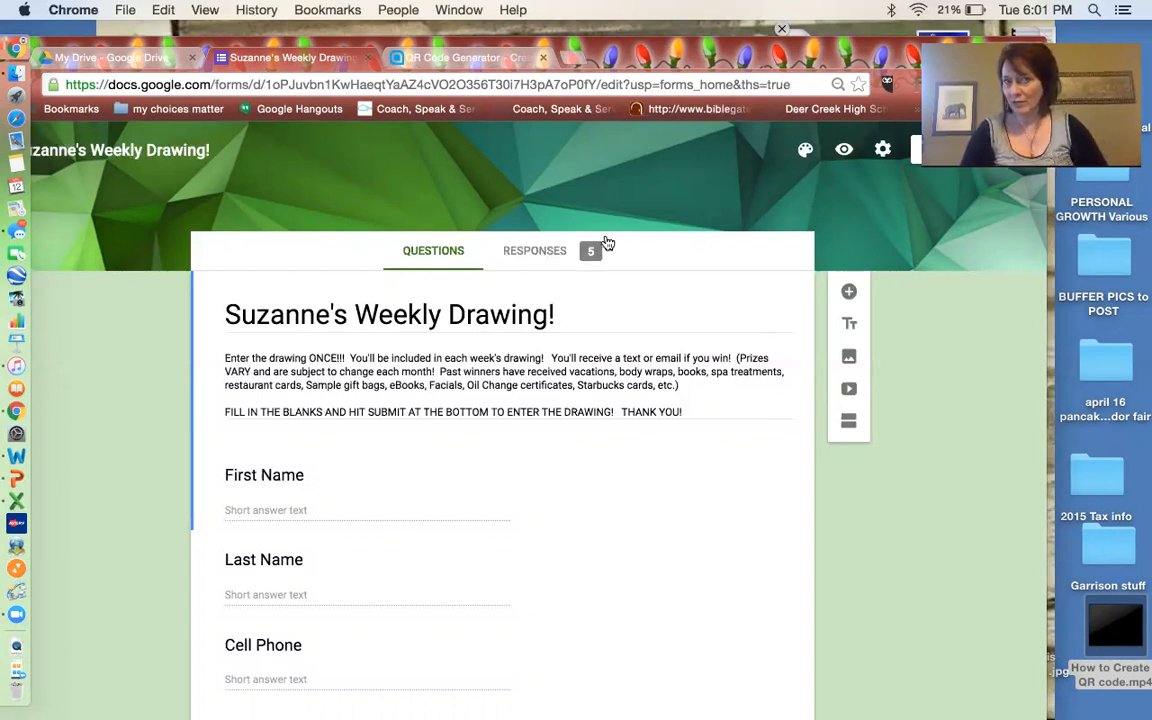
pyautogui.moveTo(500, 198)
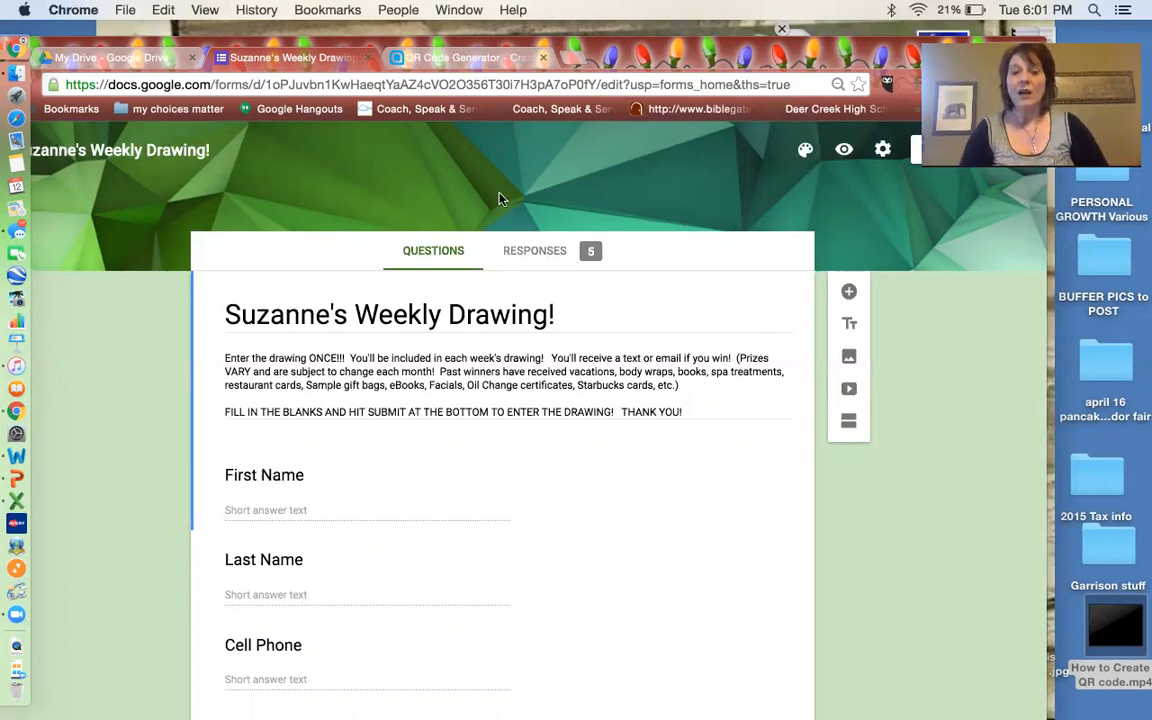
pyautogui.moveTo(432, 252)
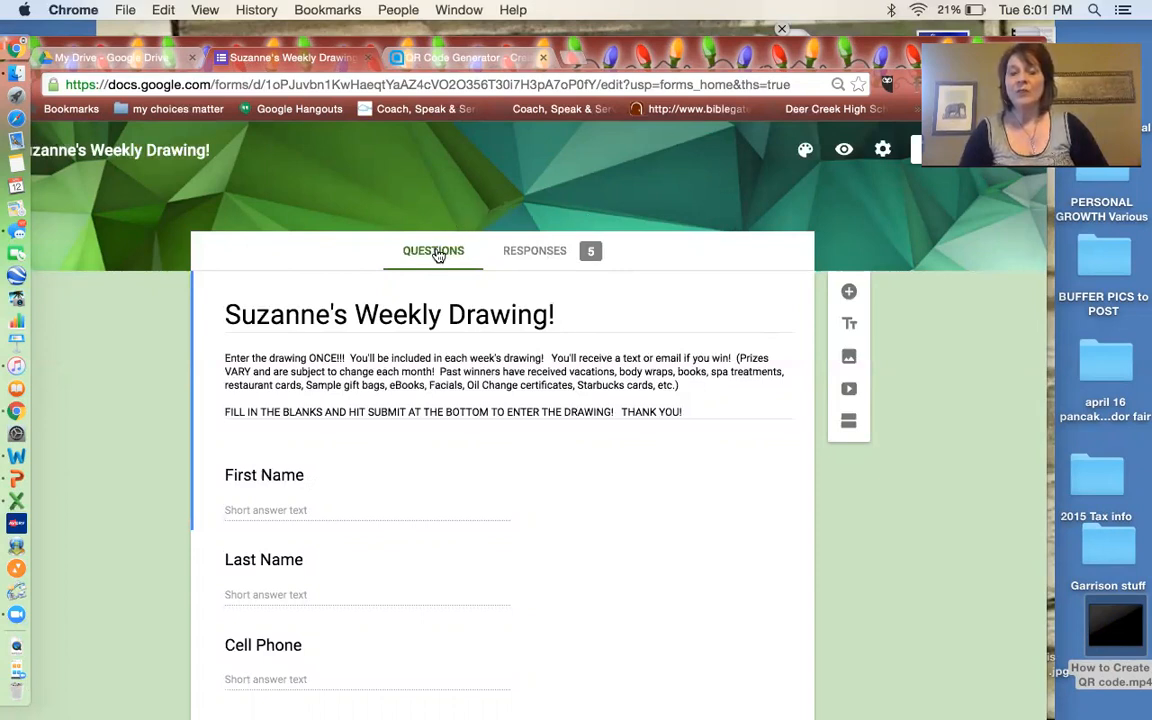
pyautogui.moveTo(534, 252)
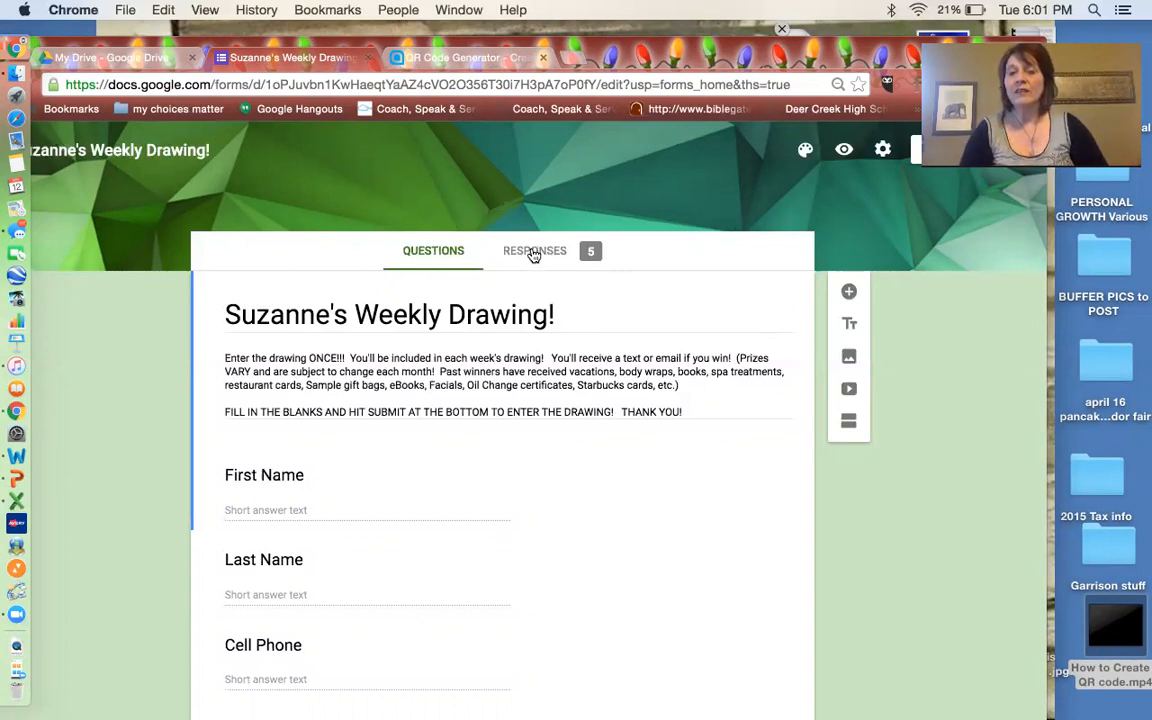
pyautogui.moveTo(700, 292)
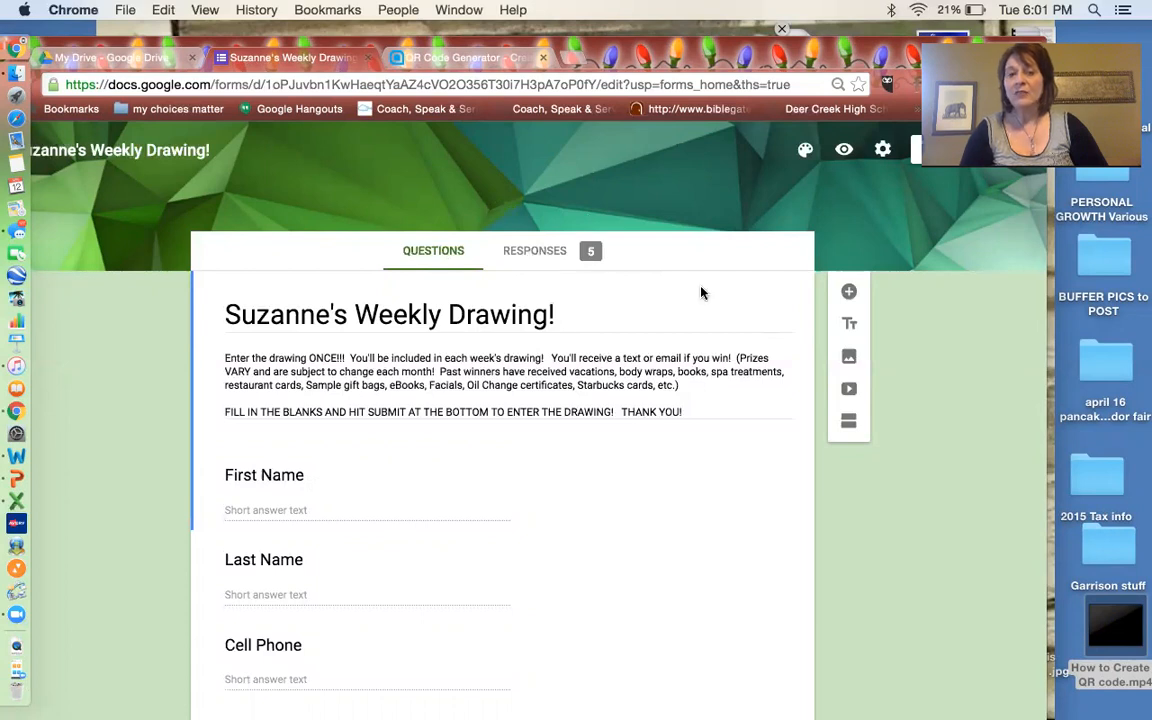
pyautogui.moveTo(678, 264)
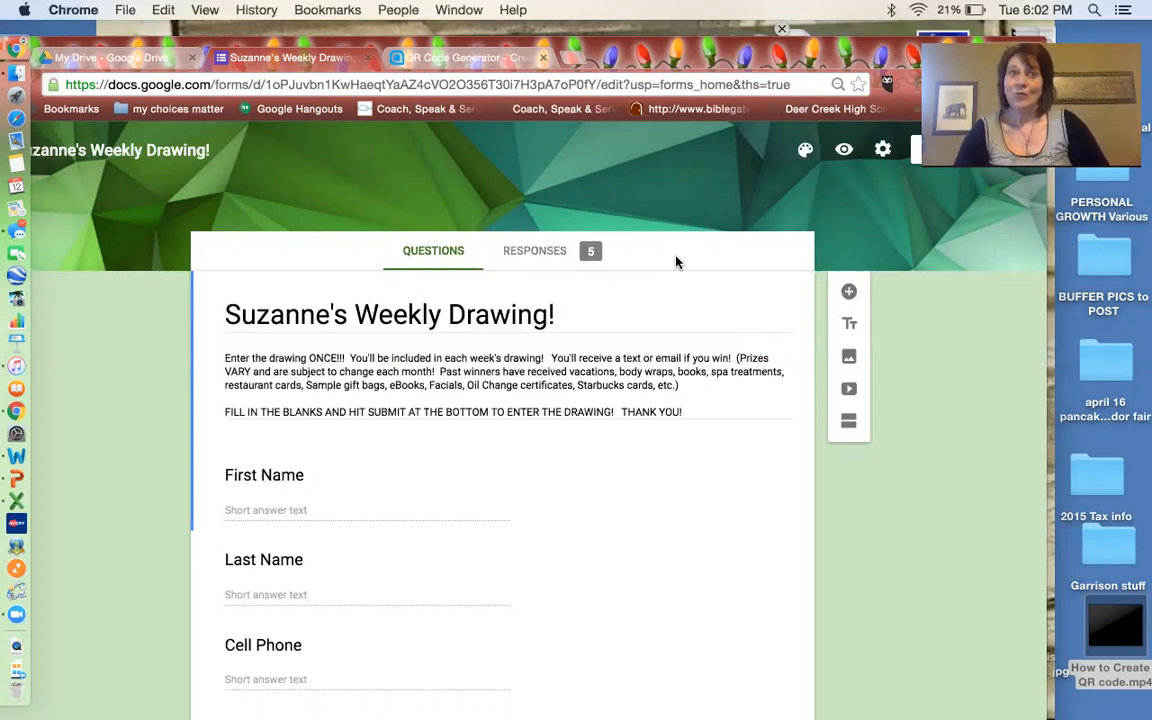
pyautogui.scroll(-3)
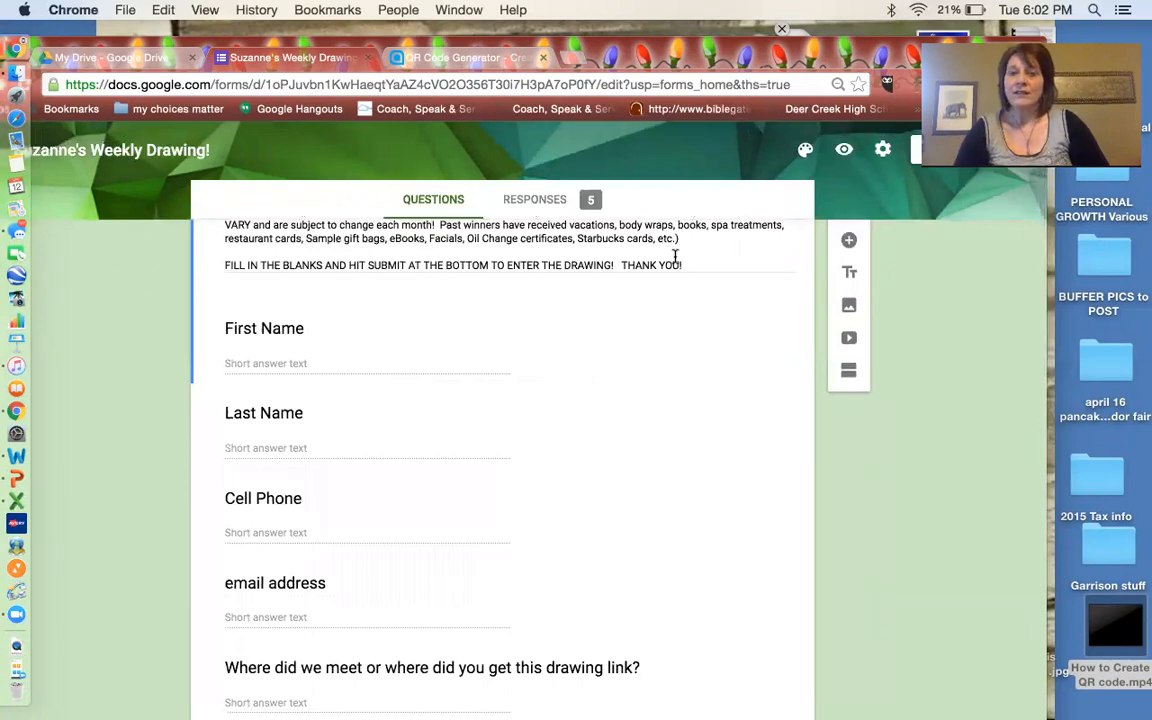
pyautogui.scroll(3)
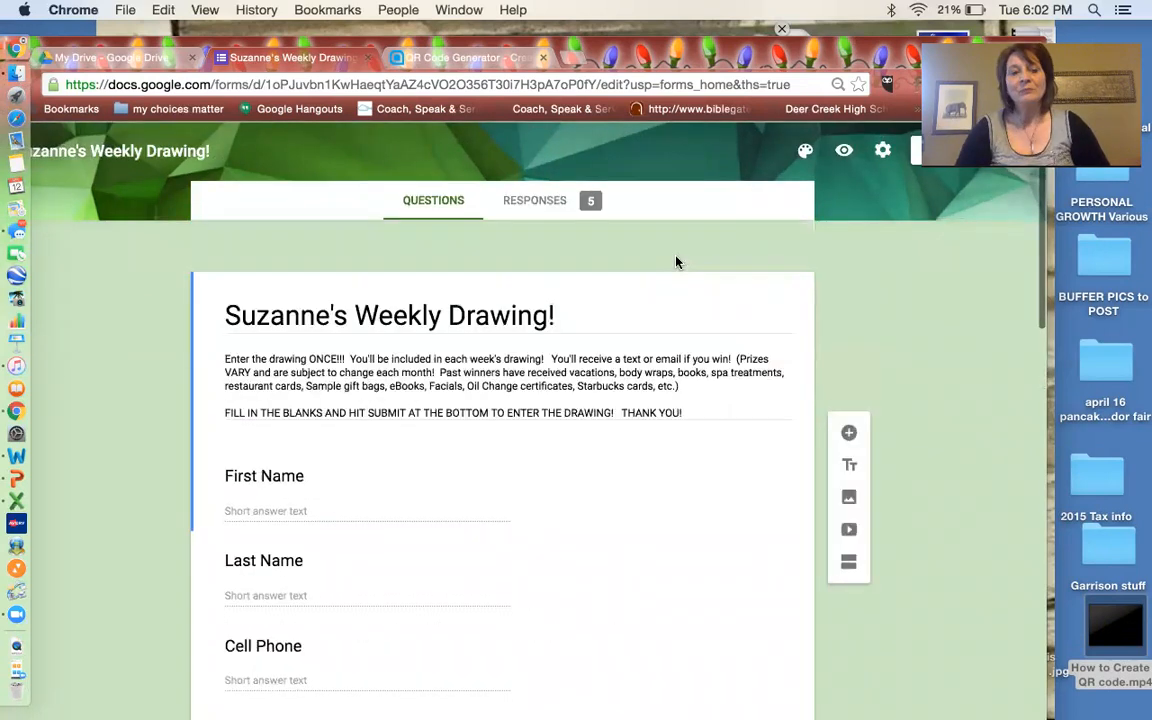
pyautogui.scroll(3)
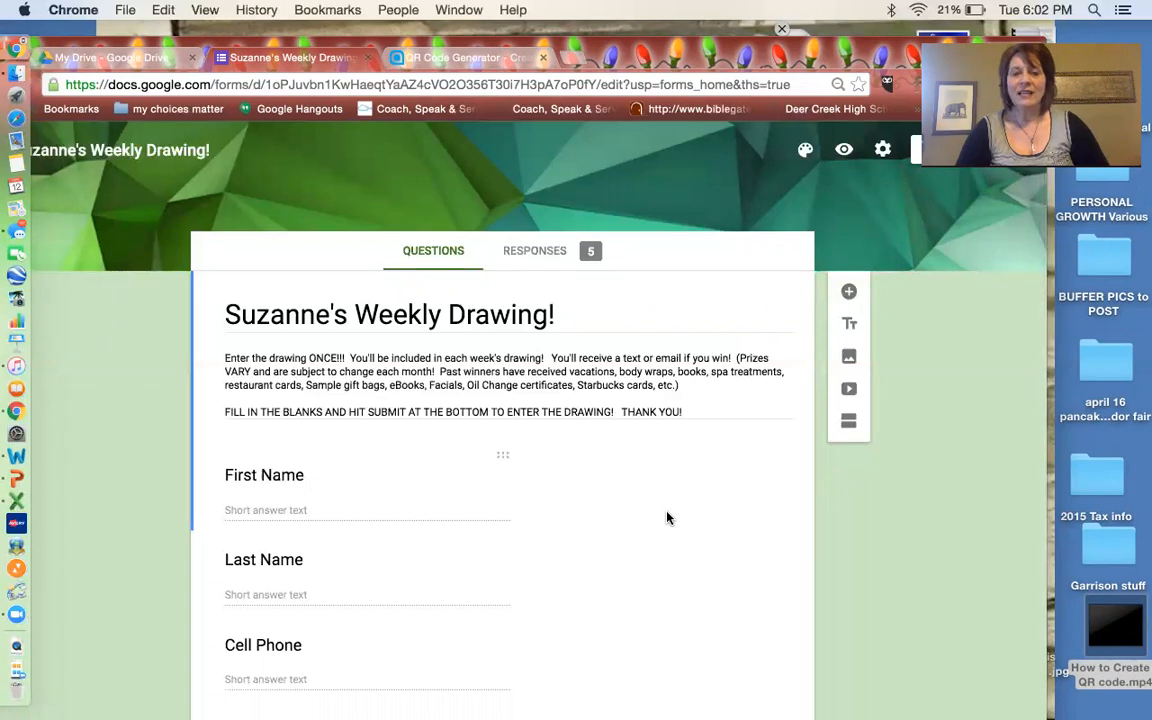
pyautogui.scroll(-3)
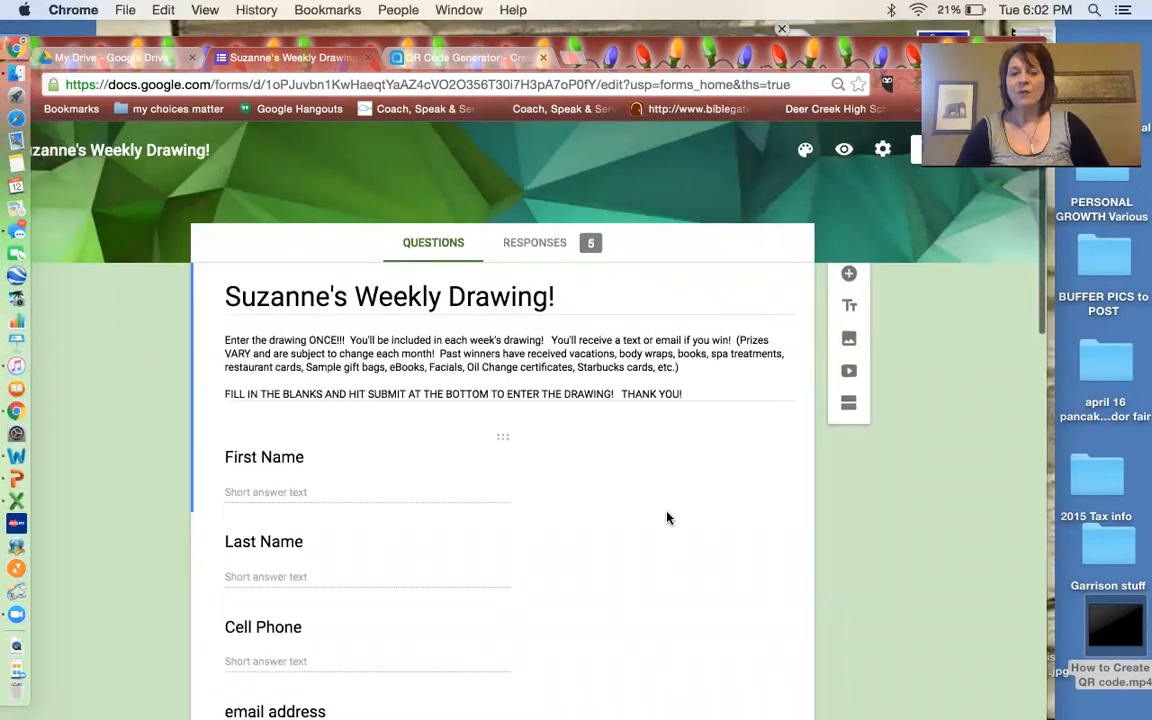
pyautogui.scroll(-3)
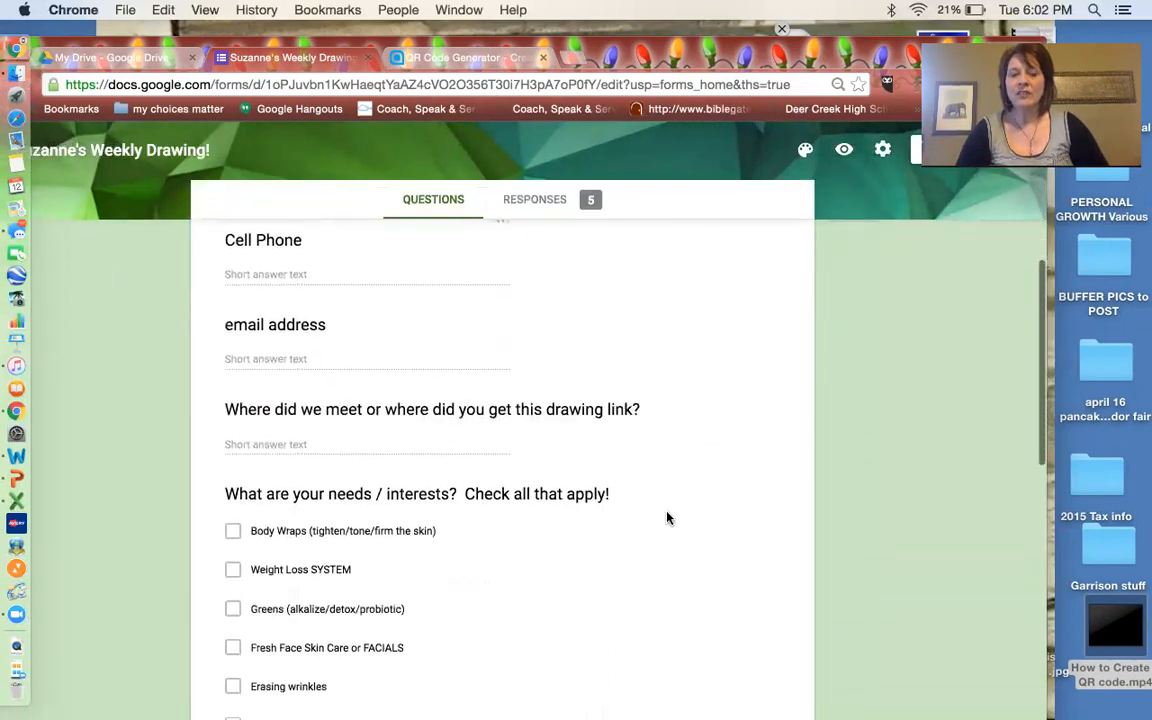
pyautogui.scroll(-3)
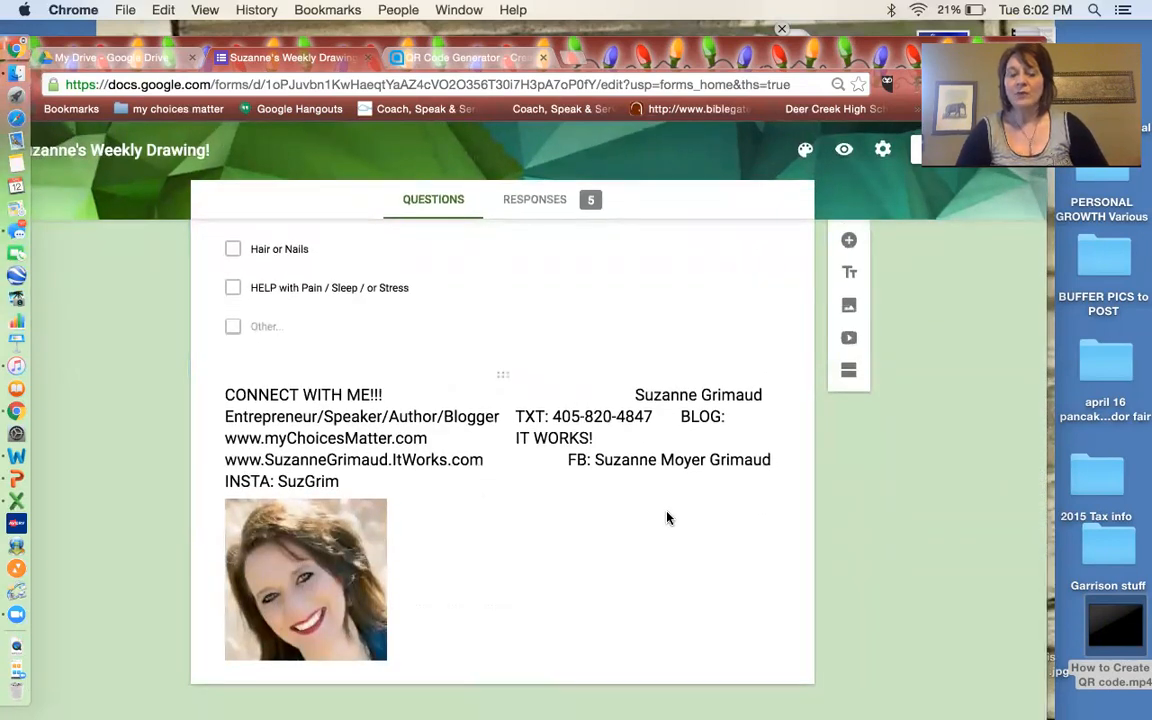
pyautogui.scroll(3)
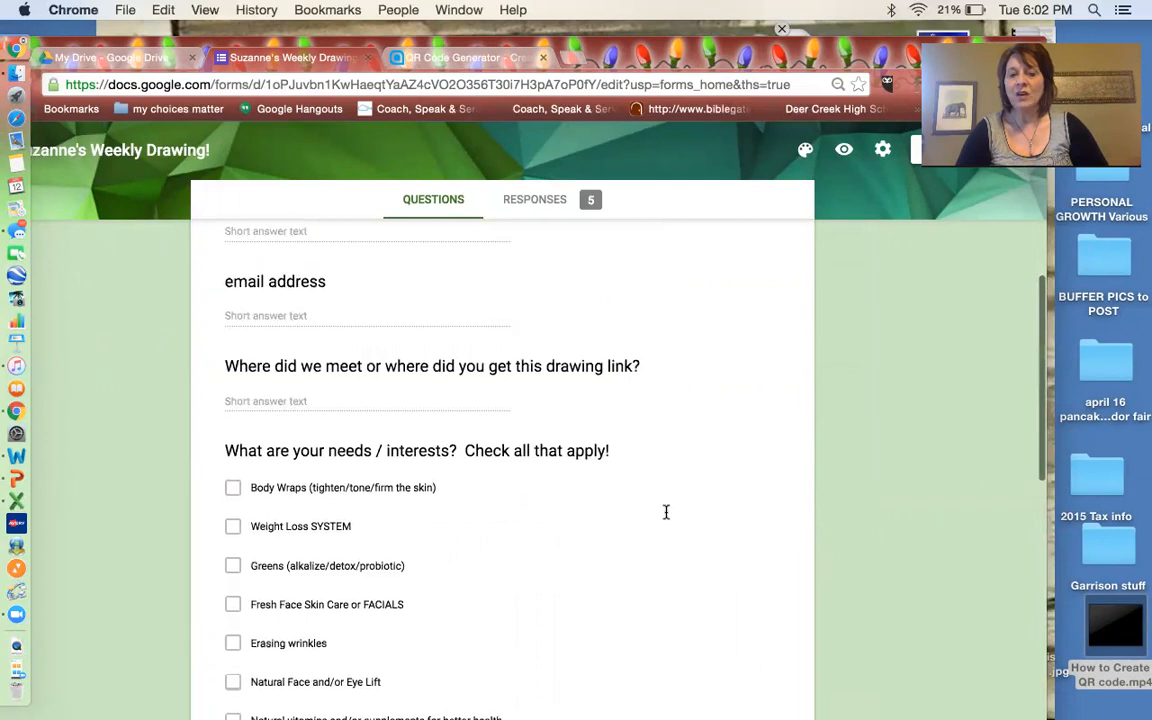
pyautogui.scroll(3)
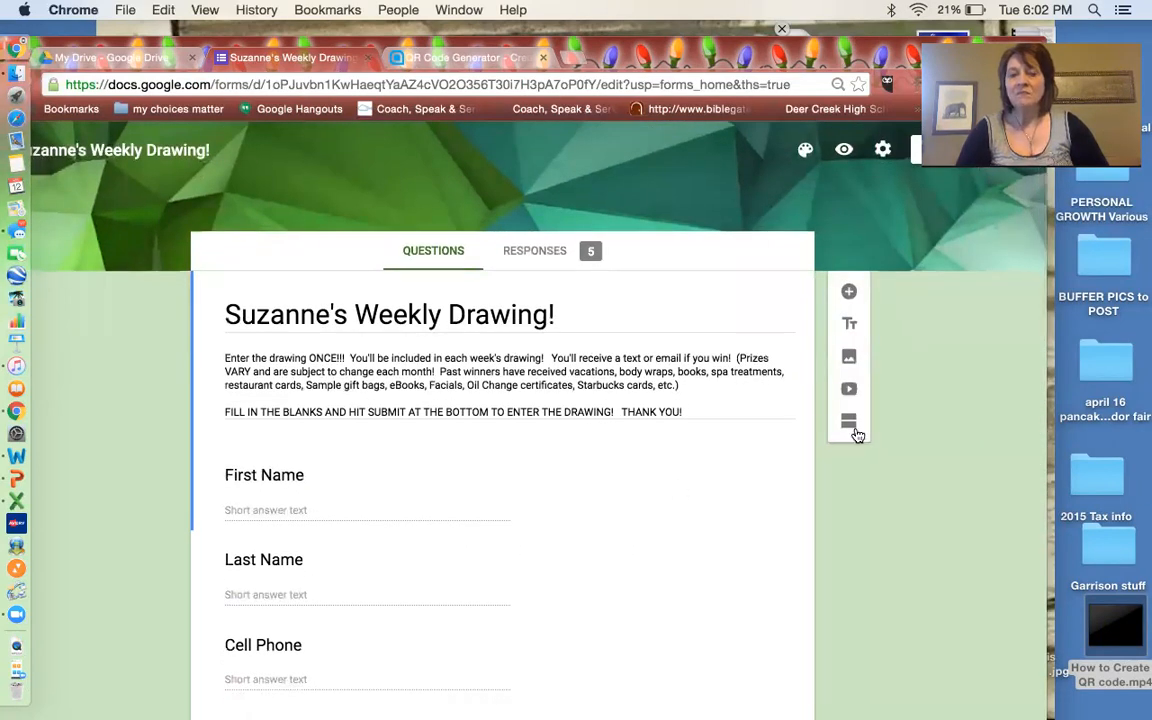
pyautogui.moveTo(804, 148)
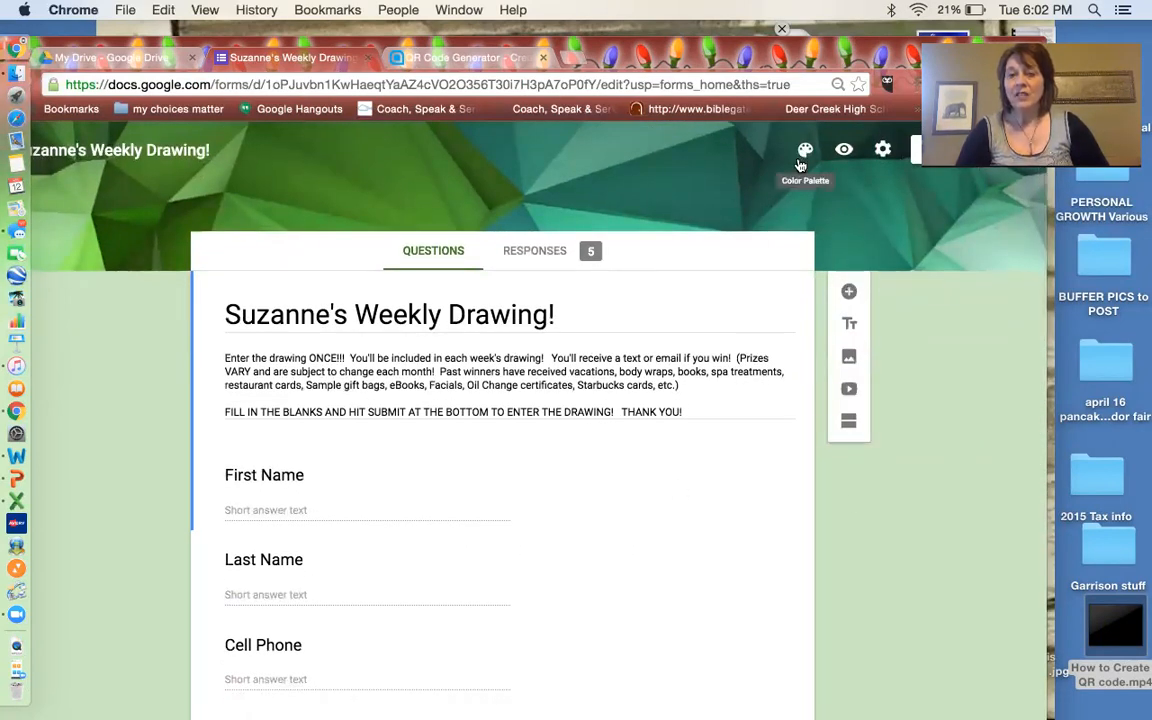
pyautogui.moveTo(518, 200)
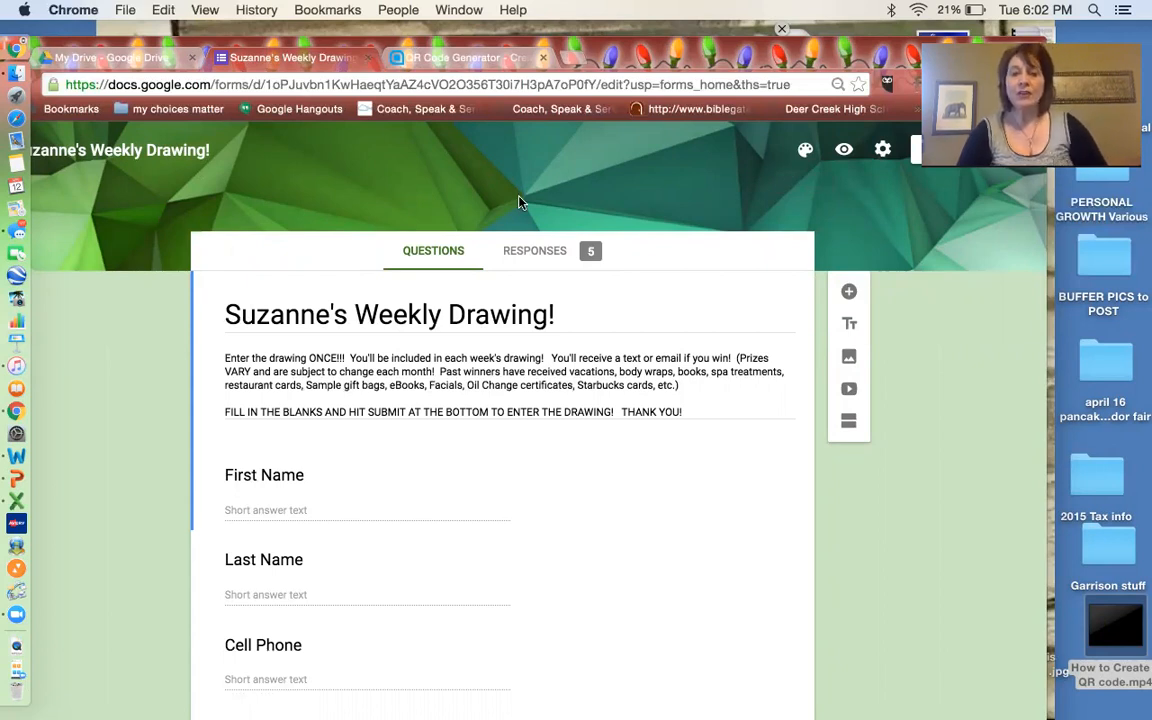
pyautogui.moveTo(196, 48)
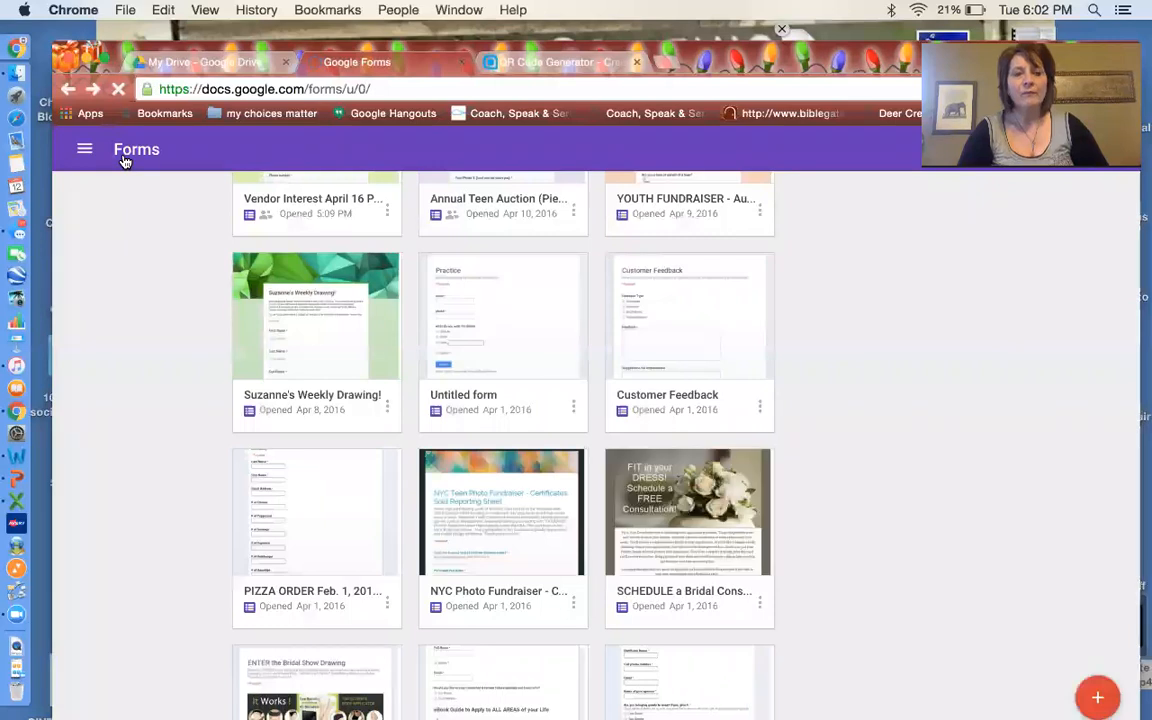
pyautogui.scroll(3)
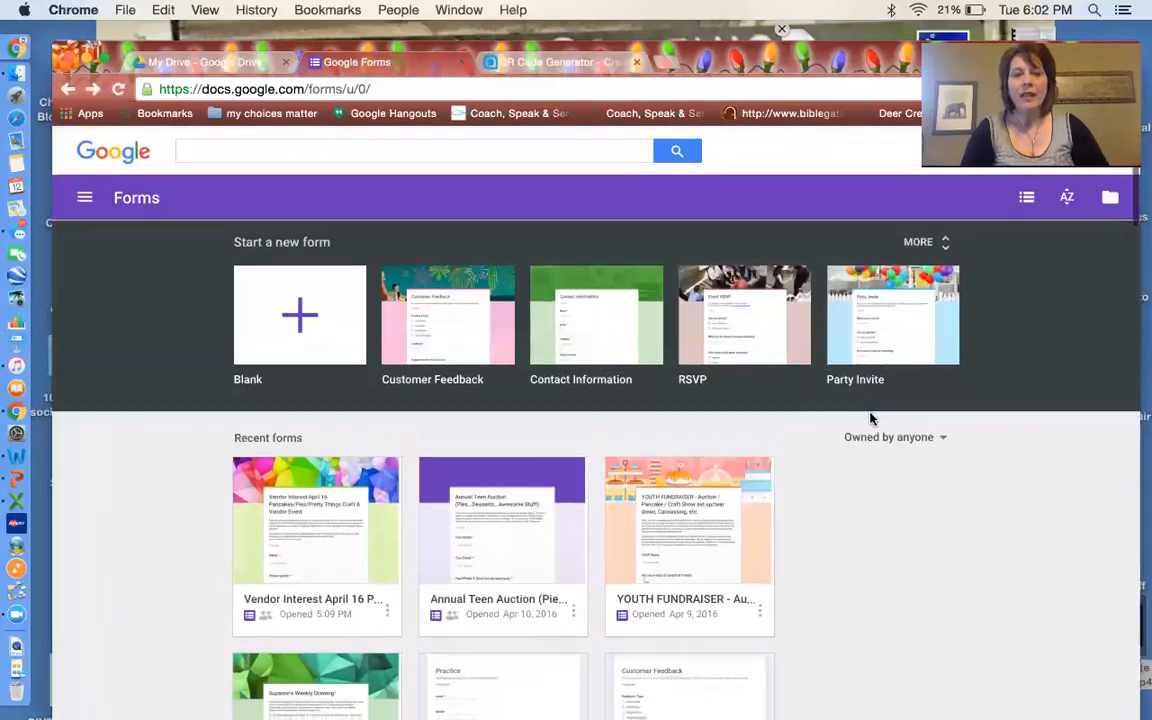
pyautogui.moveTo(596, 328)
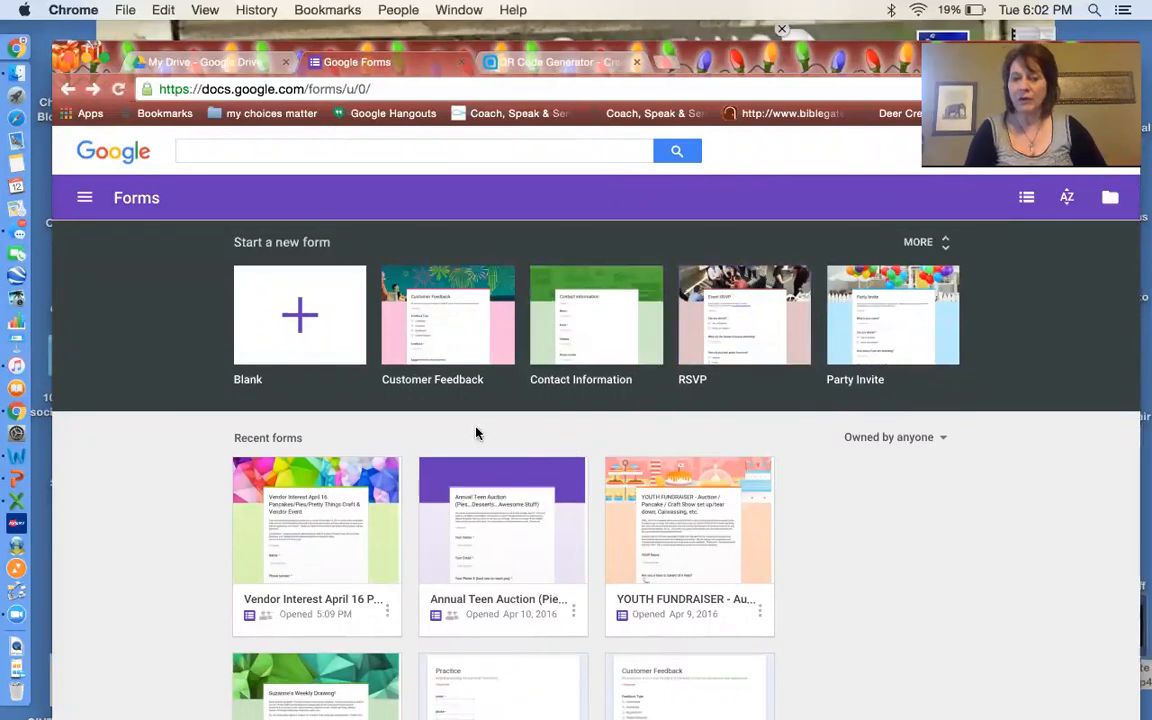
pyautogui.moveTo(446, 332)
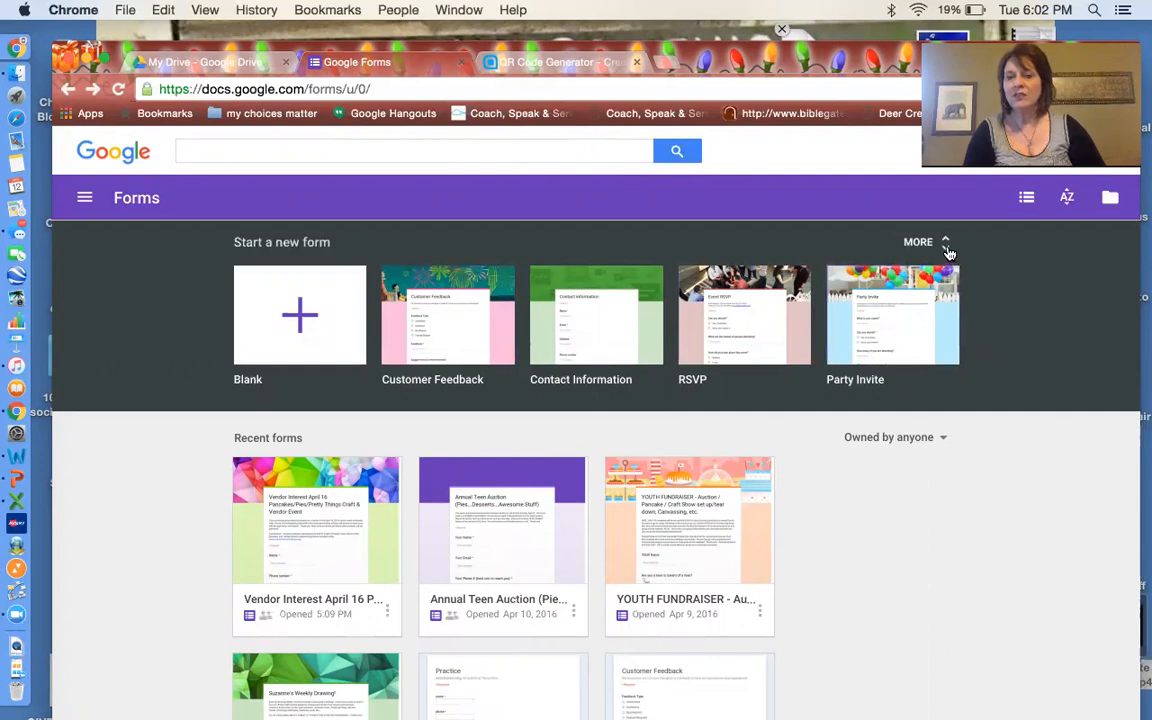
pyautogui.click(916, 242)
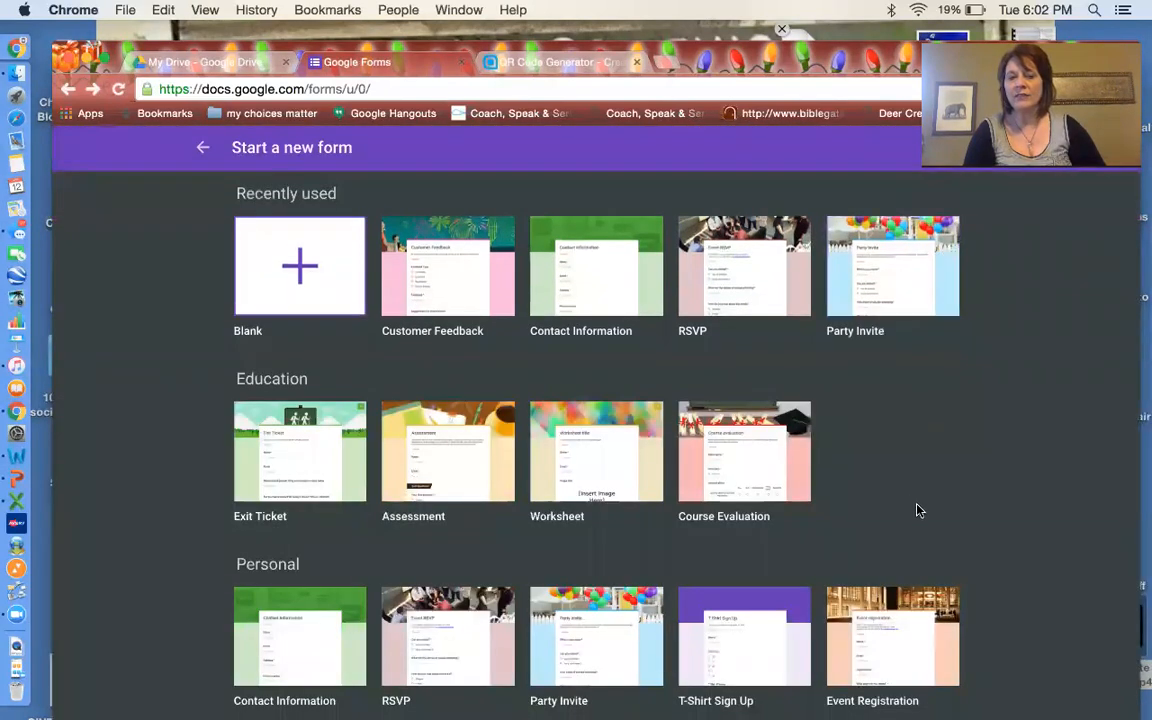
pyautogui.scroll(-3)
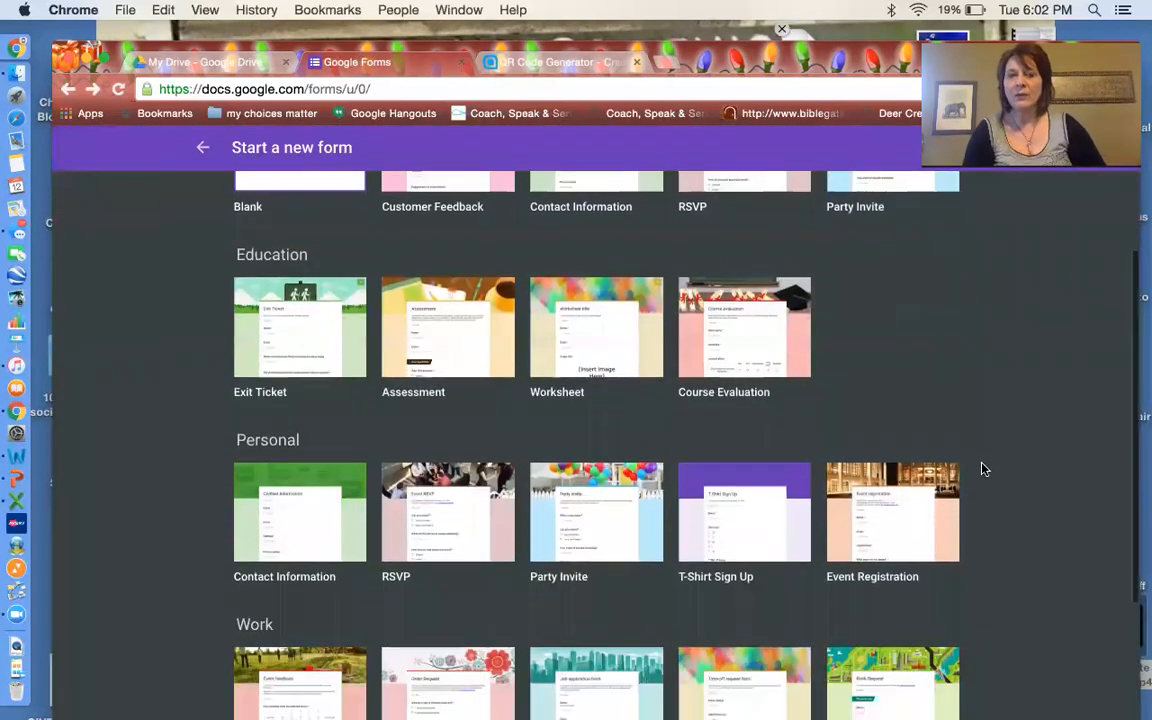
pyautogui.scroll(-3)
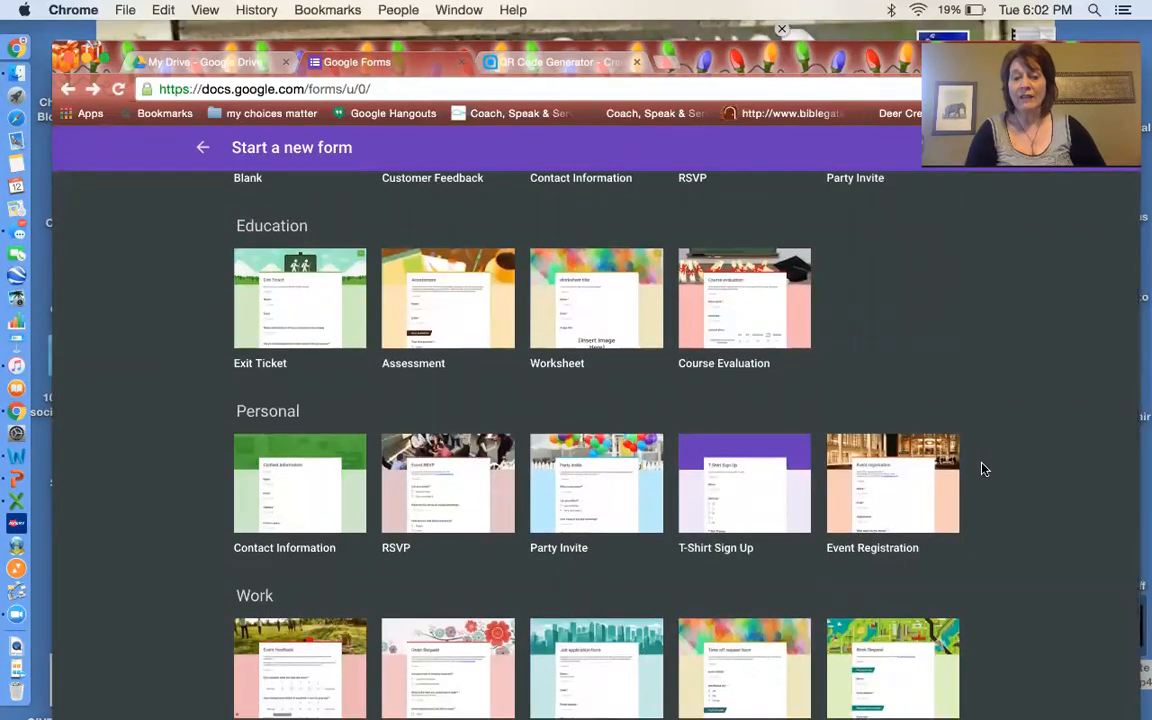
pyautogui.scroll(-3)
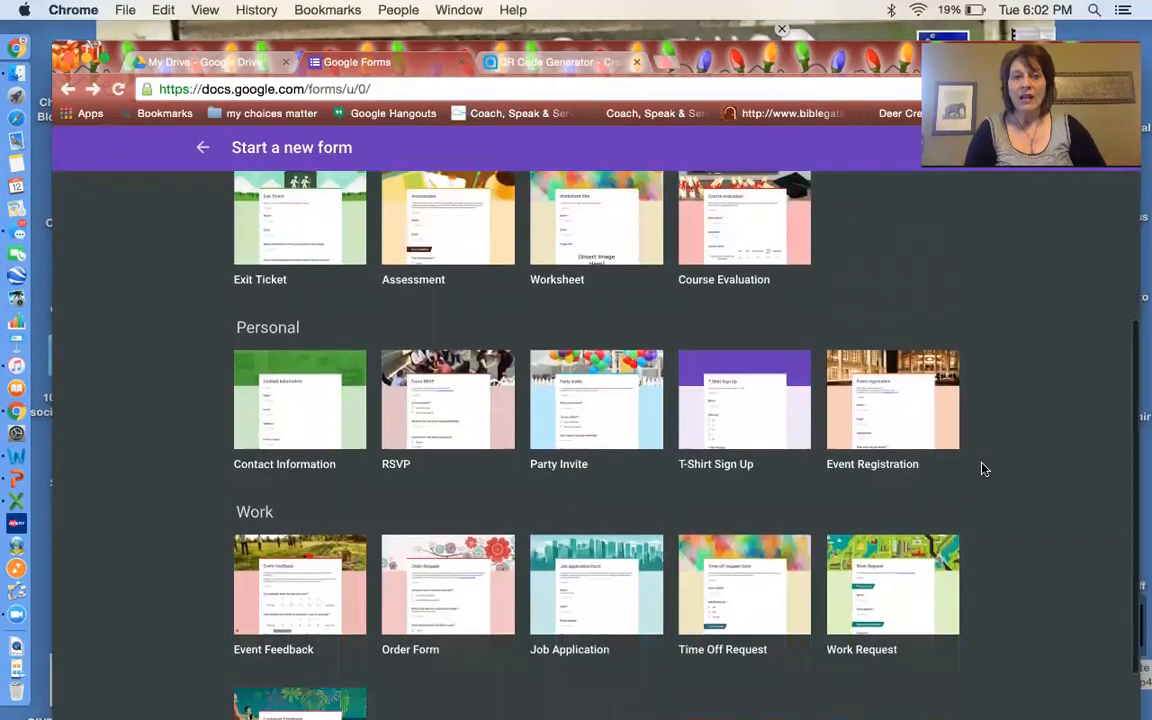
pyautogui.scroll(-3)
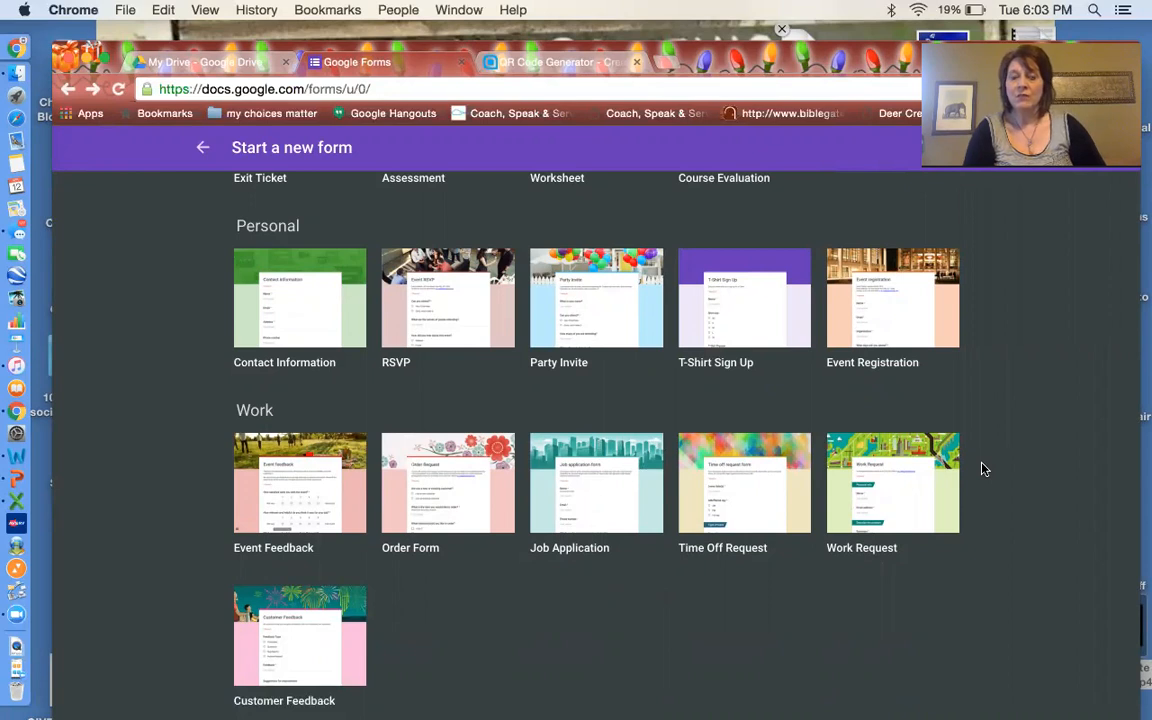
pyautogui.scroll(3)
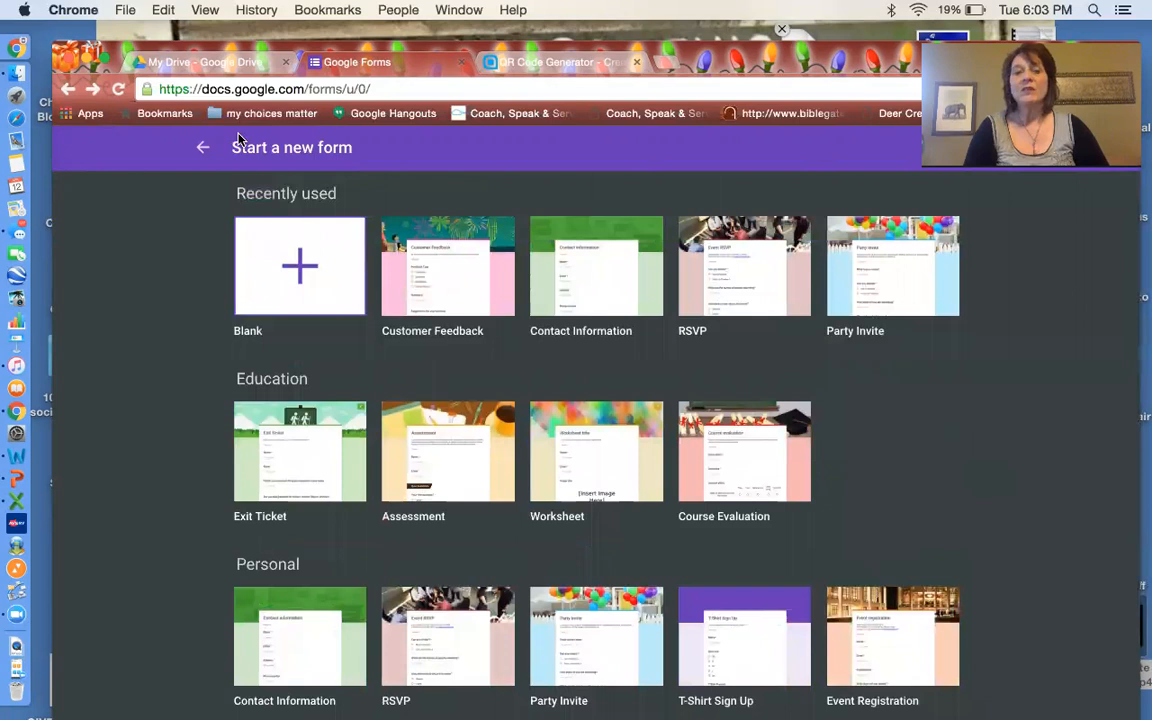
pyautogui.click(202, 148)
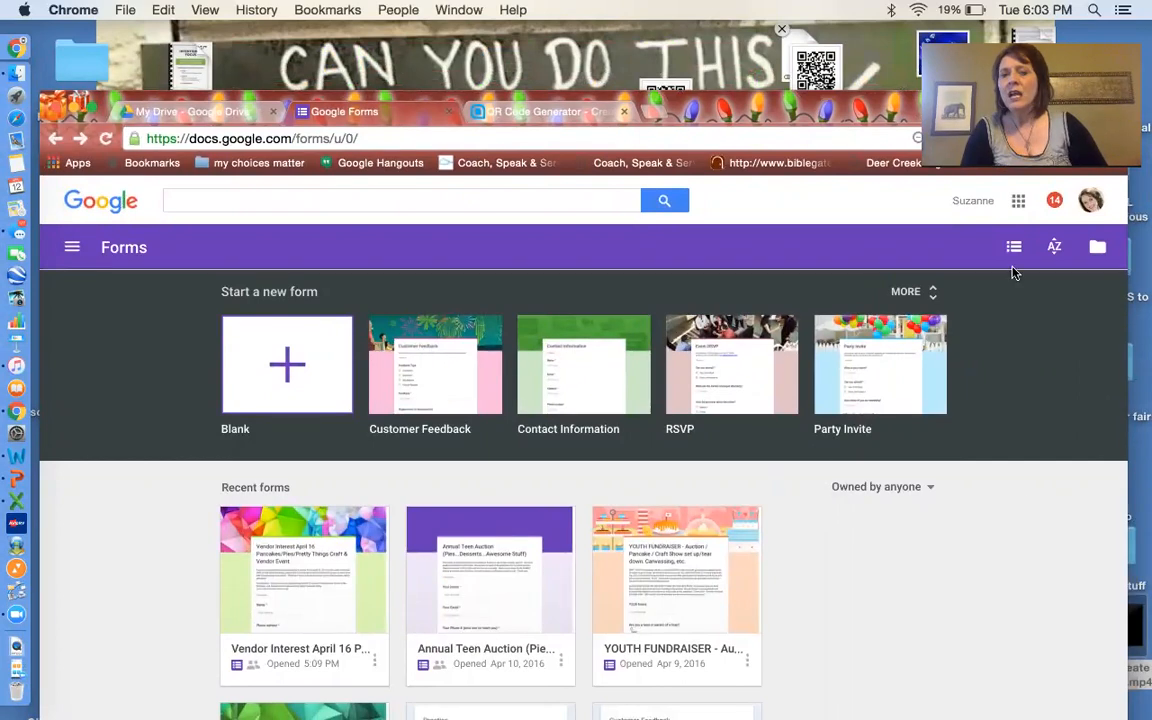
pyautogui.moveTo(884, 204)
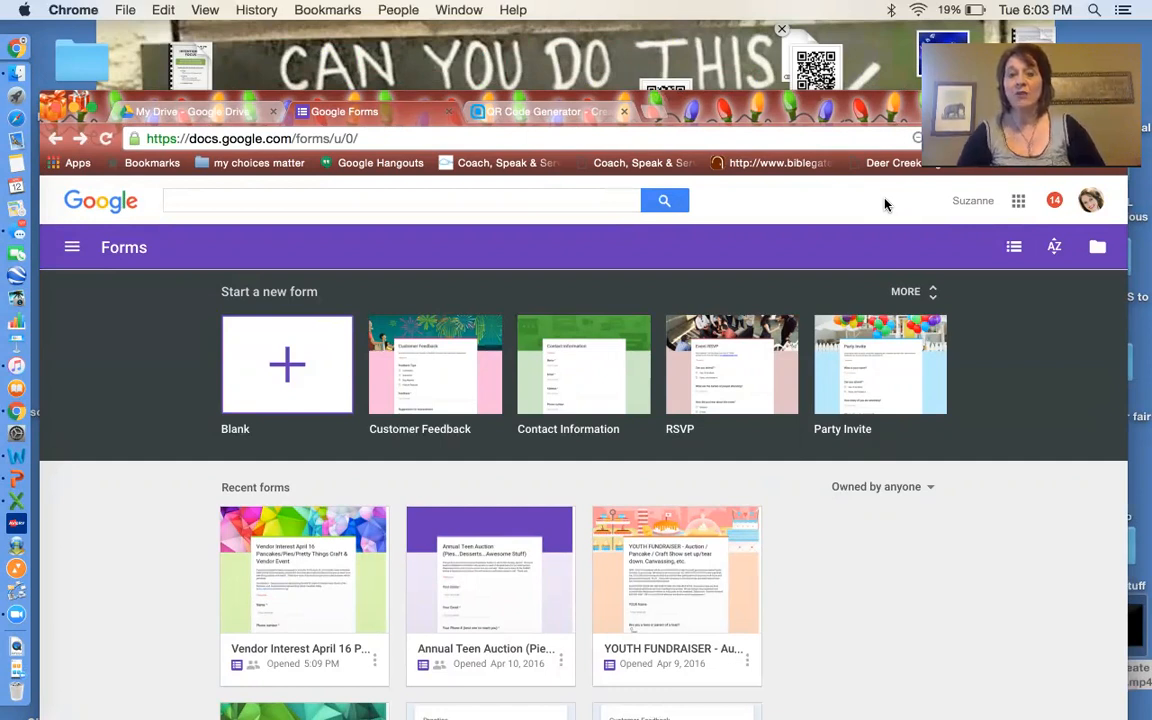
pyautogui.moveTo(1004, 212)
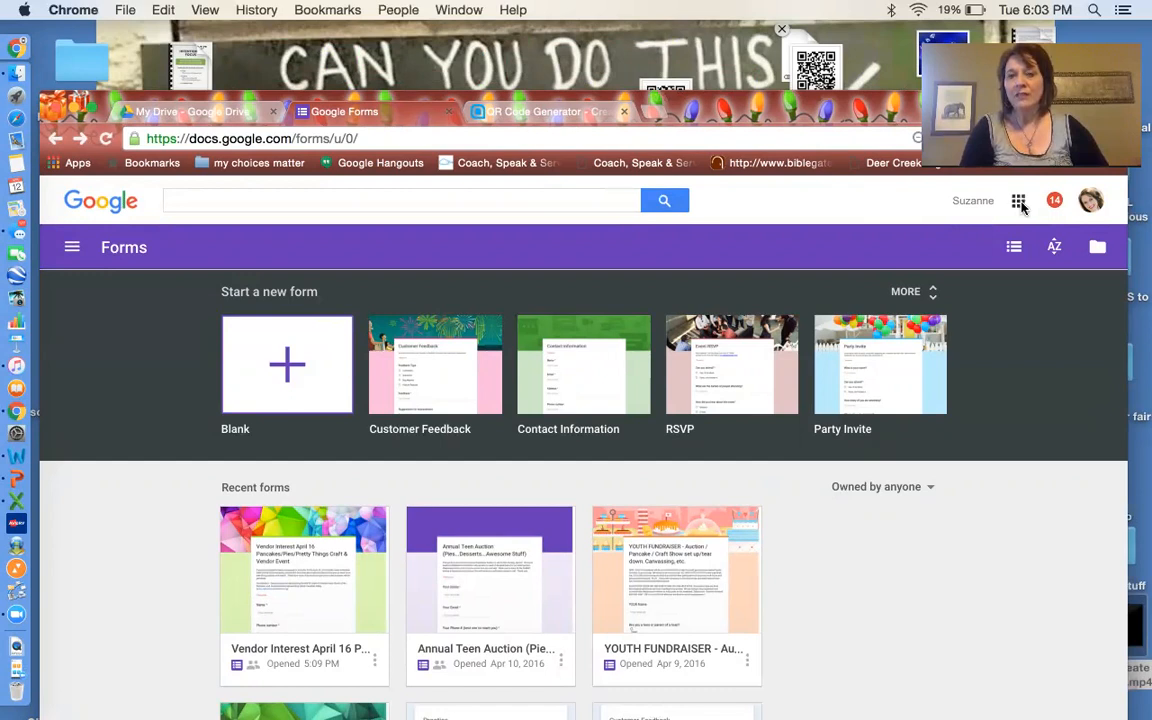
pyautogui.moveTo(1018, 200)
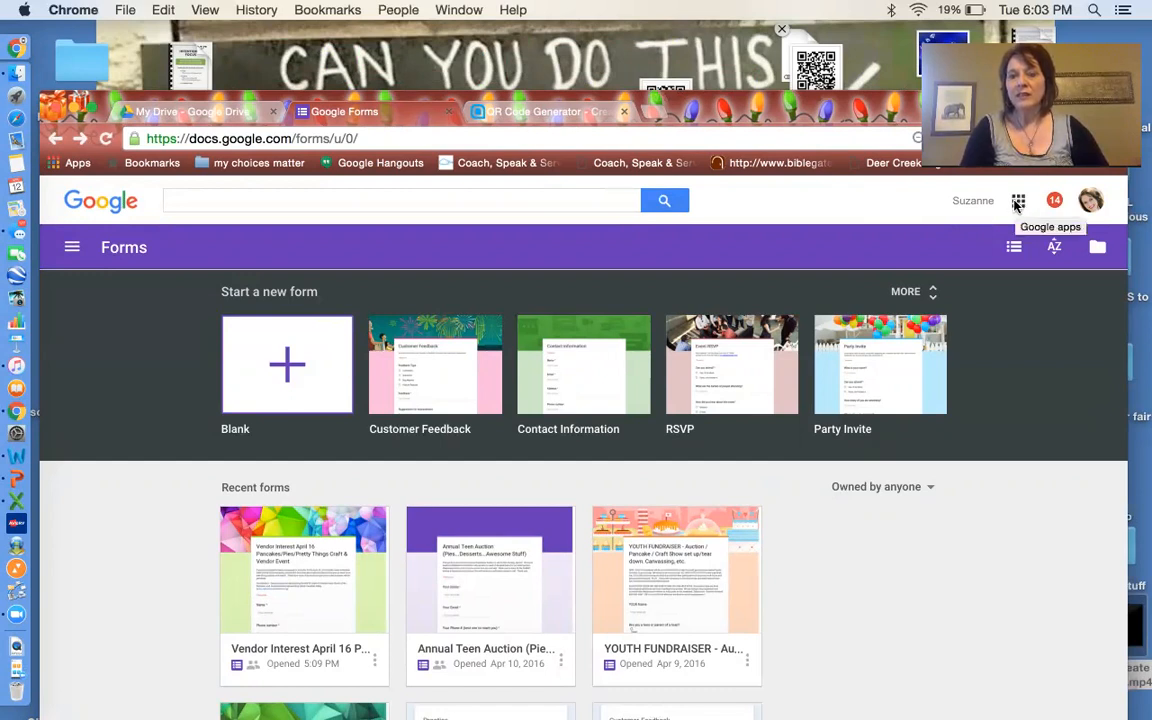
# Open Google Drive from the Google apps grid
pyautogui.click(1018, 200)
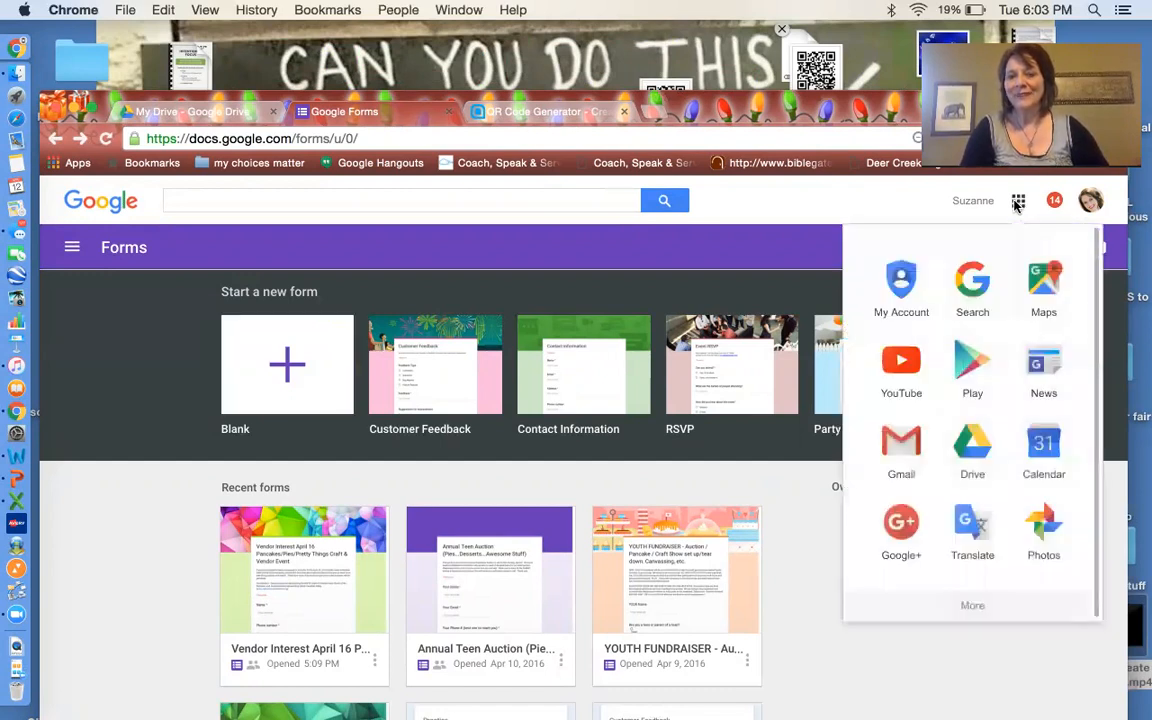
pyautogui.moveTo(1022, 212)
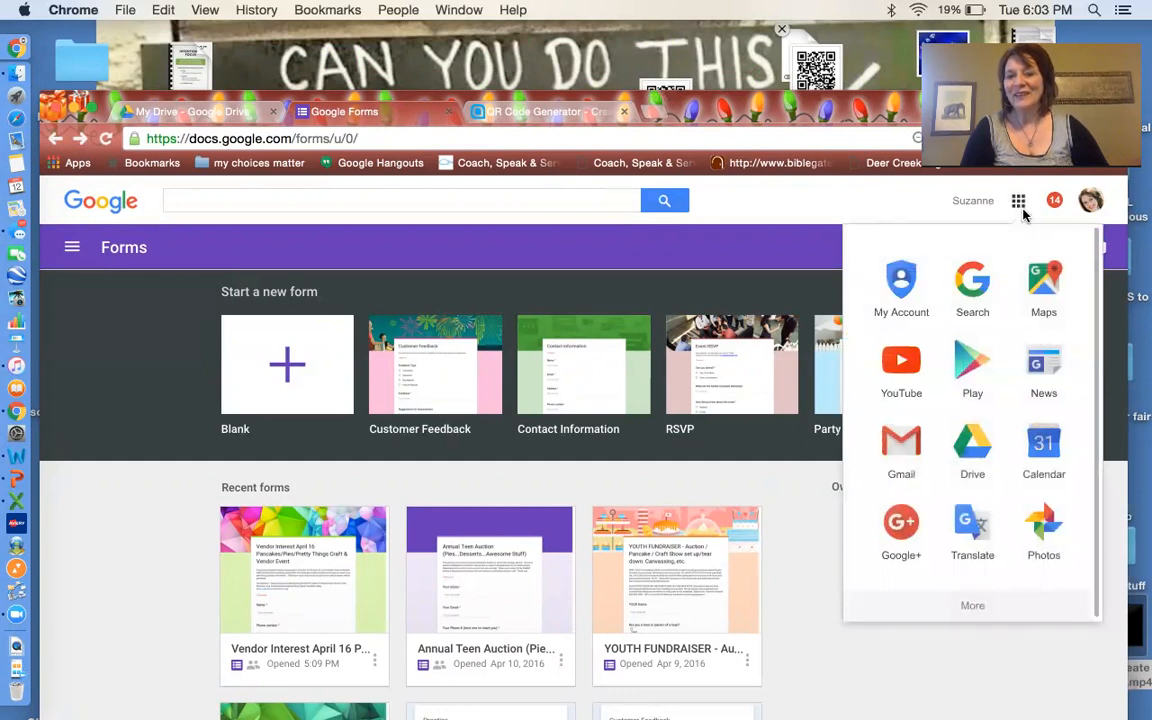
pyautogui.moveTo(1018, 200)
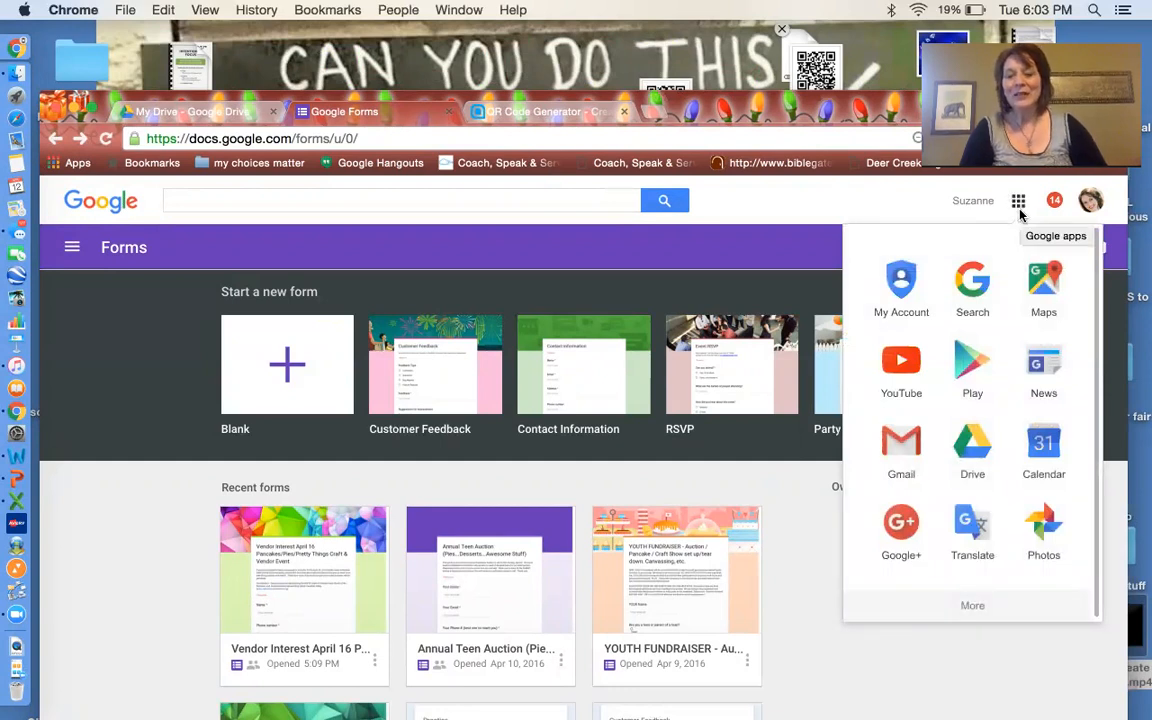
pyautogui.moveTo(972, 608)
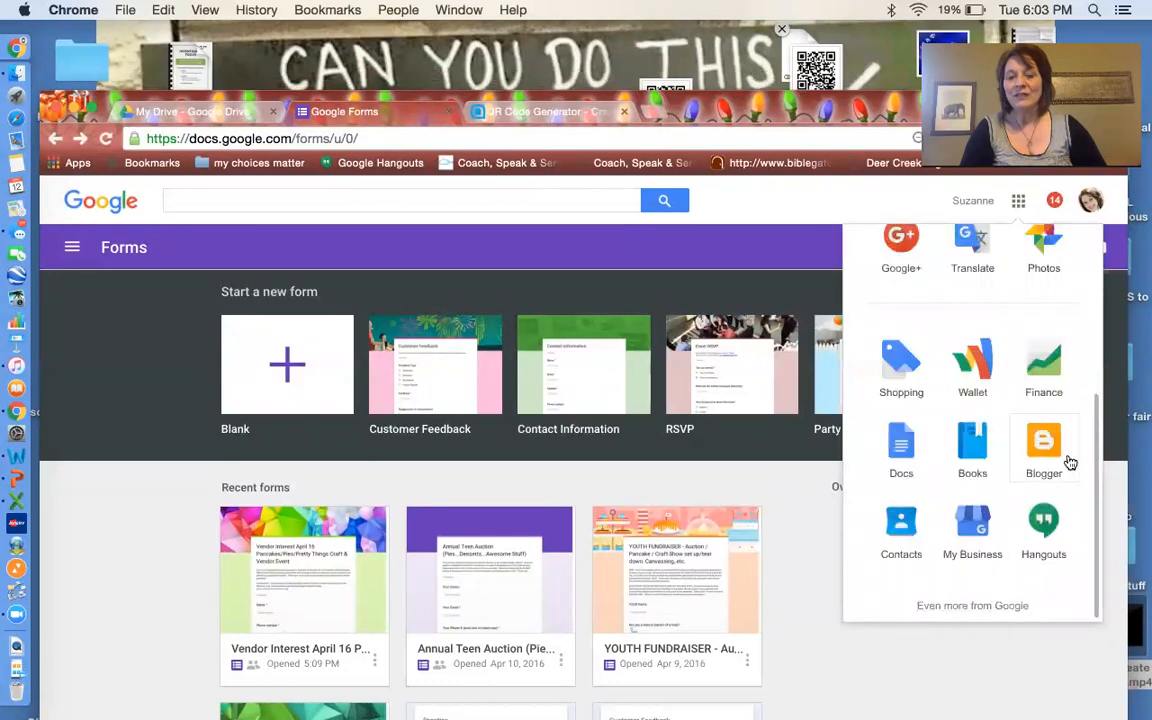
pyautogui.scroll(3)
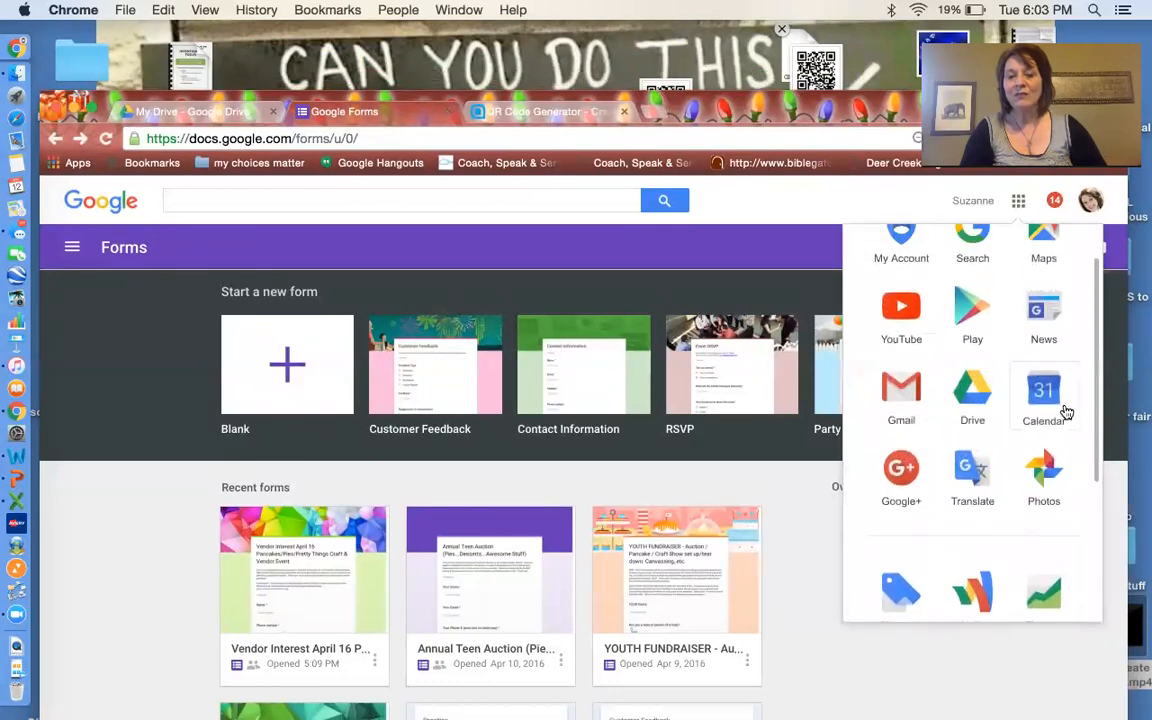
pyautogui.scroll(3)
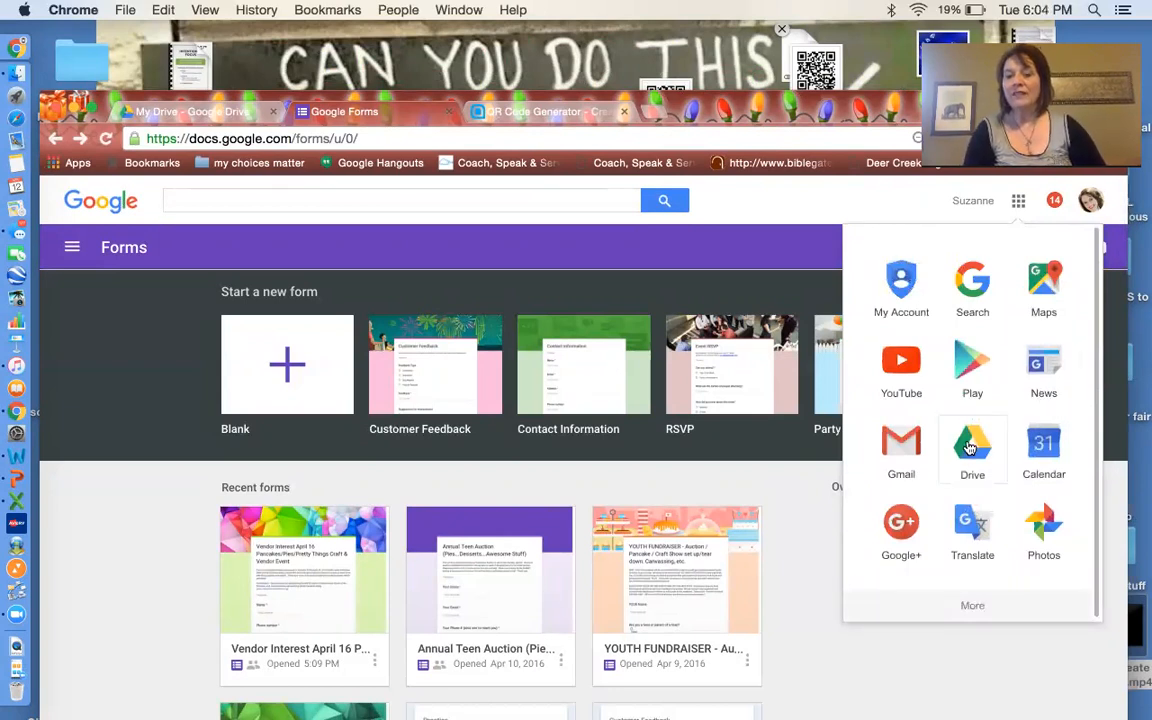
pyautogui.click(972, 448)
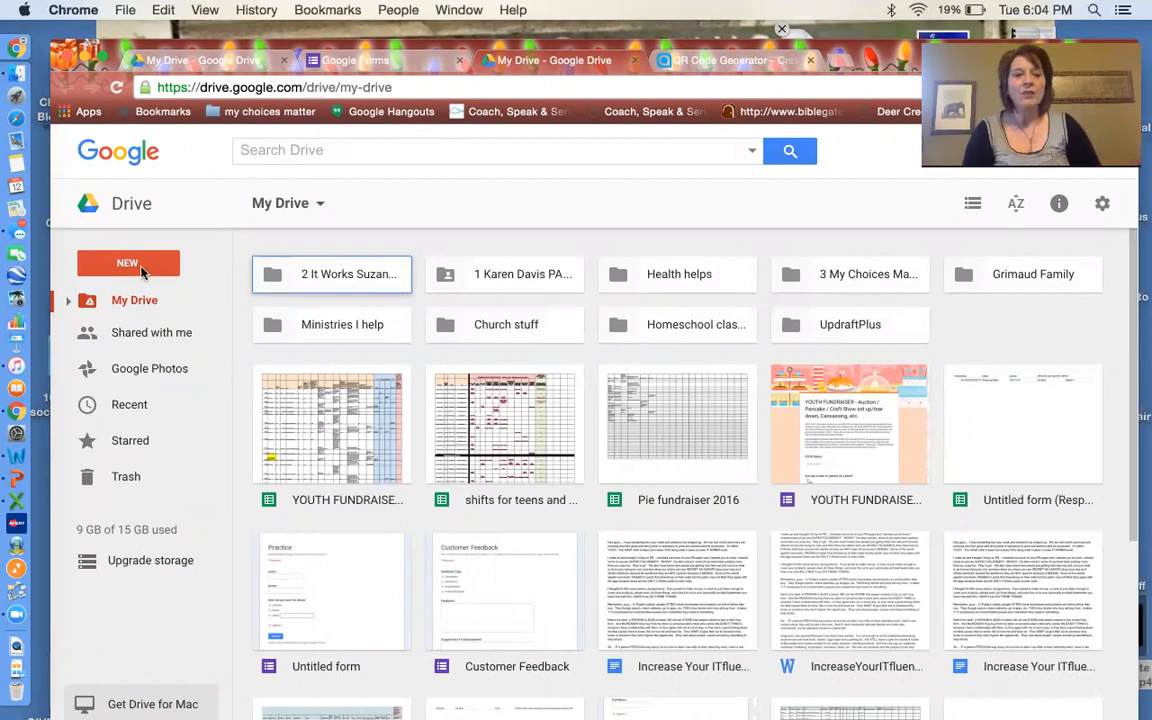
# Create a new Google Form from Drive via NEW > More > Google Forms
pyautogui.click(128, 264)
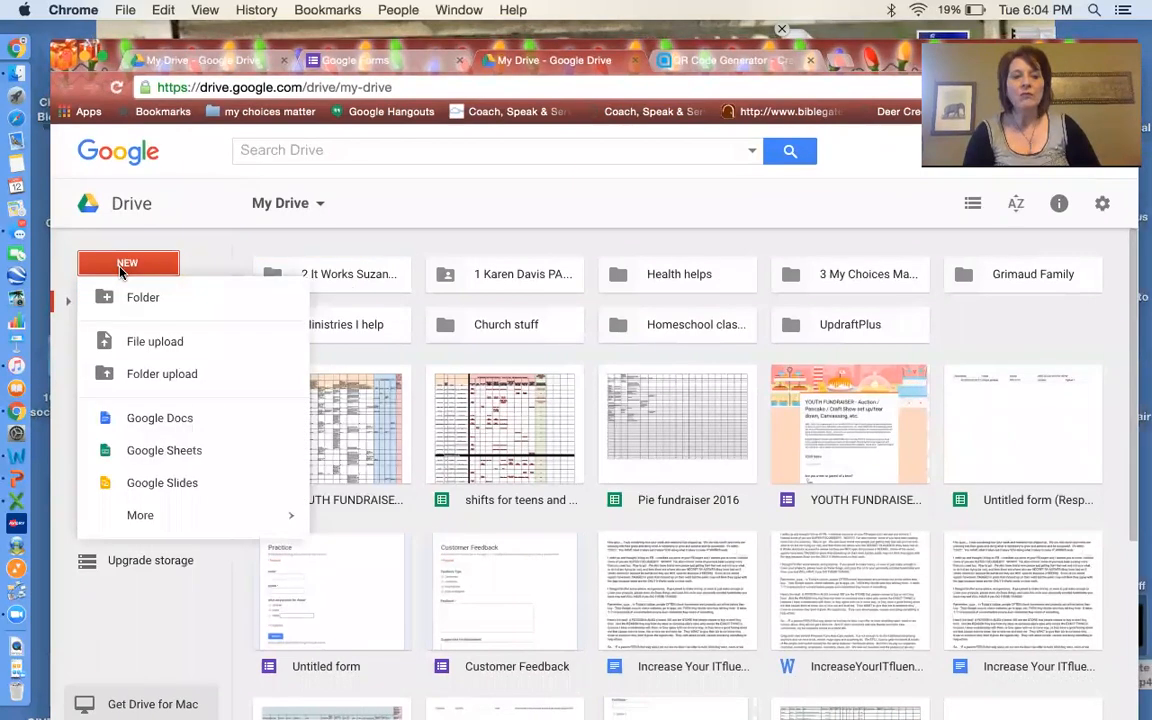
pyautogui.click(140, 516)
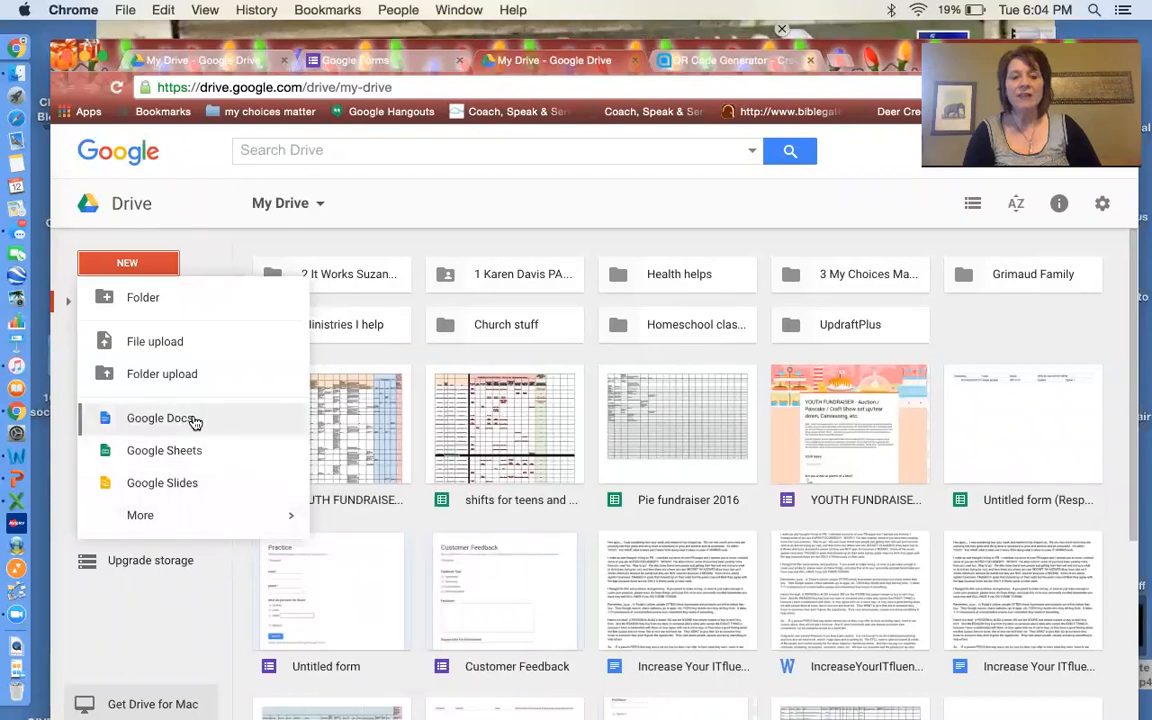
pyautogui.moveTo(230, 452)
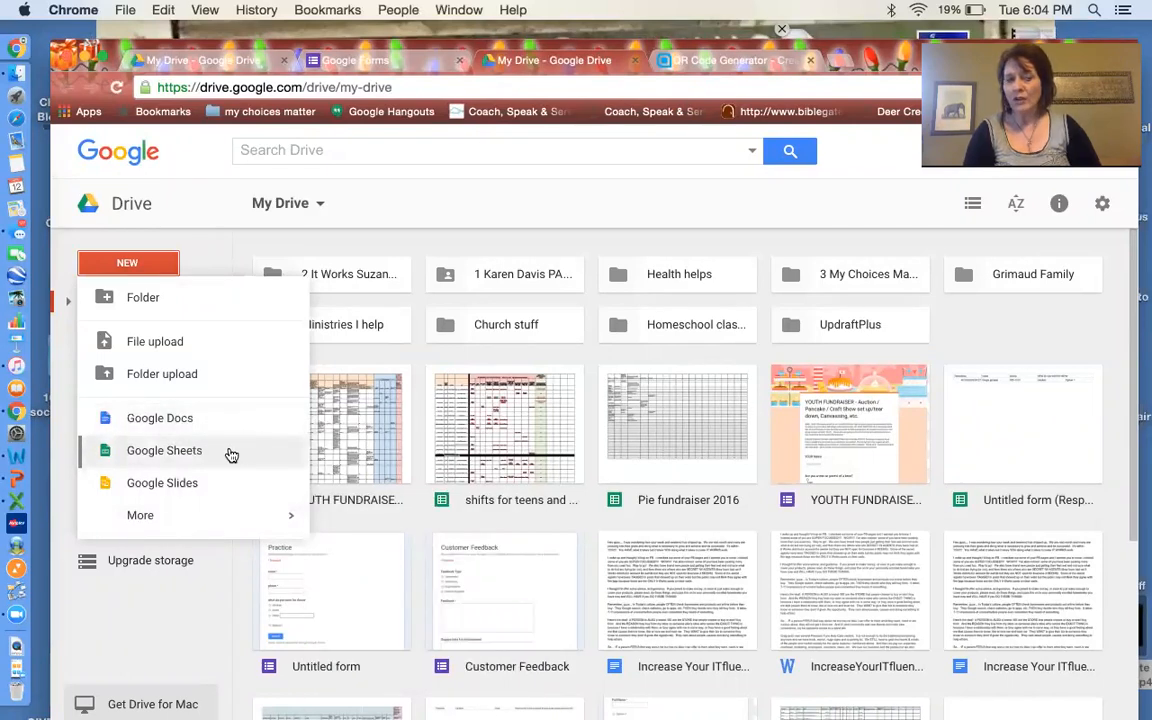
pyautogui.moveTo(210, 488)
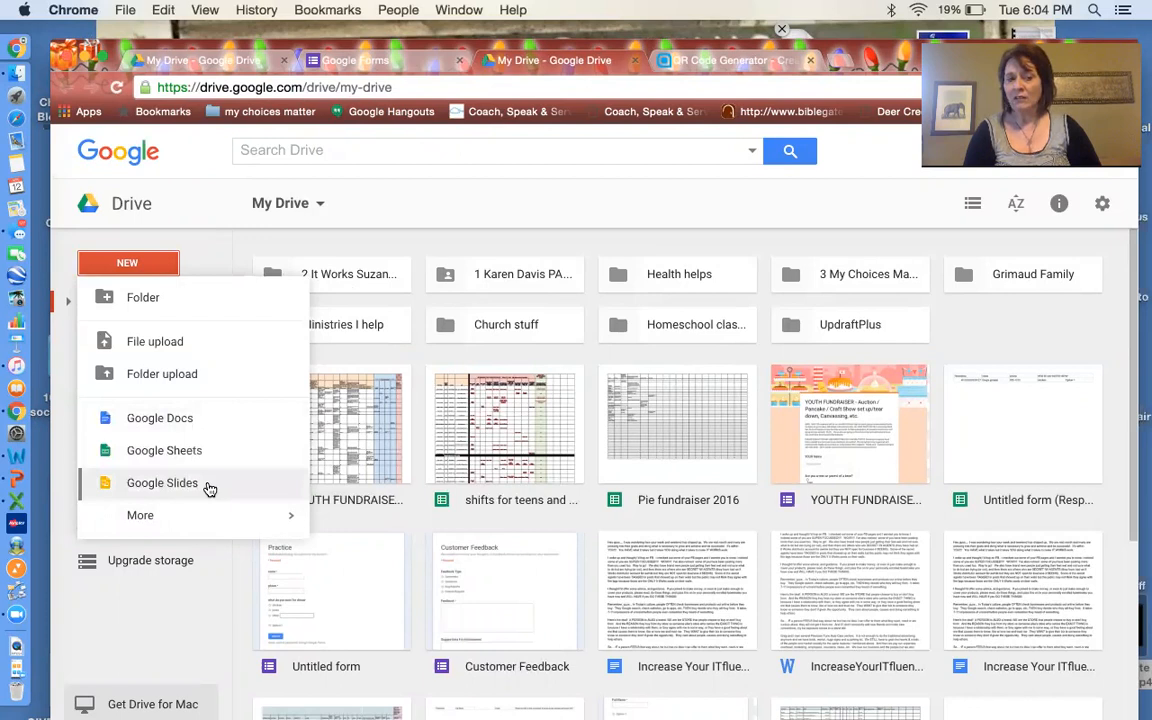
pyautogui.click(140, 516)
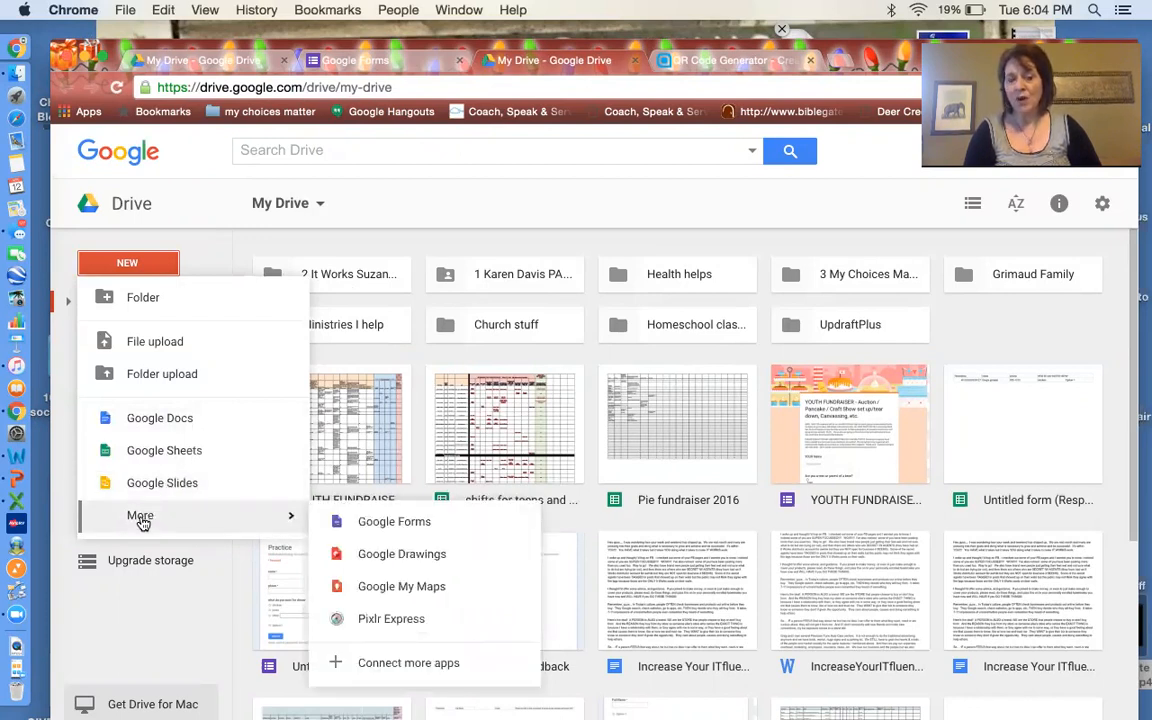
pyautogui.click(394, 520)
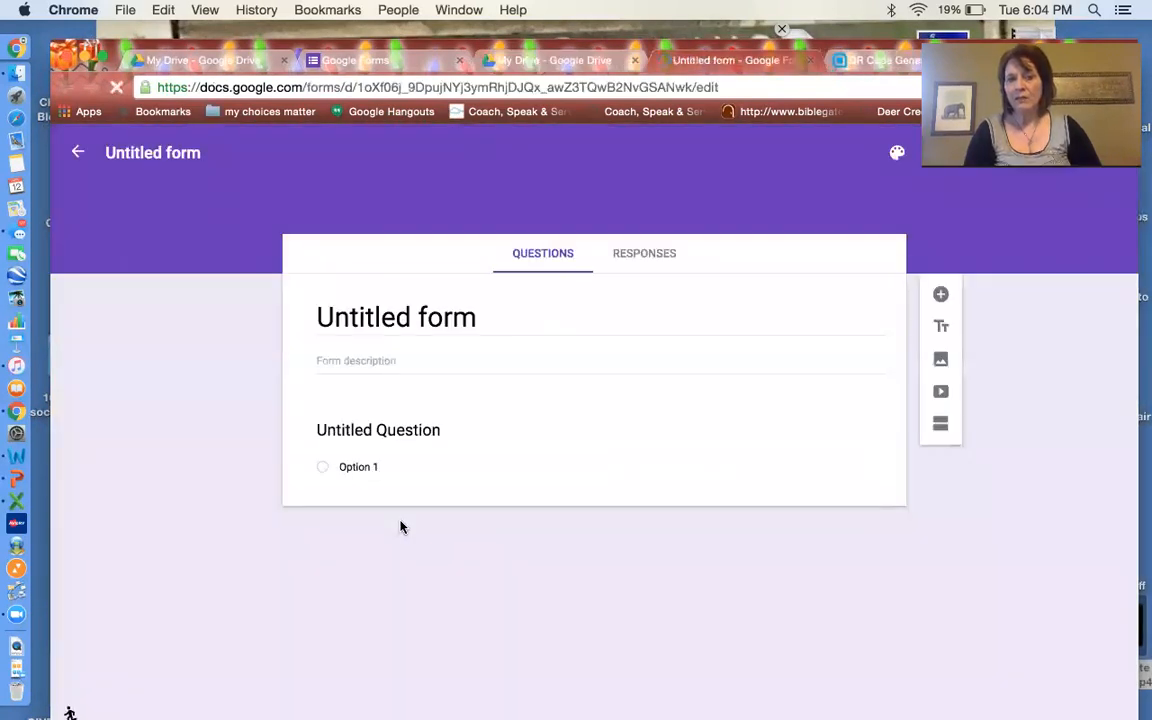
# Replace the form title with 'teach how to do google forms'
pyautogui.doubleClick(396, 316)
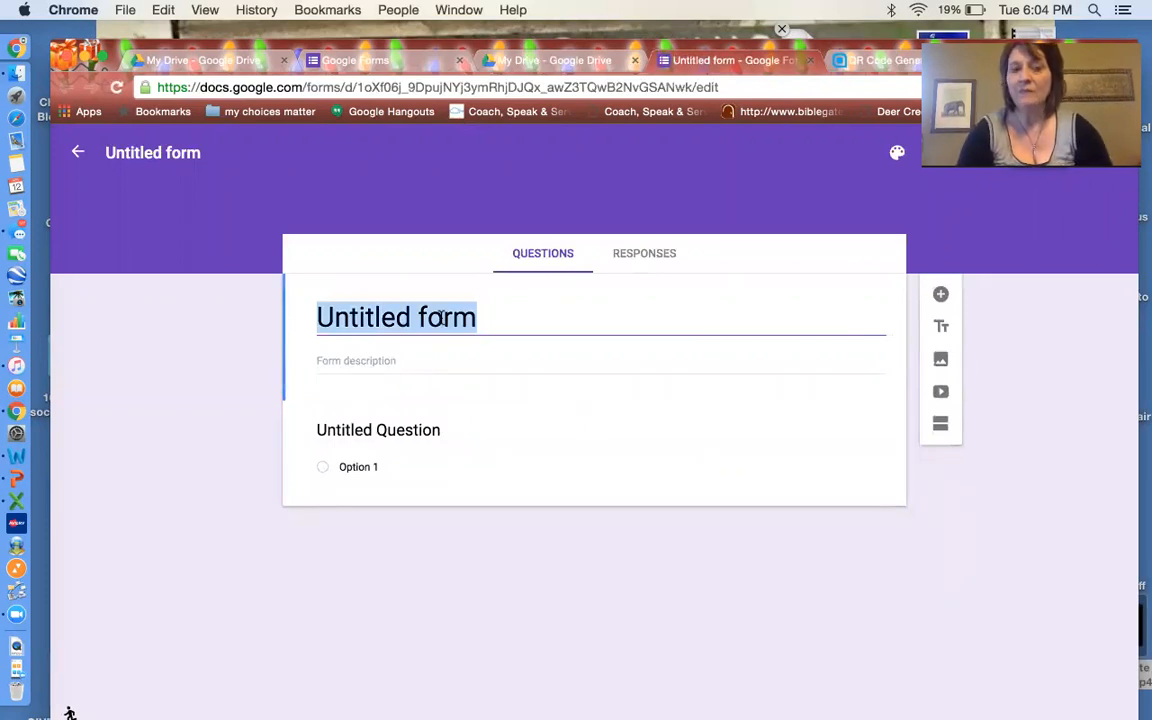
pyautogui.write('teach how')
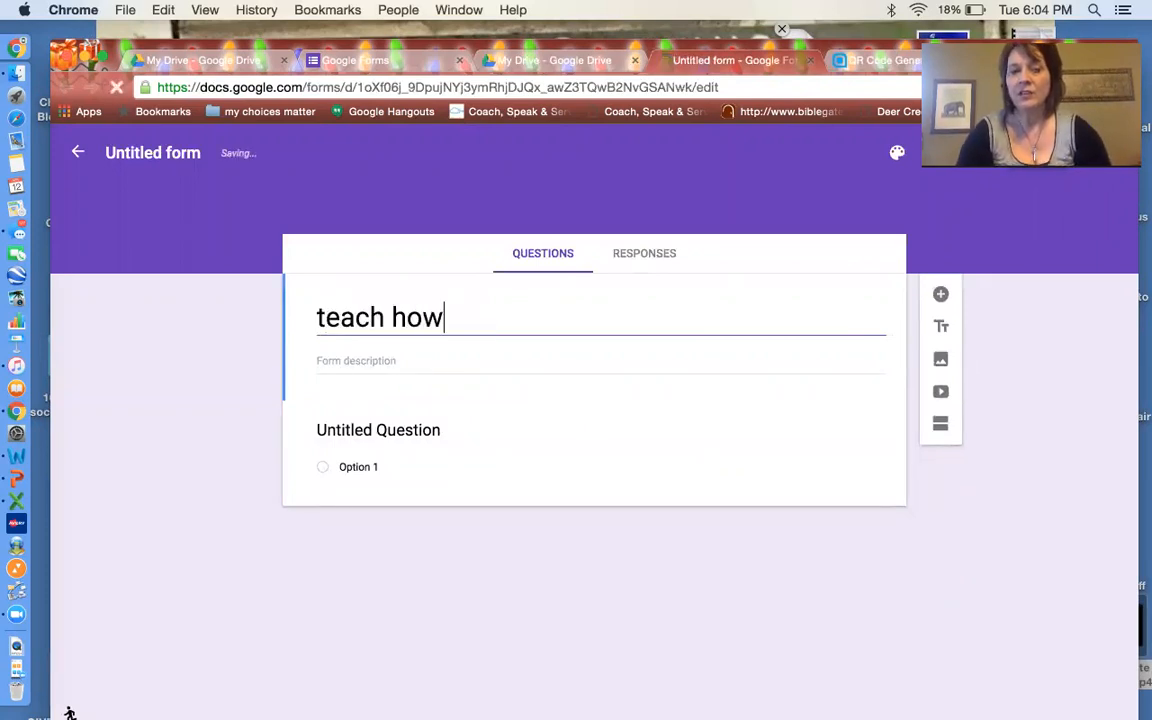
pyautogui.write('to do go')
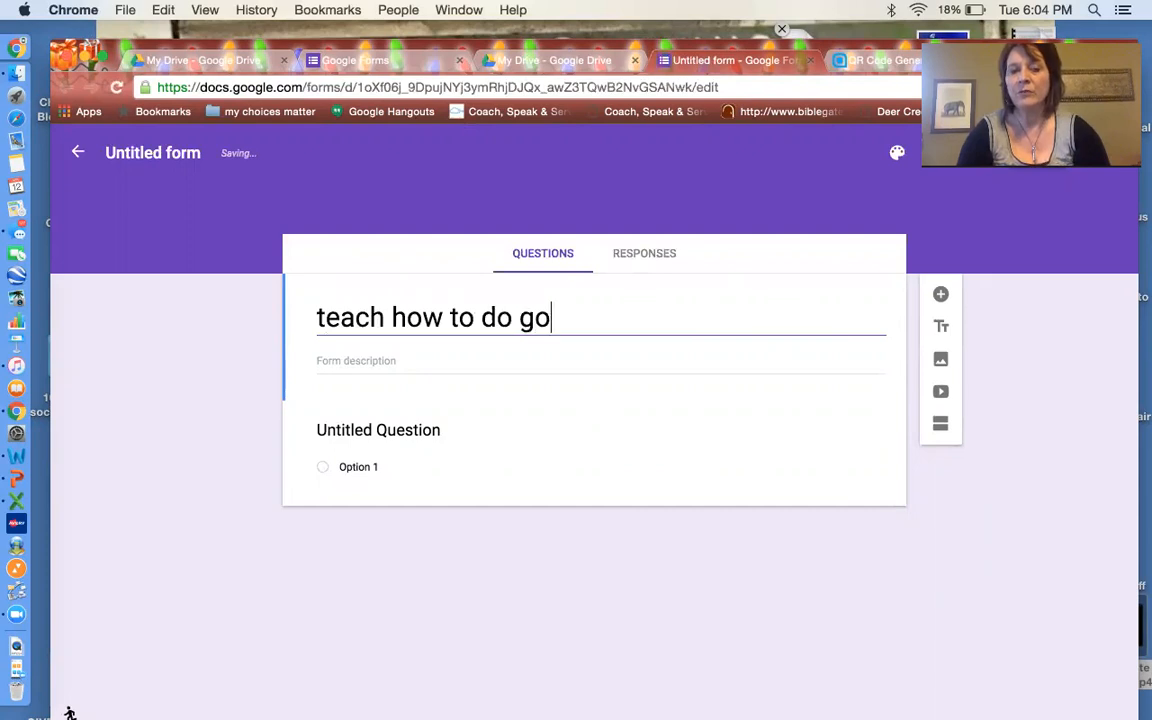
pyautogui.write('ogle forms')
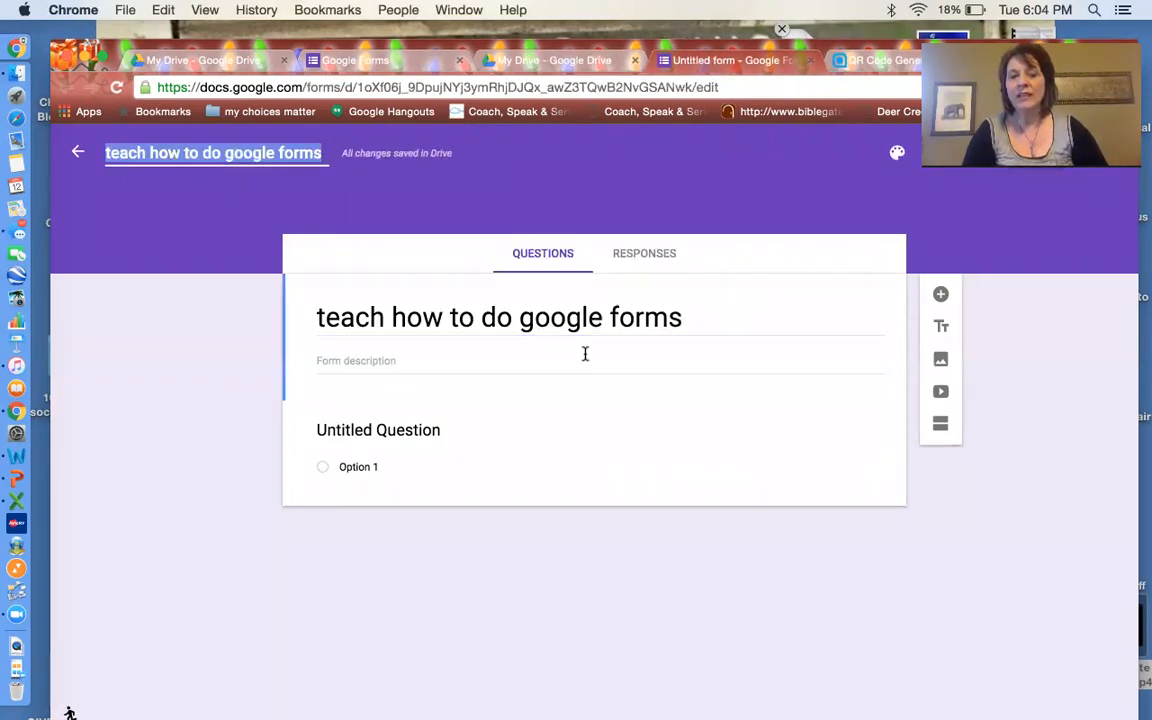
pyautogui.tripleClick(500, 316)
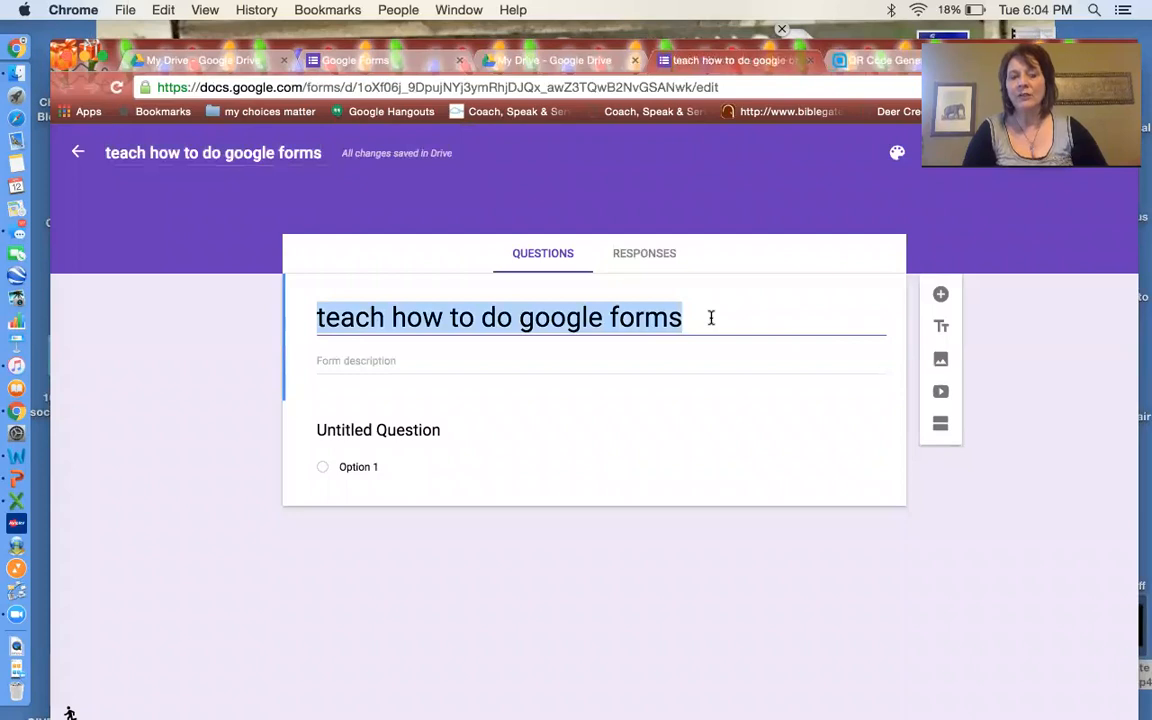
# Add the description 'fill in the form and hit submit at the bottom'
pyautogui.click(384, 360)
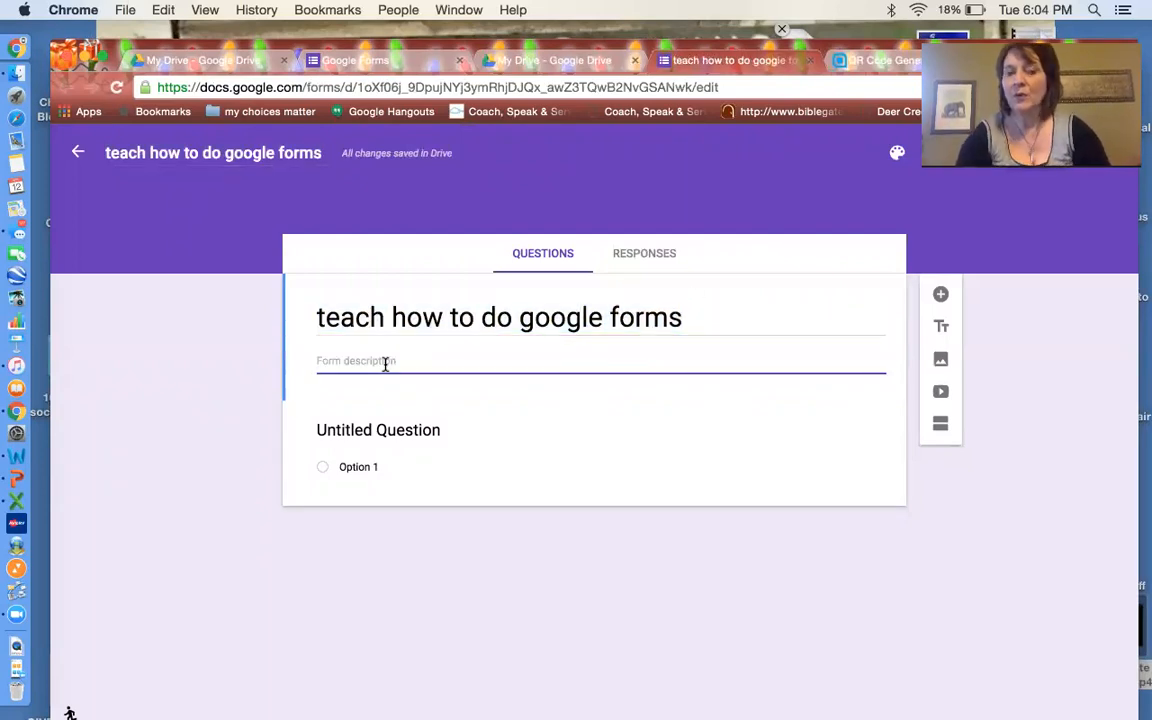
pyautogui.write('fill in the form and hit')
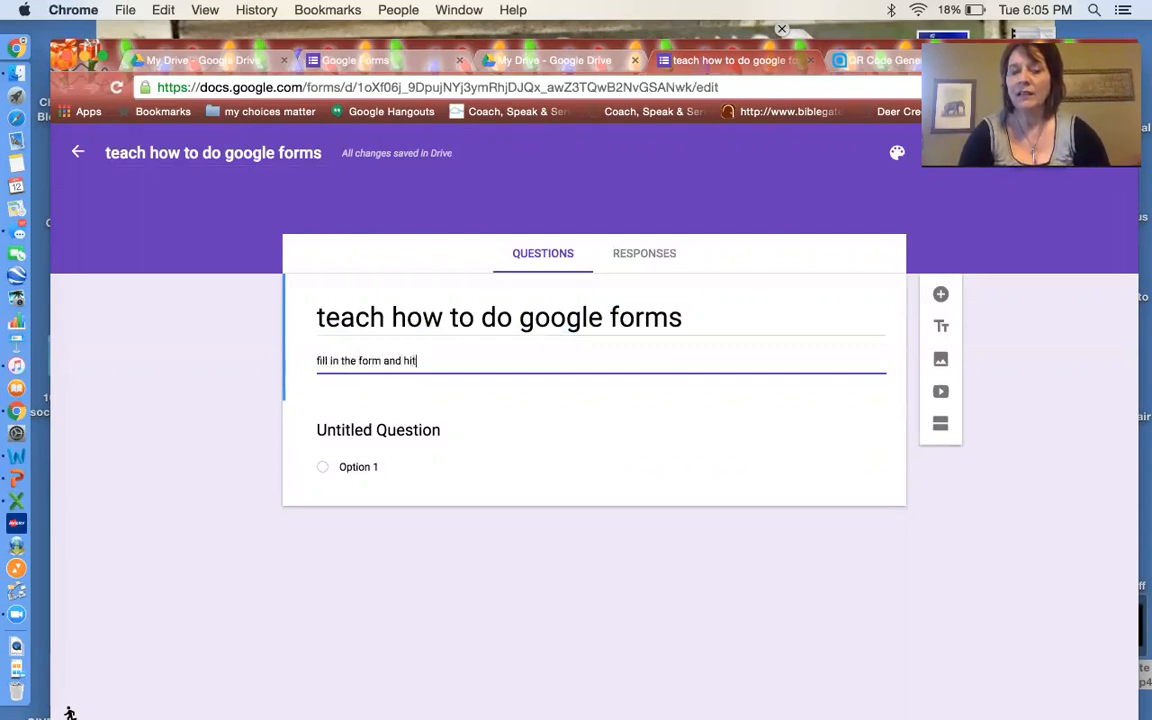
pyautogui.write('submit')
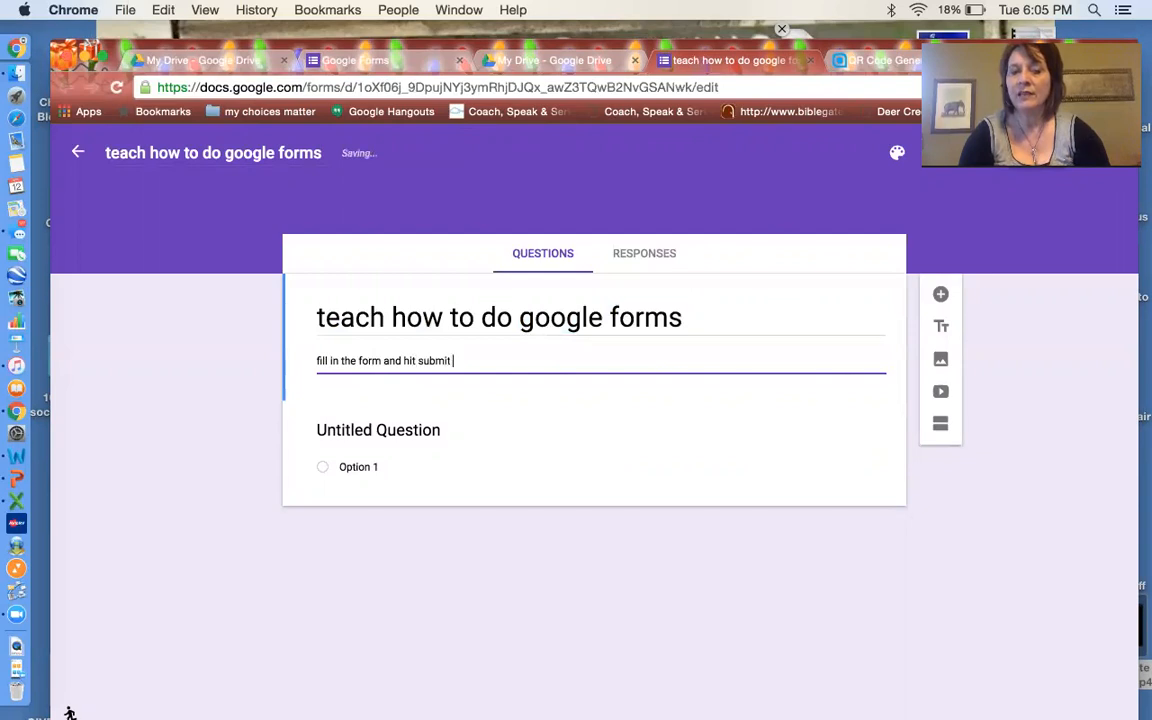
pyautogui.write('at the bottom')
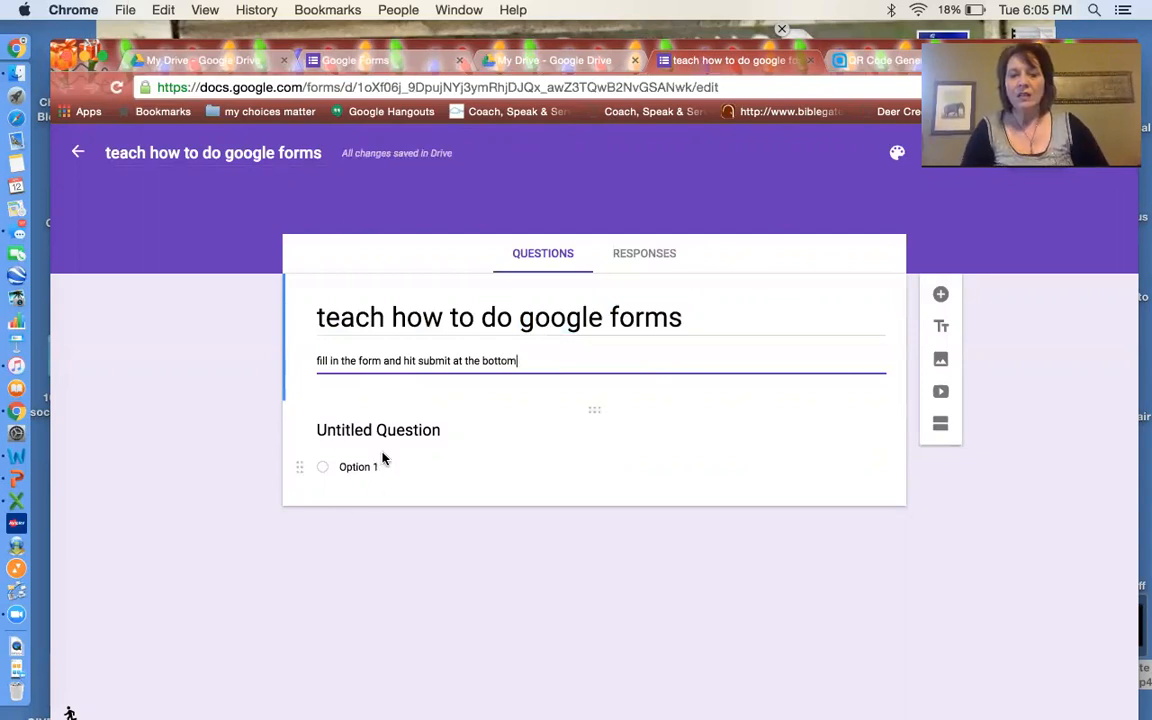
# Make the first question a required short-answer 'name', then add a second question
pyautogui.click(378, 430)
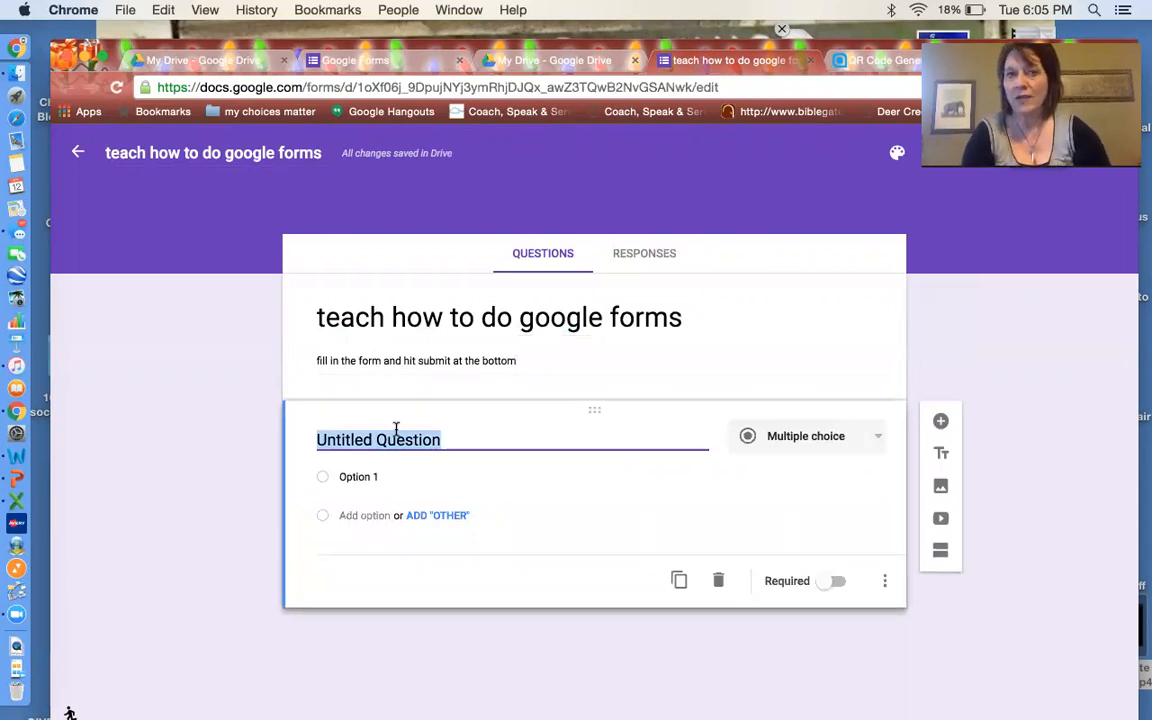
pyautogui.write('name')
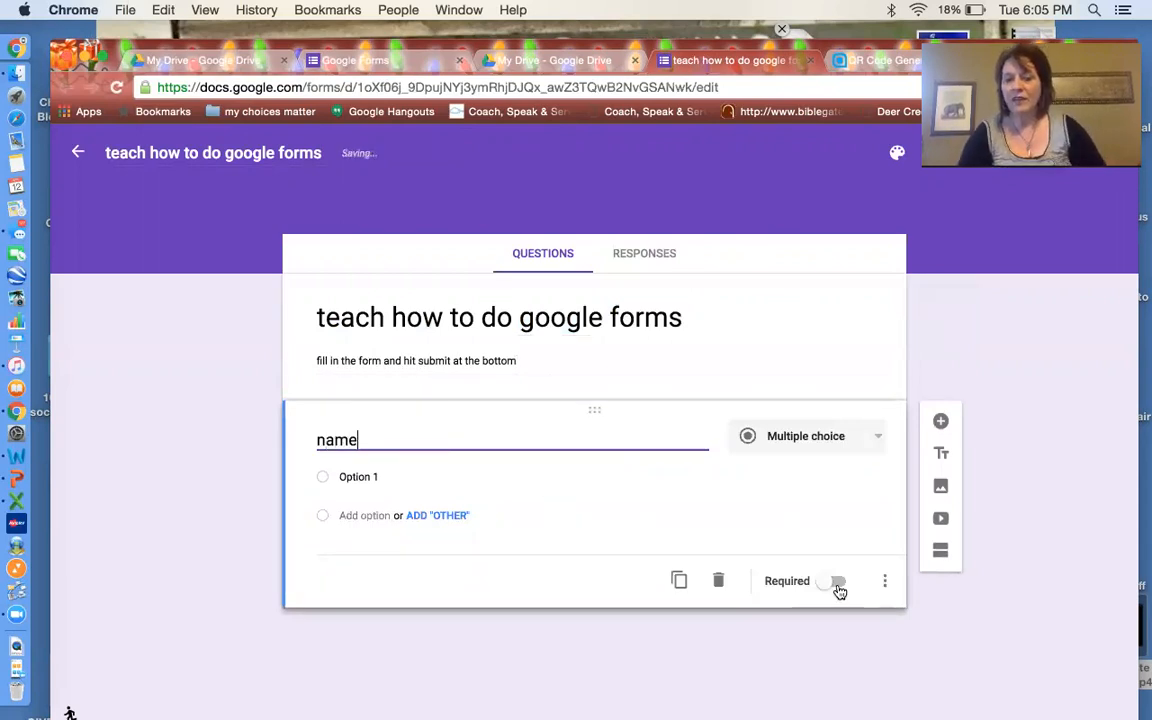
pyautogui.click(836, 580)
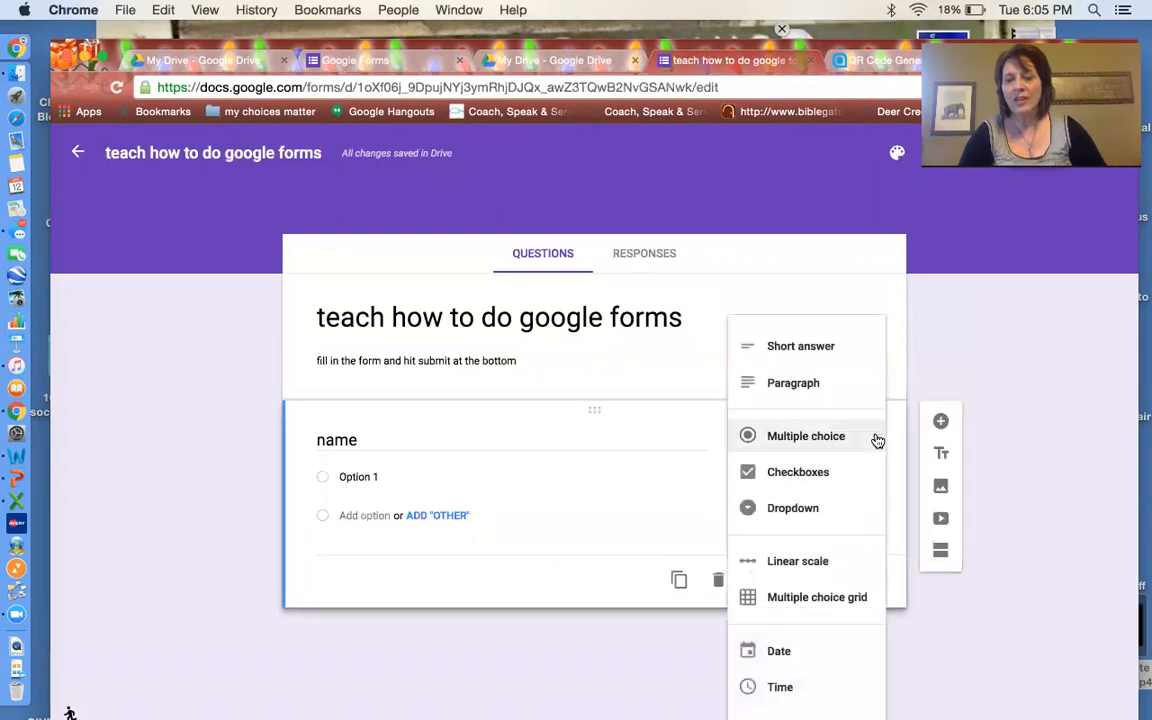
pyautogui.click(800, 346)
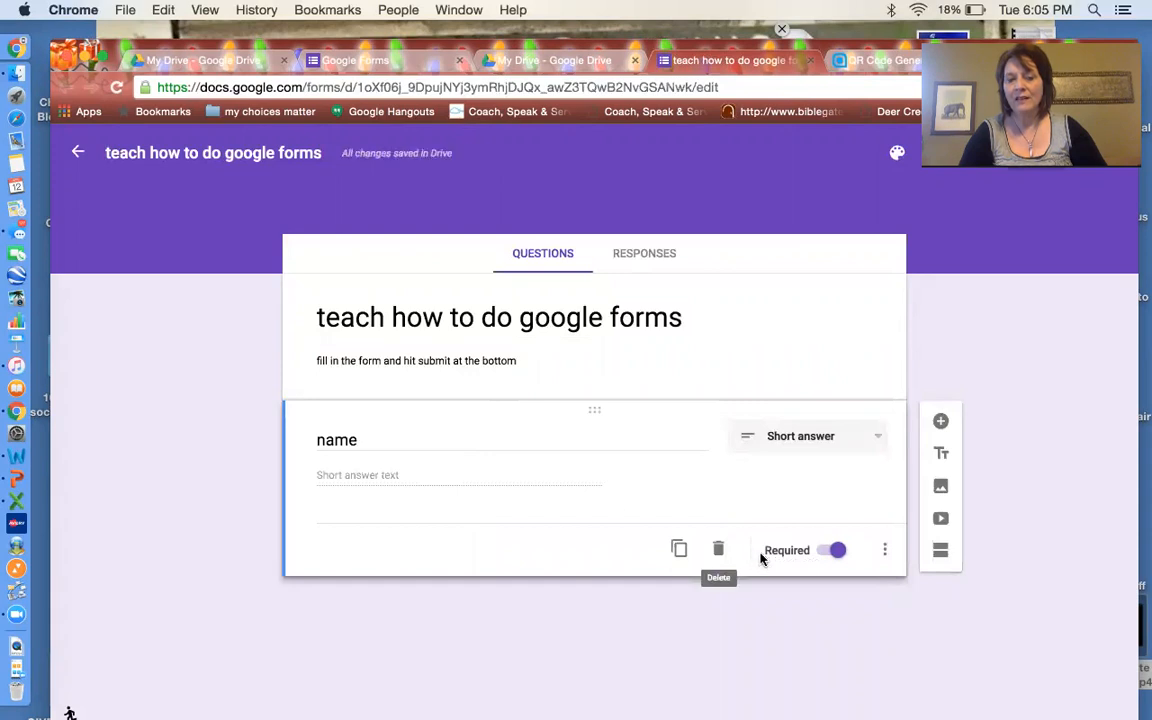
pyautogui.moveTo(940, 420)
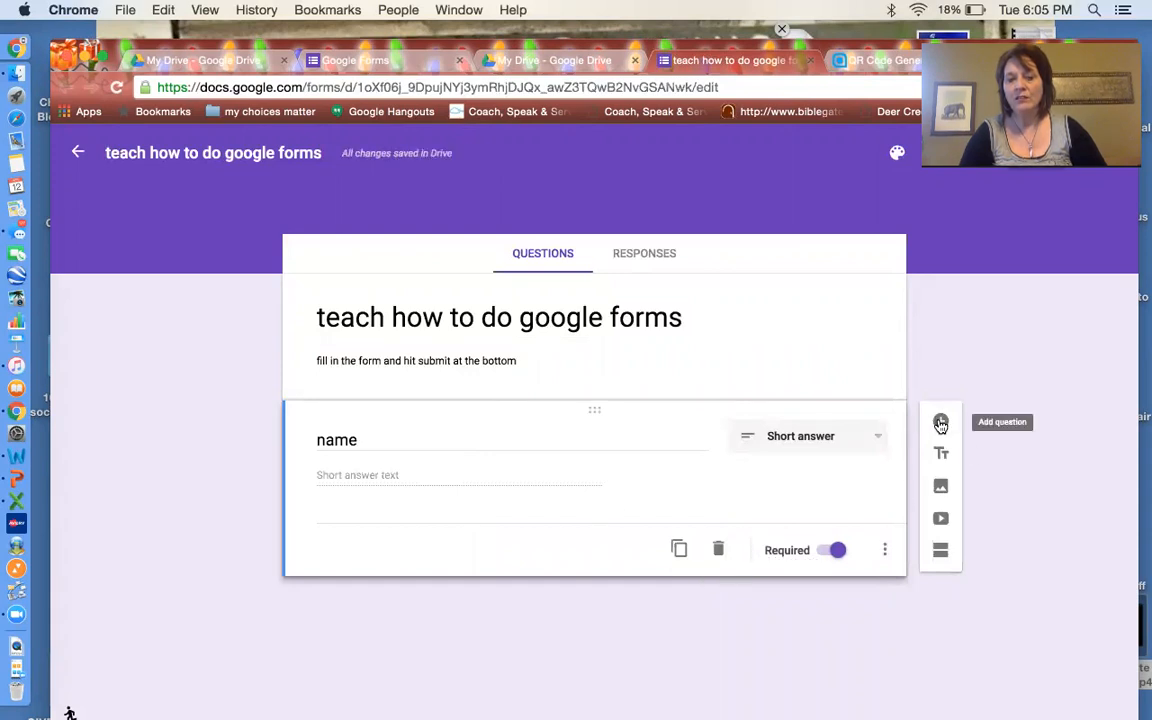
pyautogui.click(940, 422)
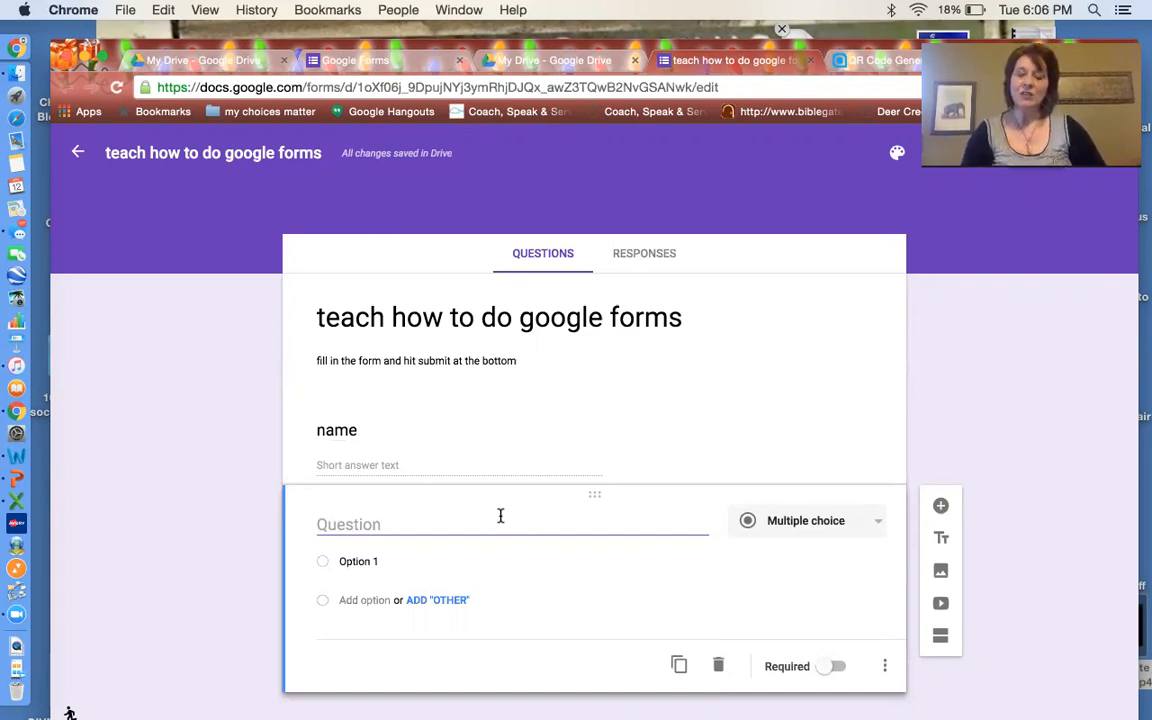
pyautogui.moveTo(928, 520)
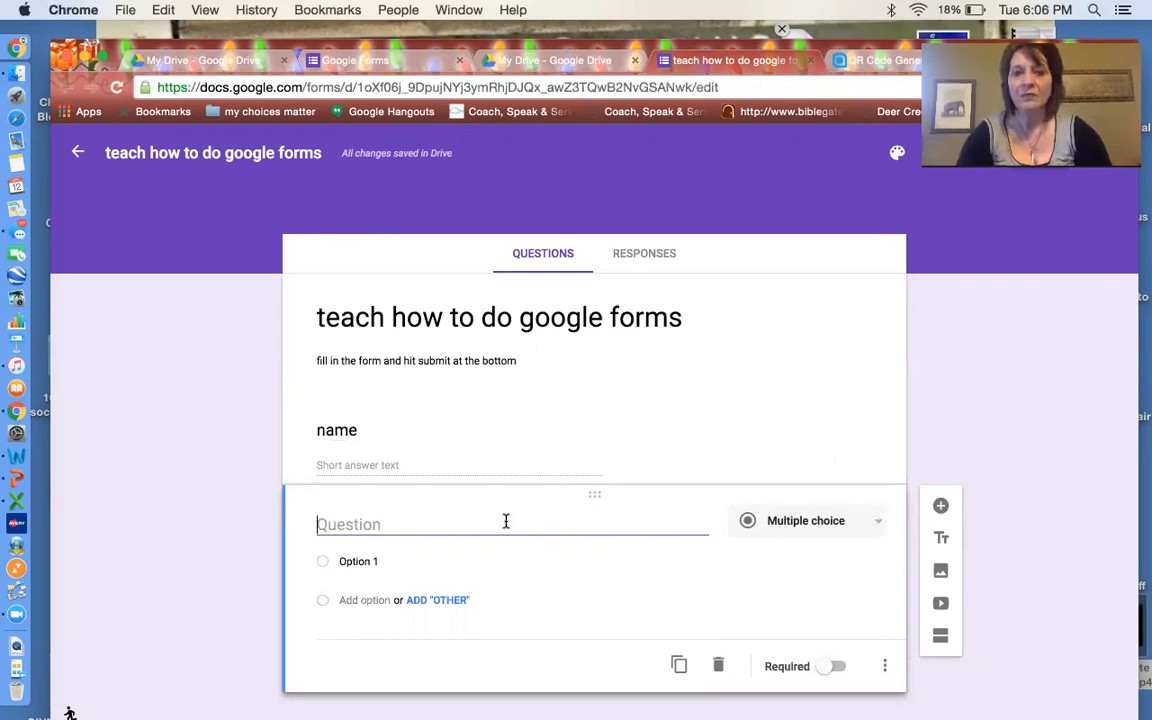
# Name the question 'pick one' as multiple choice with yes, no, maybe and Other
pyautogui.write('pick one')
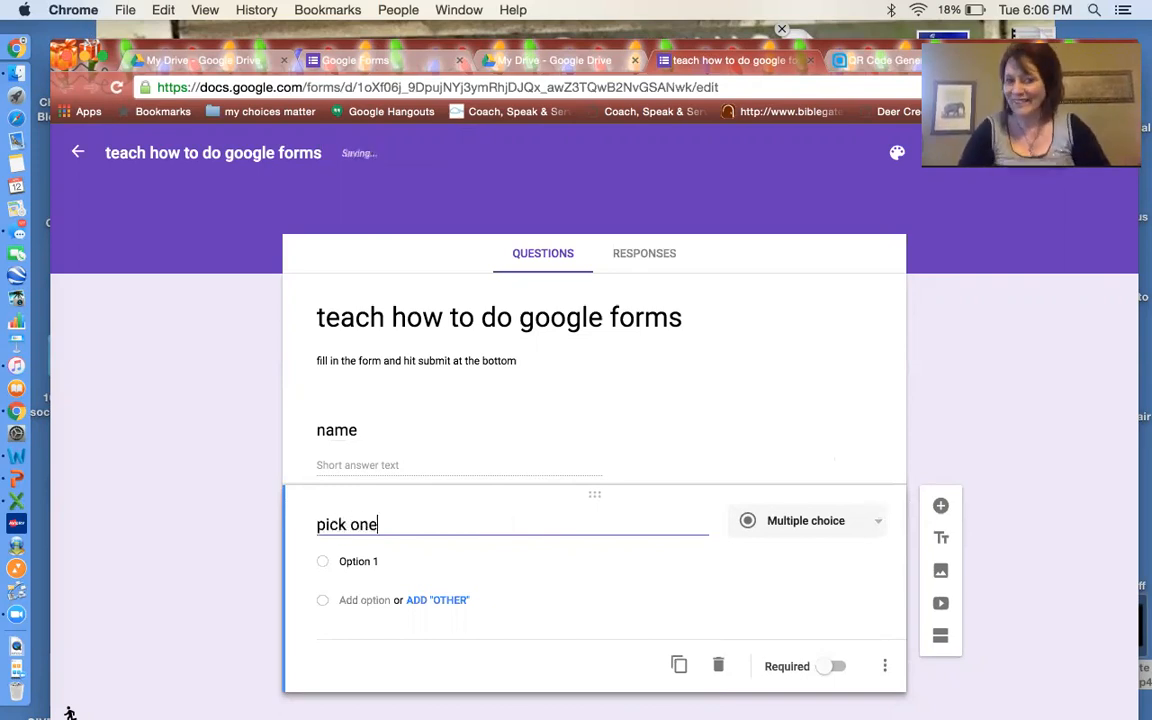
pyautogui.moveTo(882, 540)
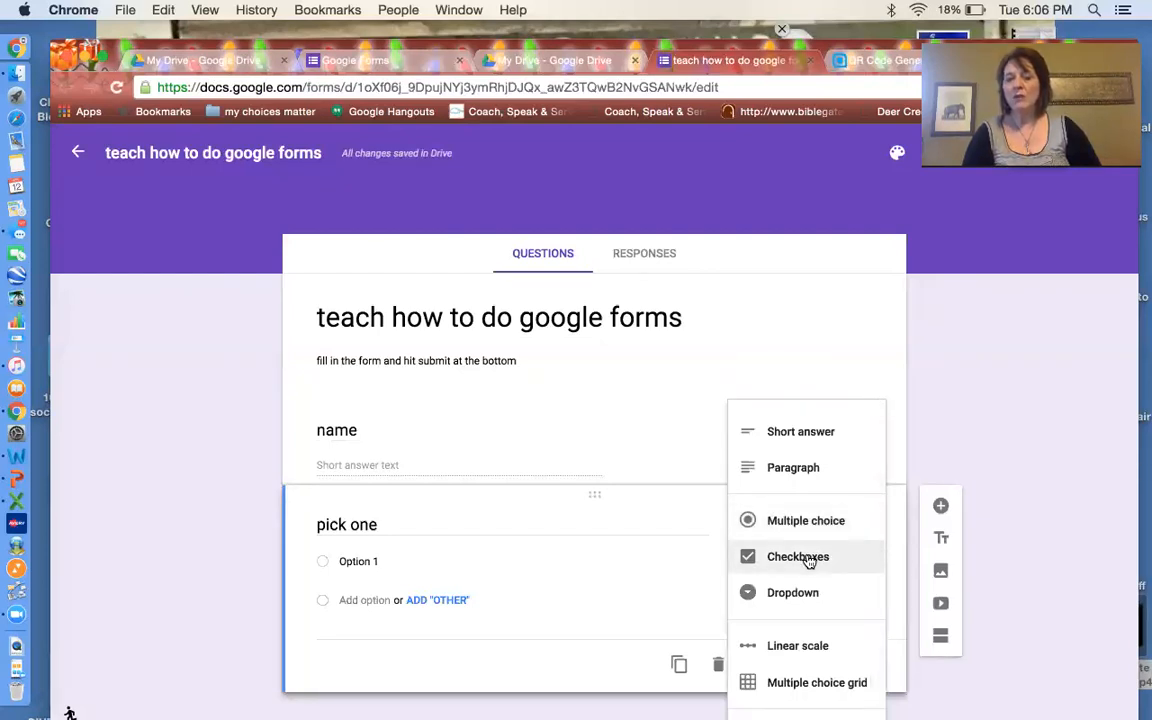
pyautogui.moveTo(788, 670)
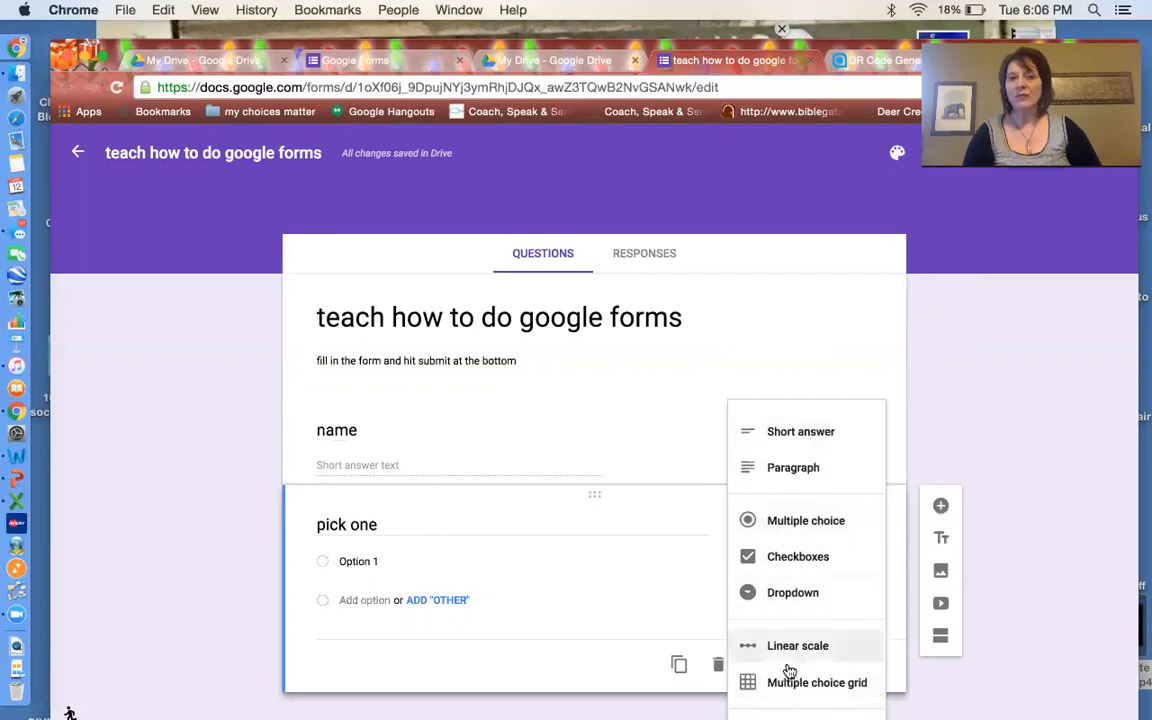
pyautogui.moveTo(798, 556)
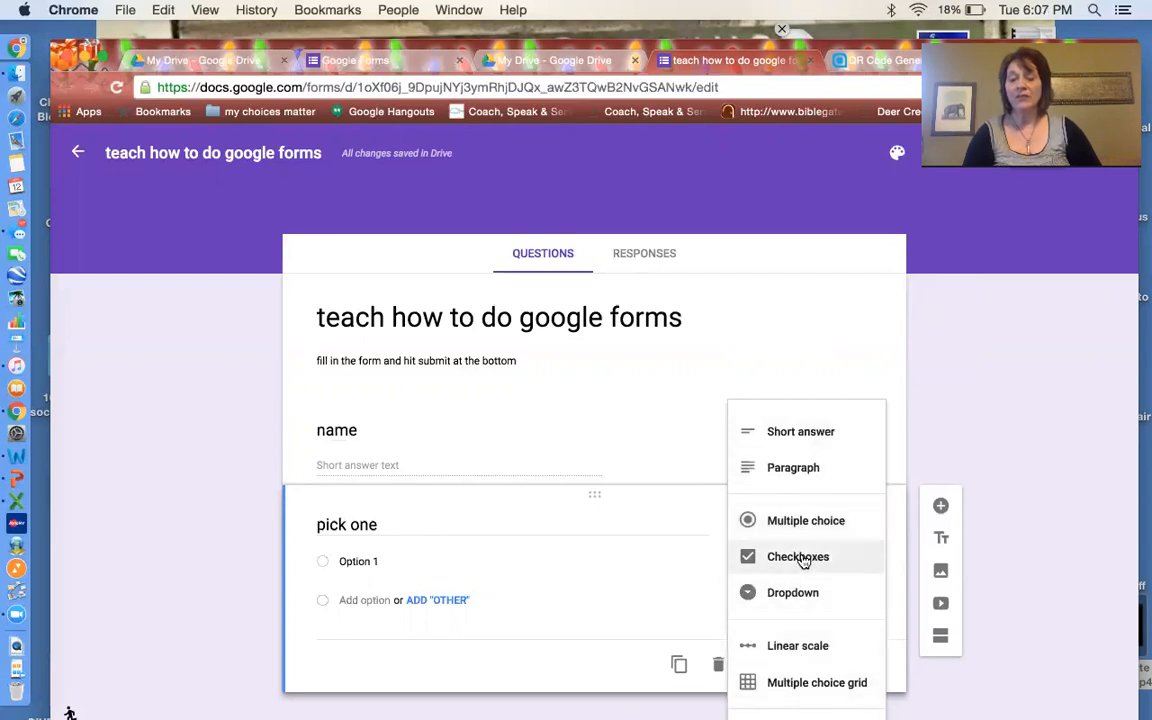
pyautogui.click(806, 520)
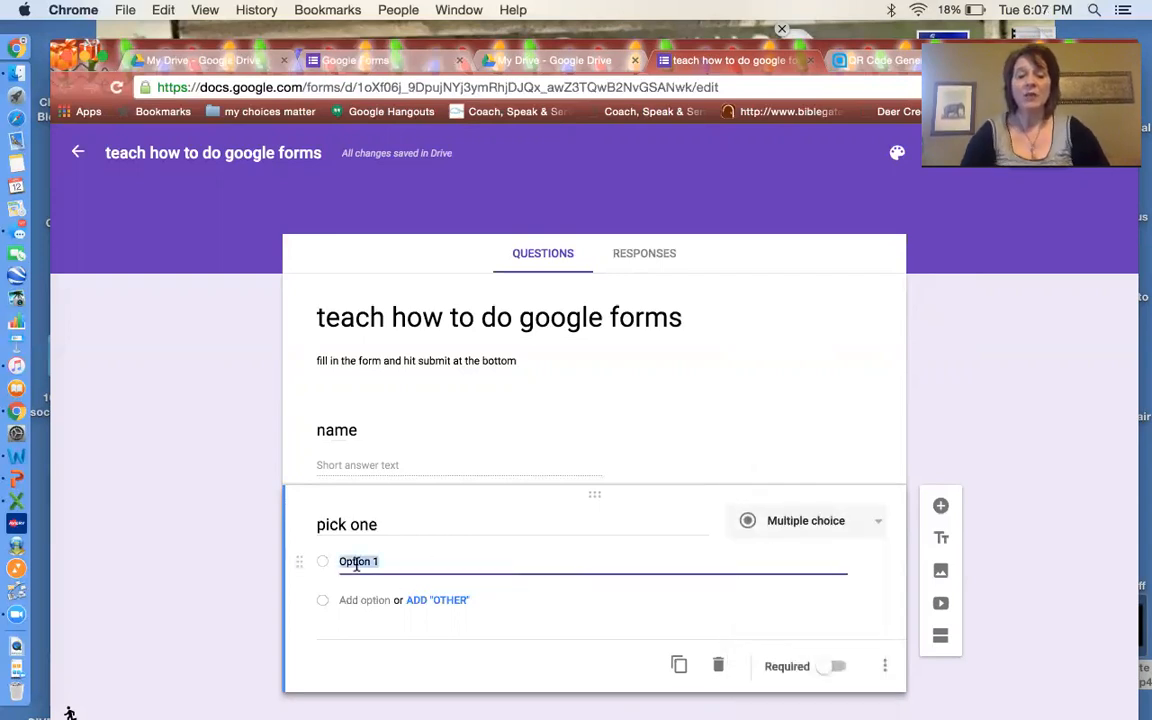
pyautogui.write('yes')
pyautogui.write('no')
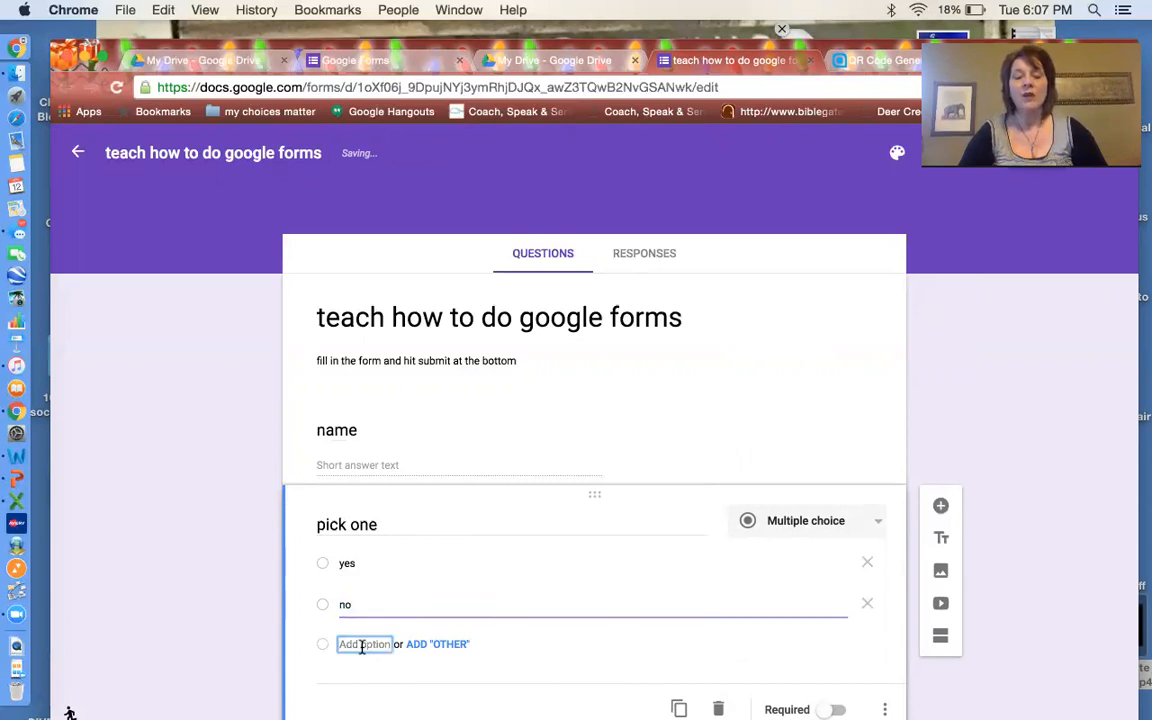
pyautogui.write('maybe')
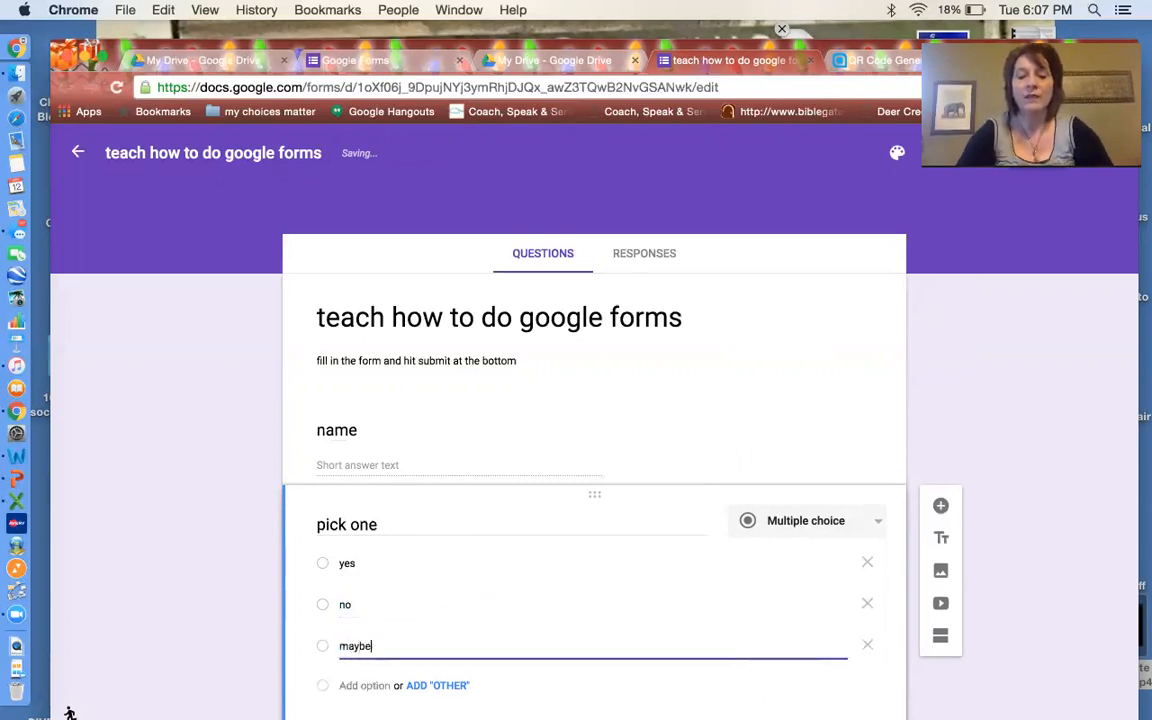
pyautogui.click(436, 684)
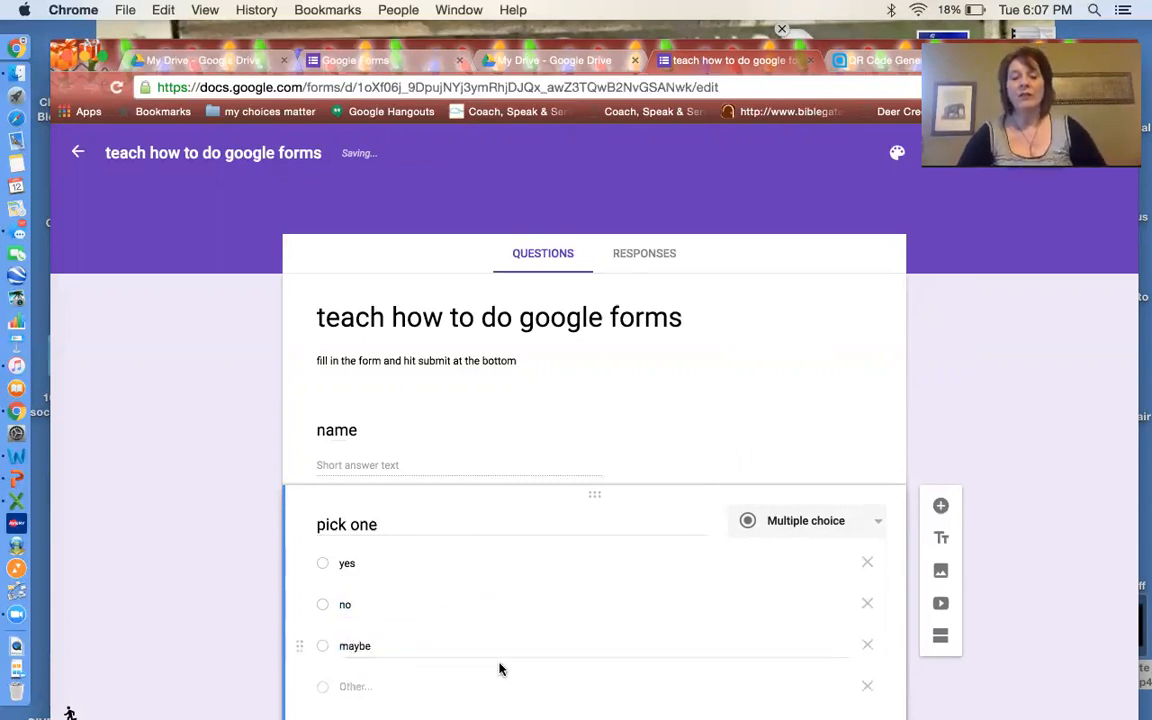
# Make the 'pick one' question required
pyautogui.scroll(-3)
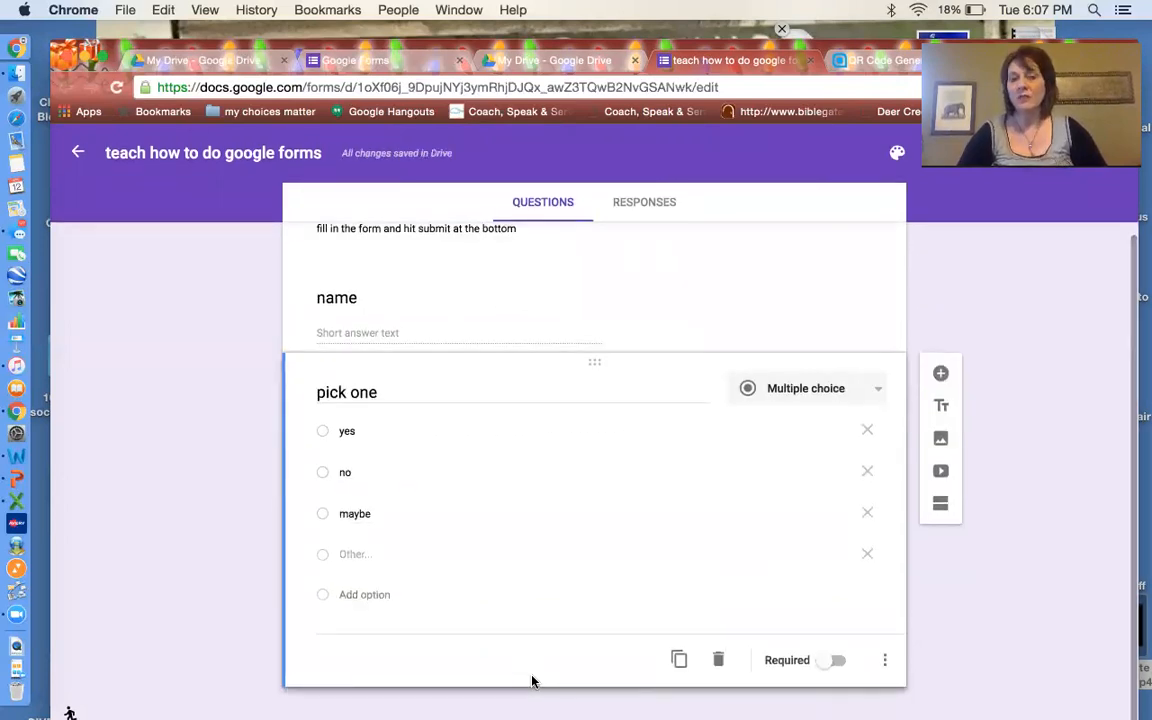
pyautogui.moveTo(868, 694)
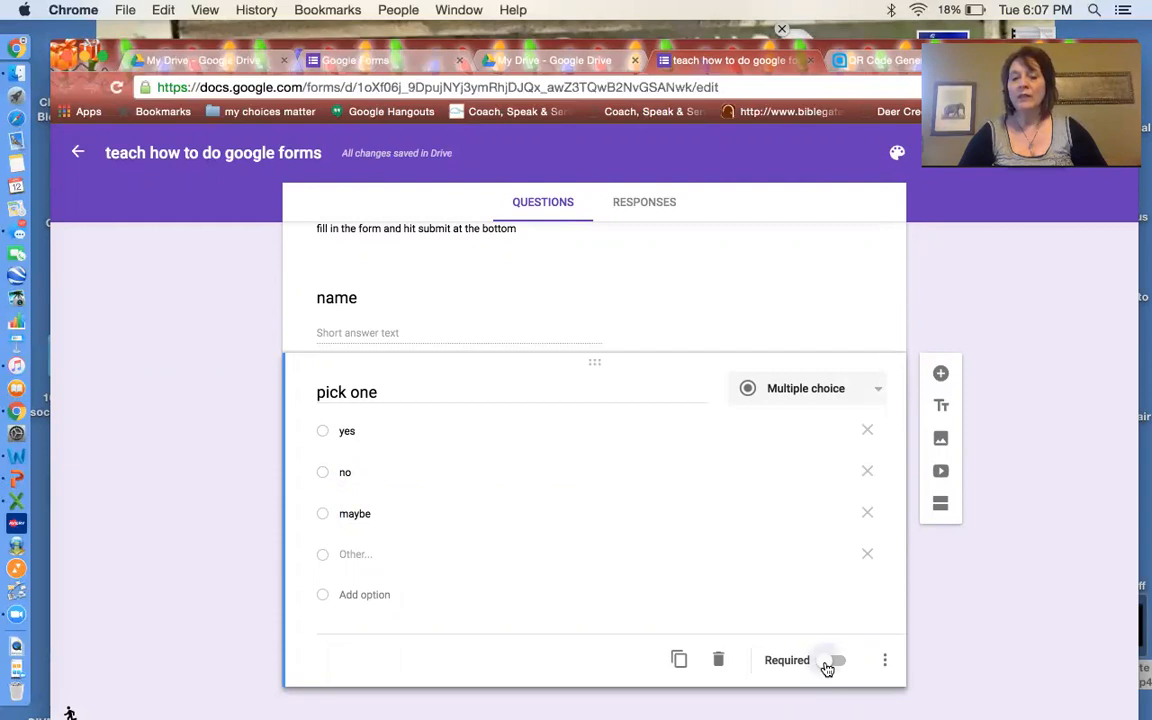
pyautogui.click(828, 660)
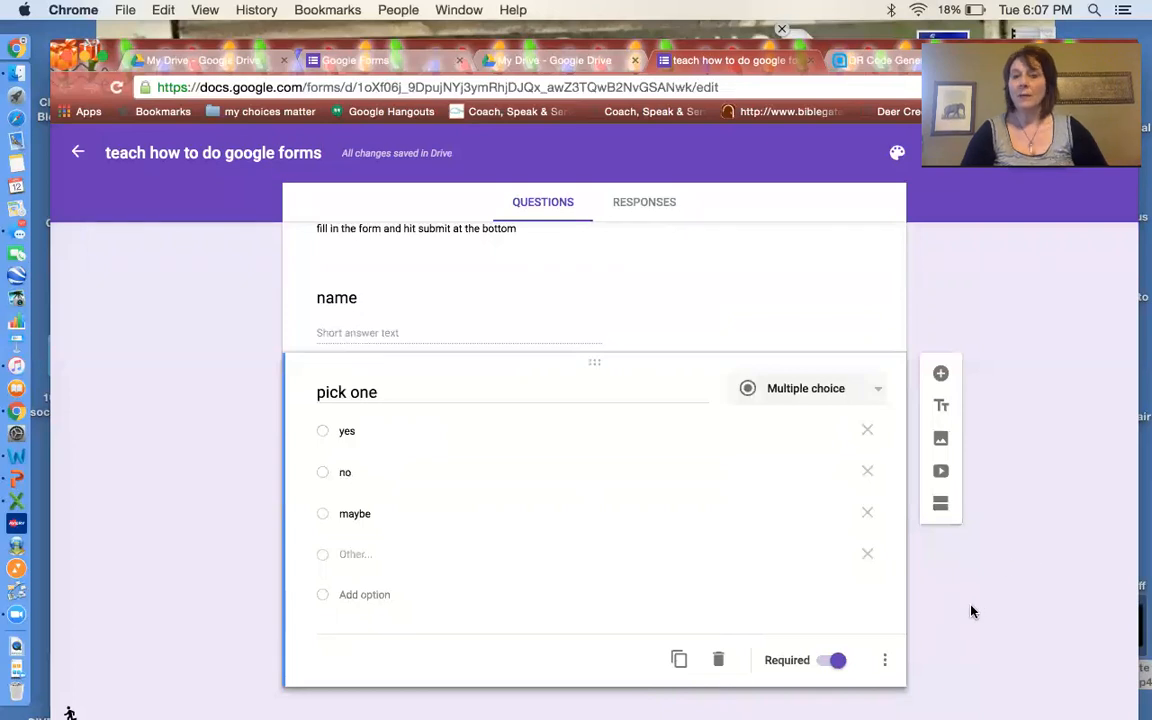
pyautogui.scroll(3)
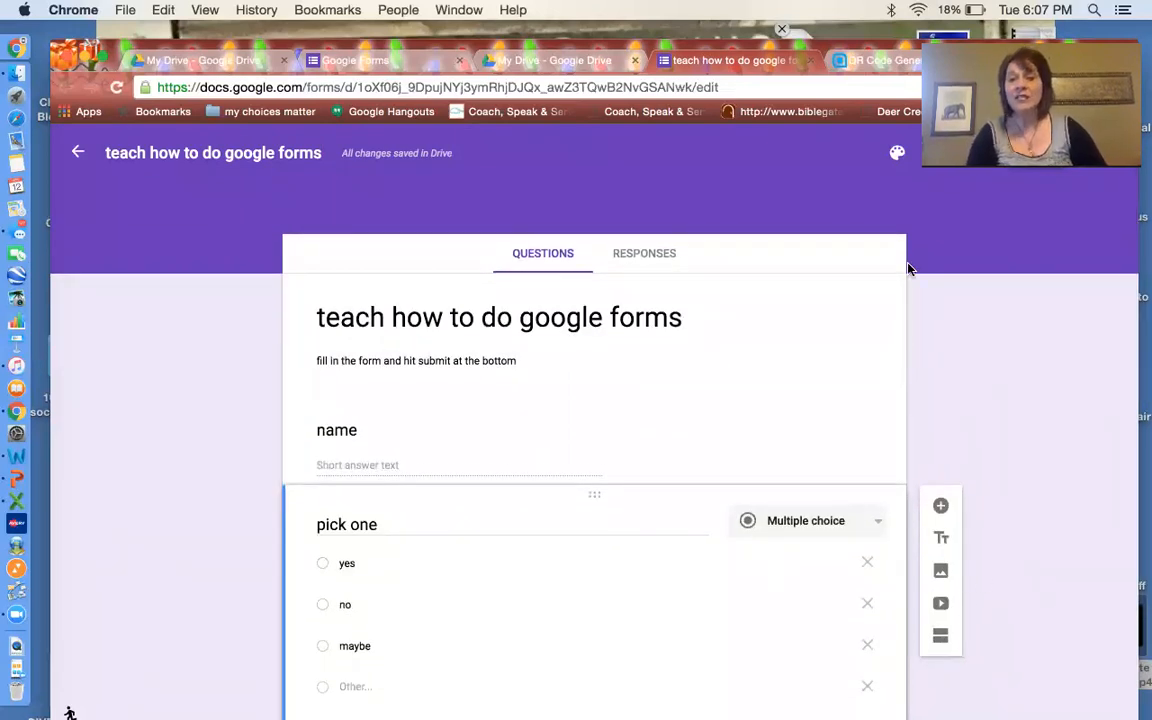
pyautogui.moveTo(896, 152)
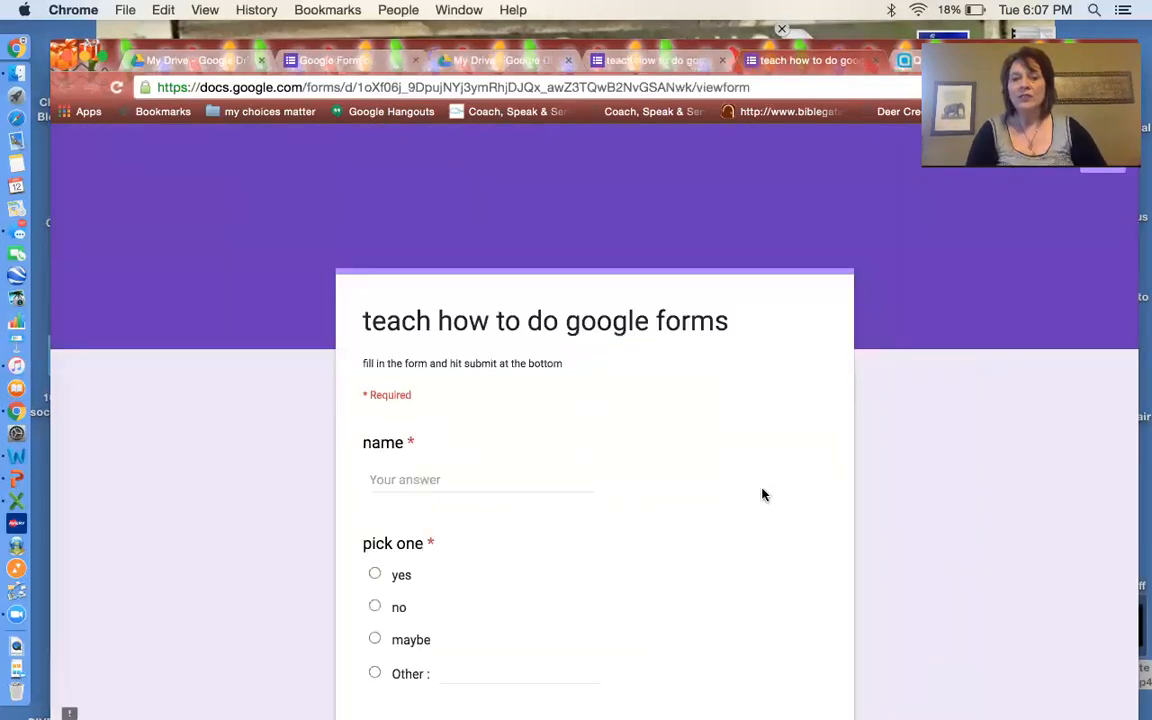
# Scroll through the live preview of the form as respondents will see it
pyautogui.scroll(-3)
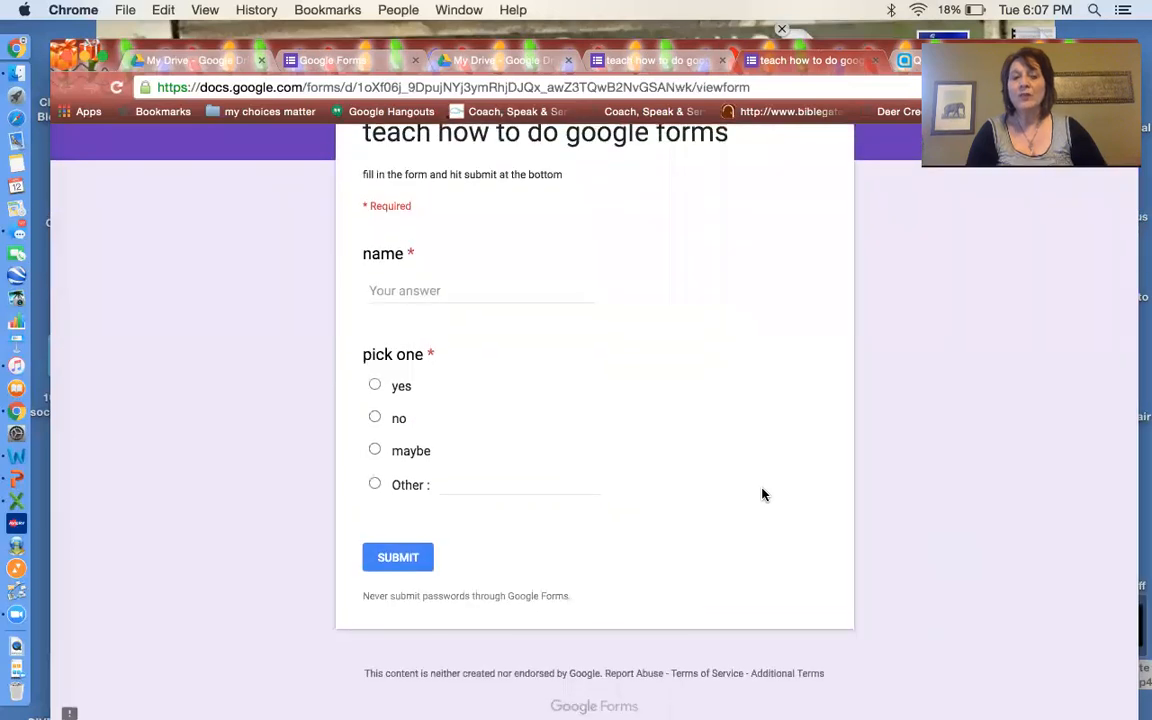
pyautogui.scroll(3)
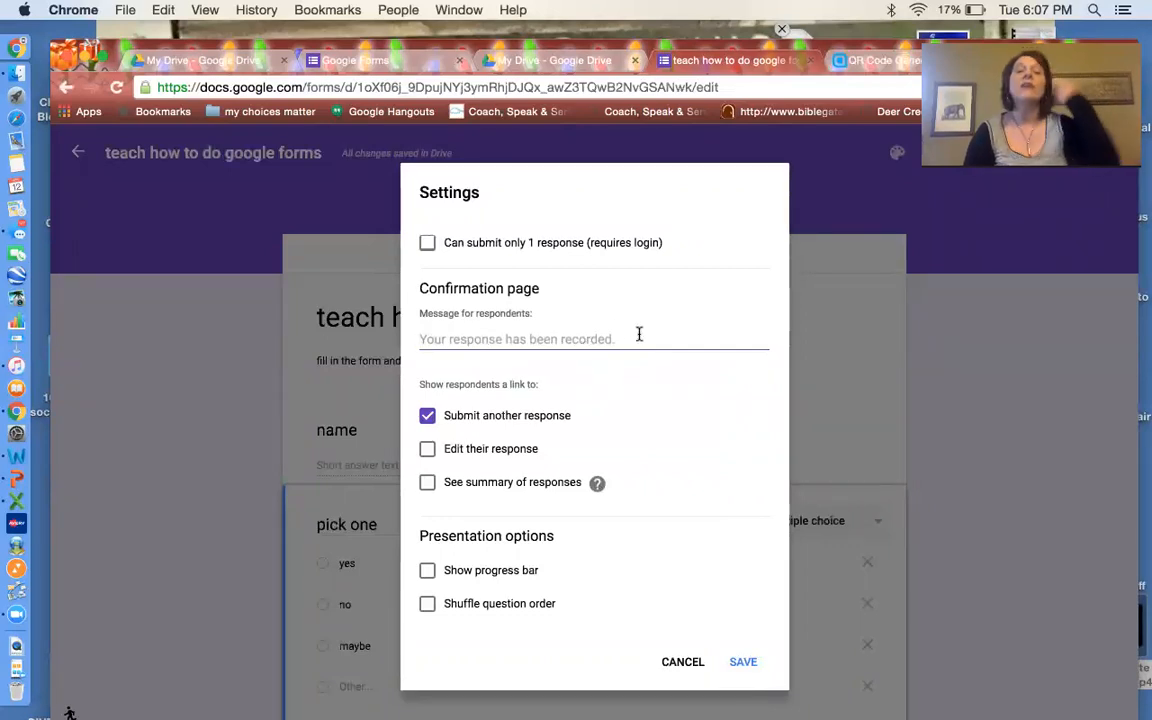
# Write the confirmation message 'Thank you for telling me your choice. Your choices matter! Read my blog...'
pyautogui.write('Thank')
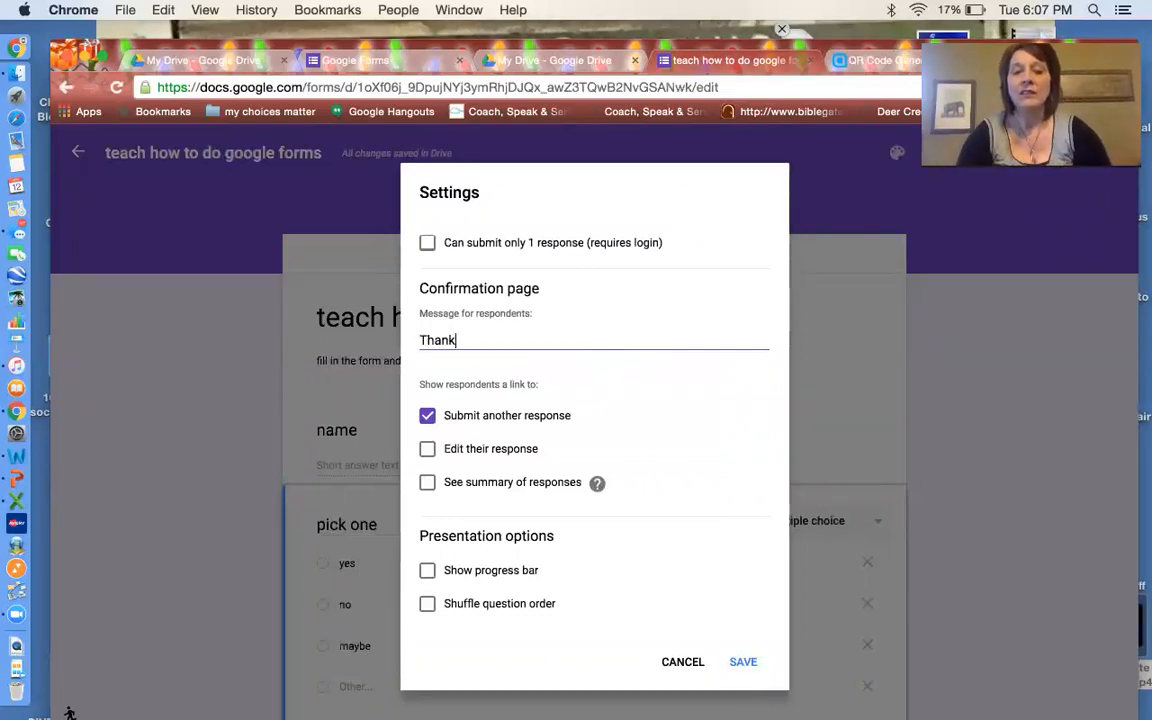
pyautogui.write('you for')
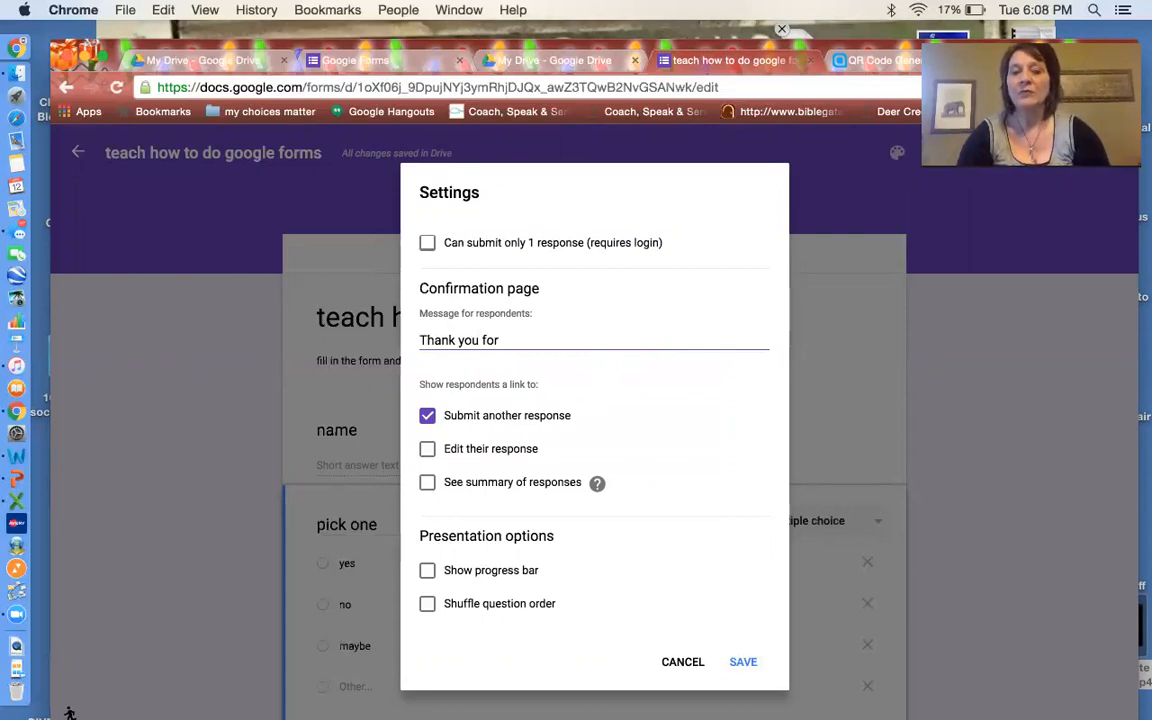
pyautogui.write('telling m')
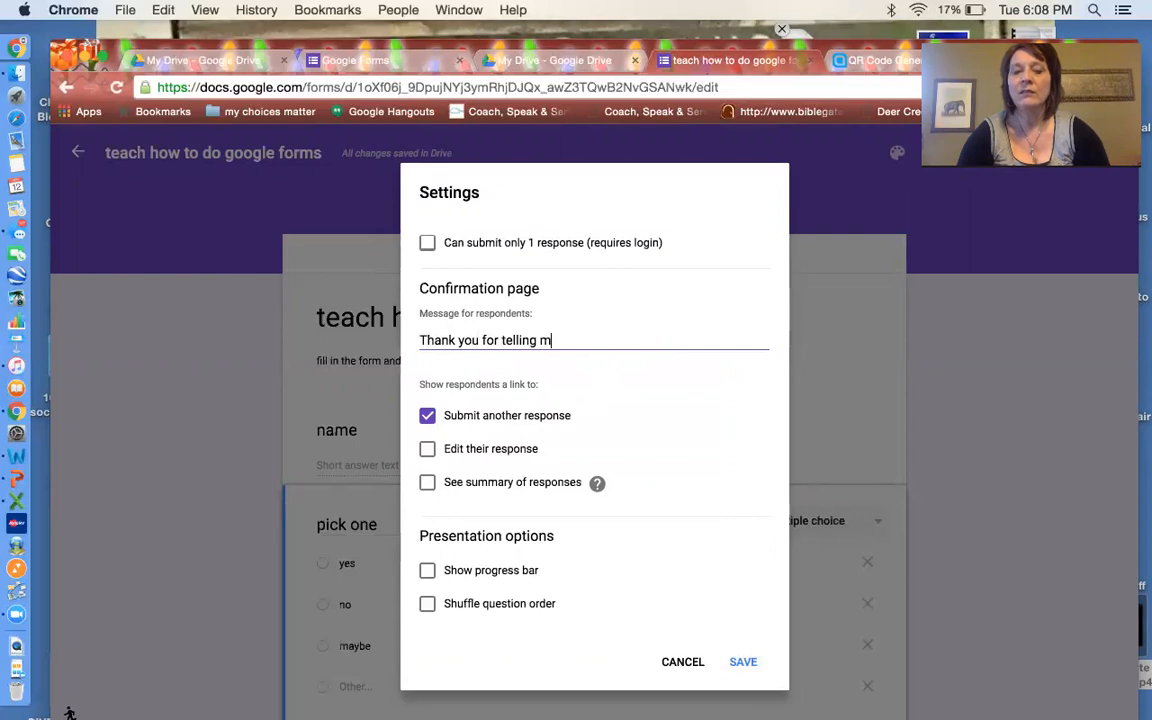
pyautogui.write('e your choice')
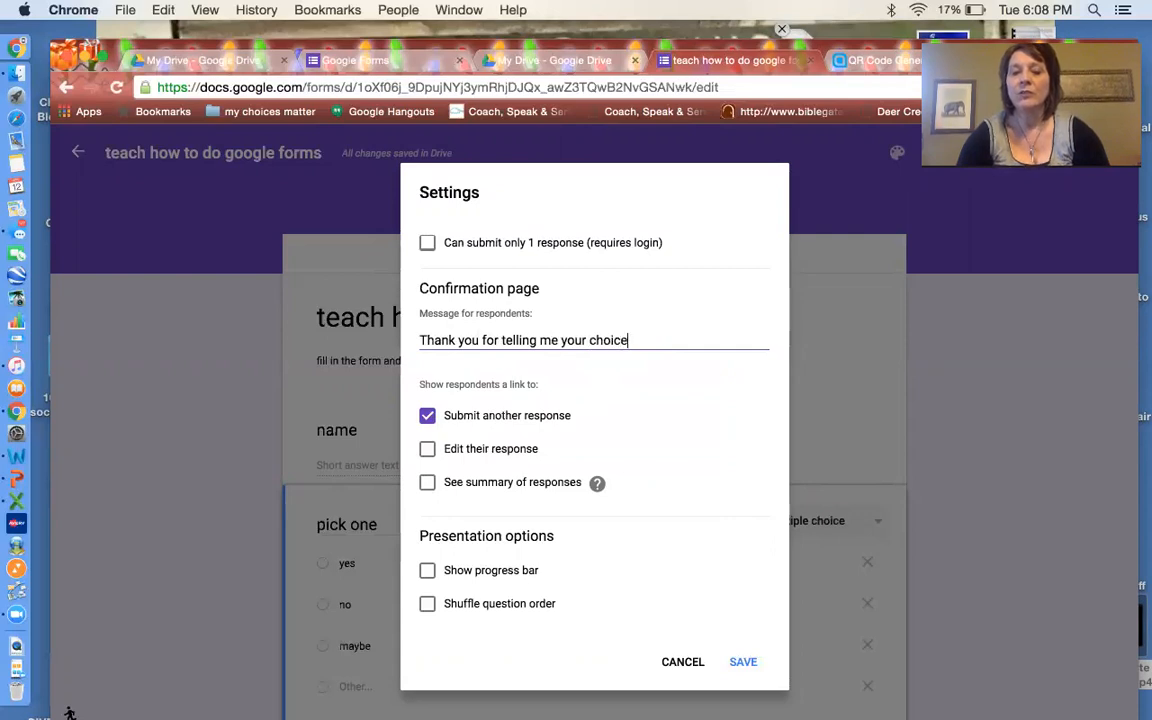
pyautogui.write('.')
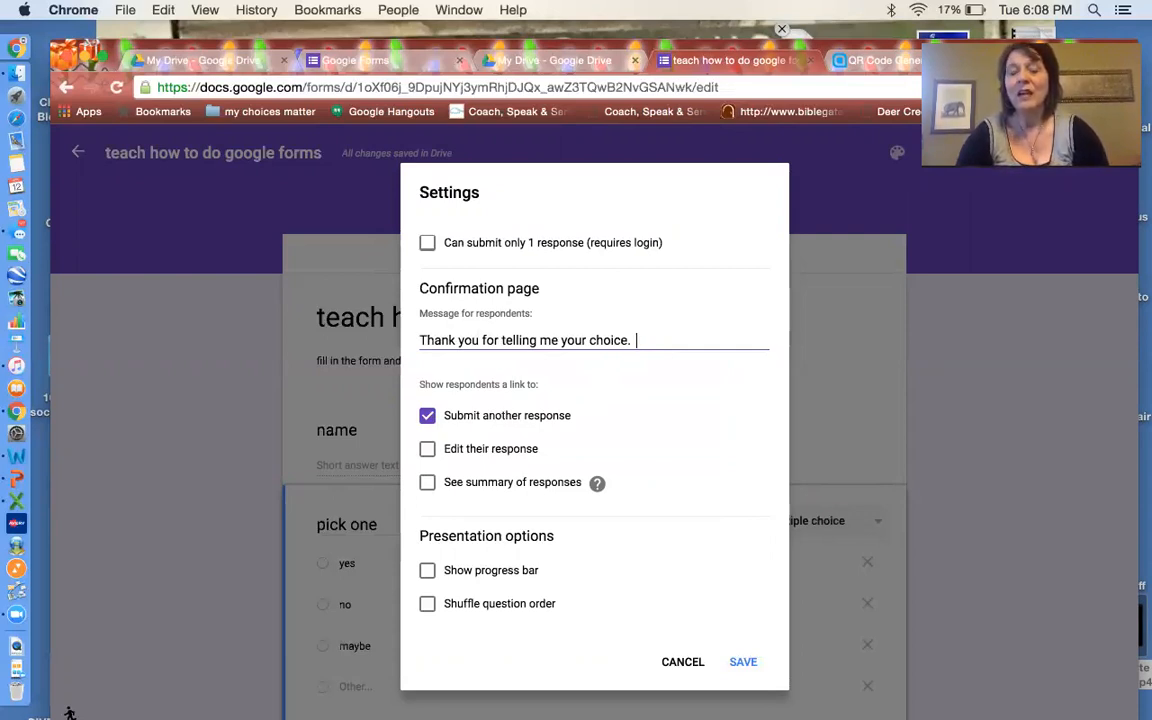
pyautogui.write('Your choic')
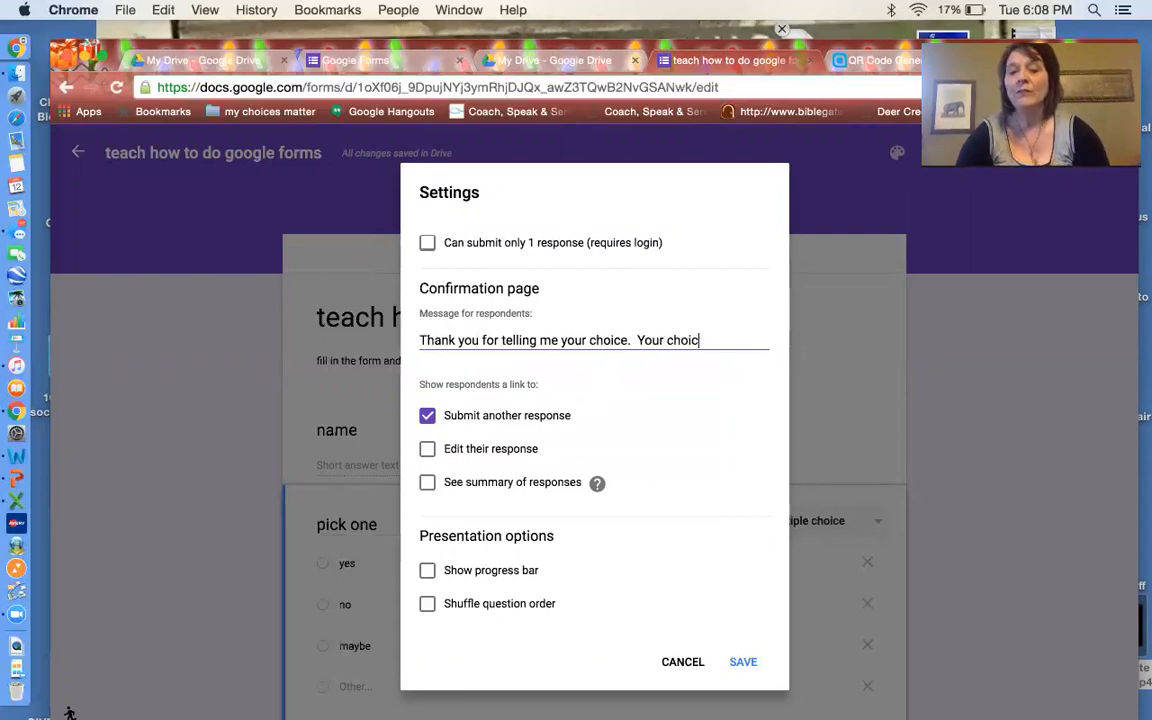
pyautogui.write('es matter!')
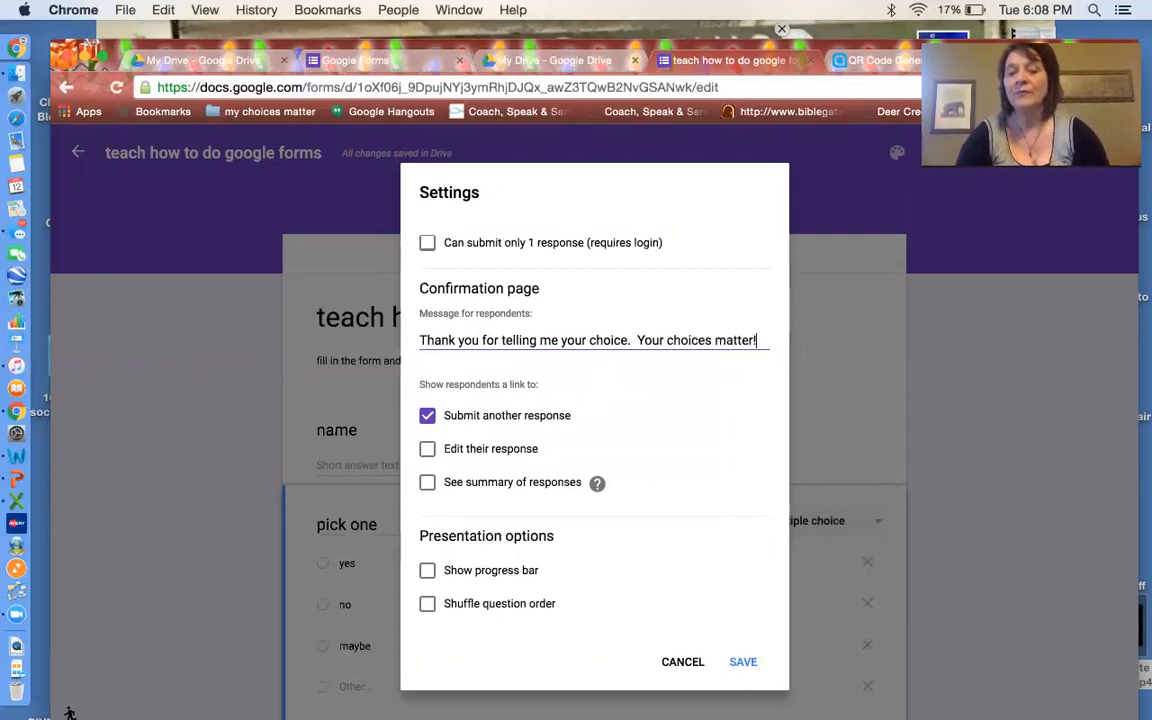
pyautogui.write('Read')
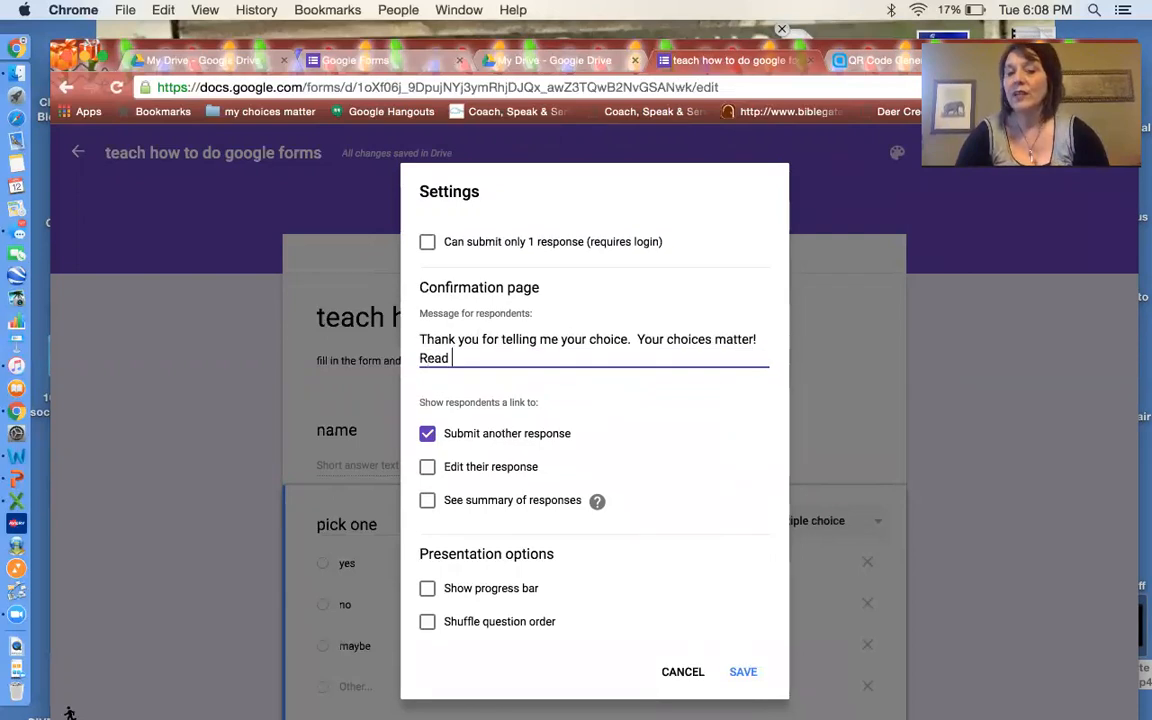
pyautogui.write('my blog')
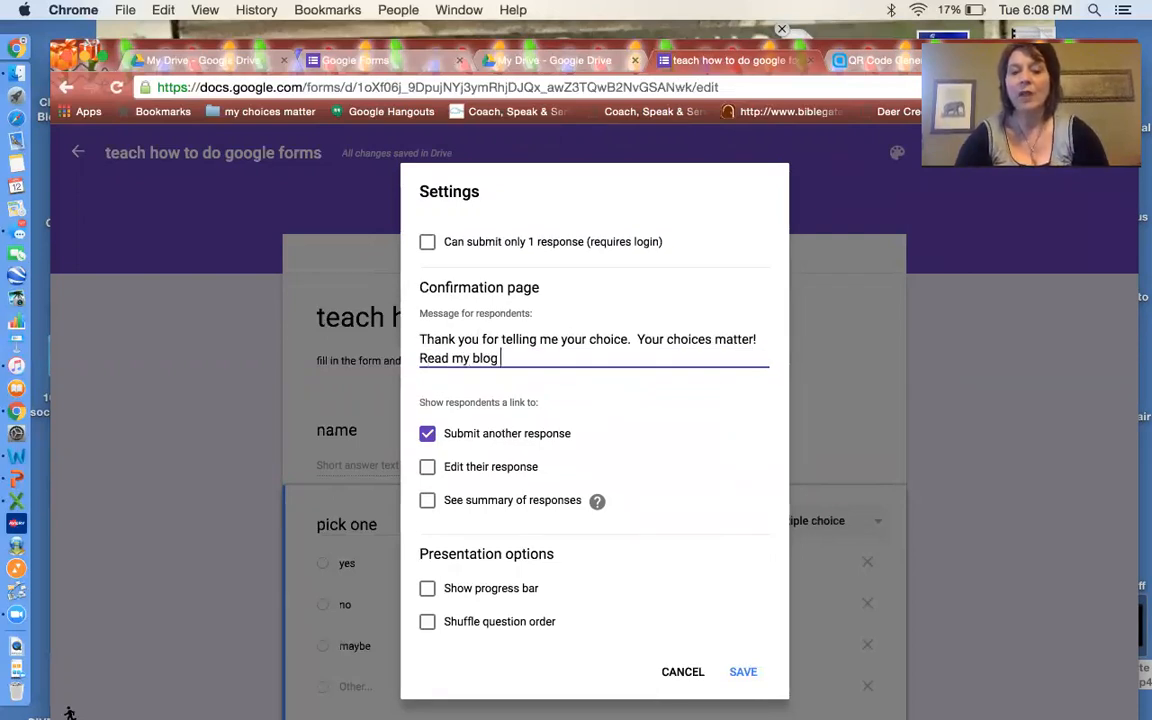
pyautogui.write('at www.myCh')
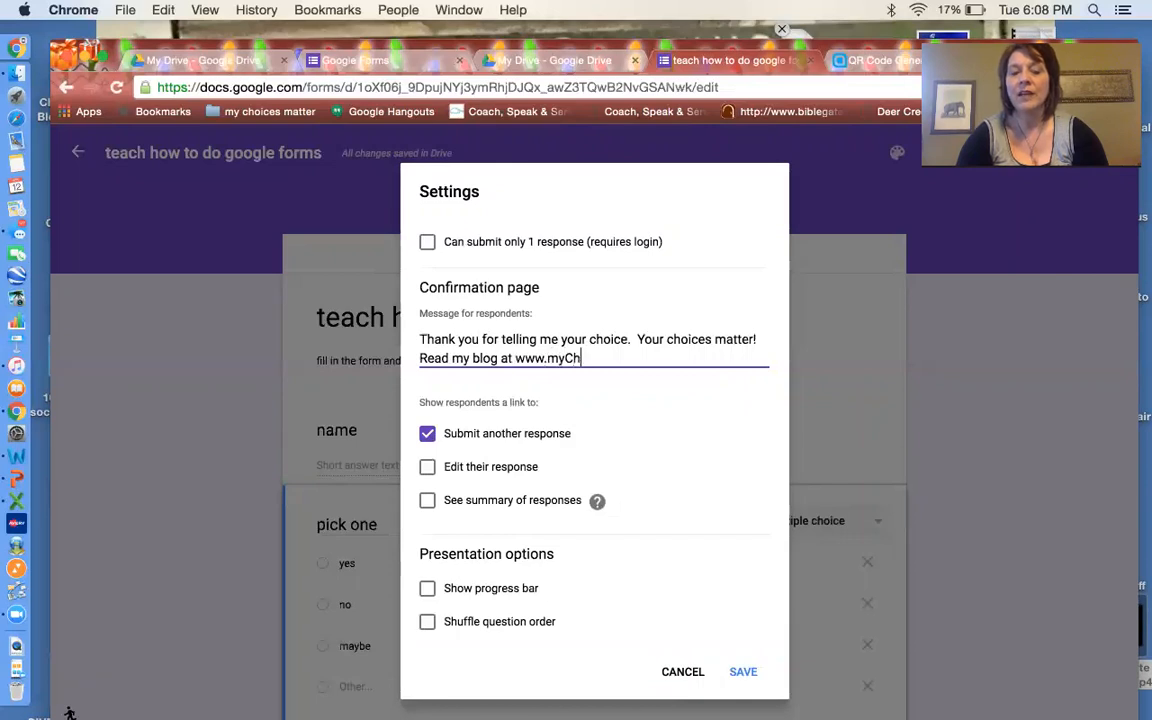
pyautogui.write('oicesMatter.com')
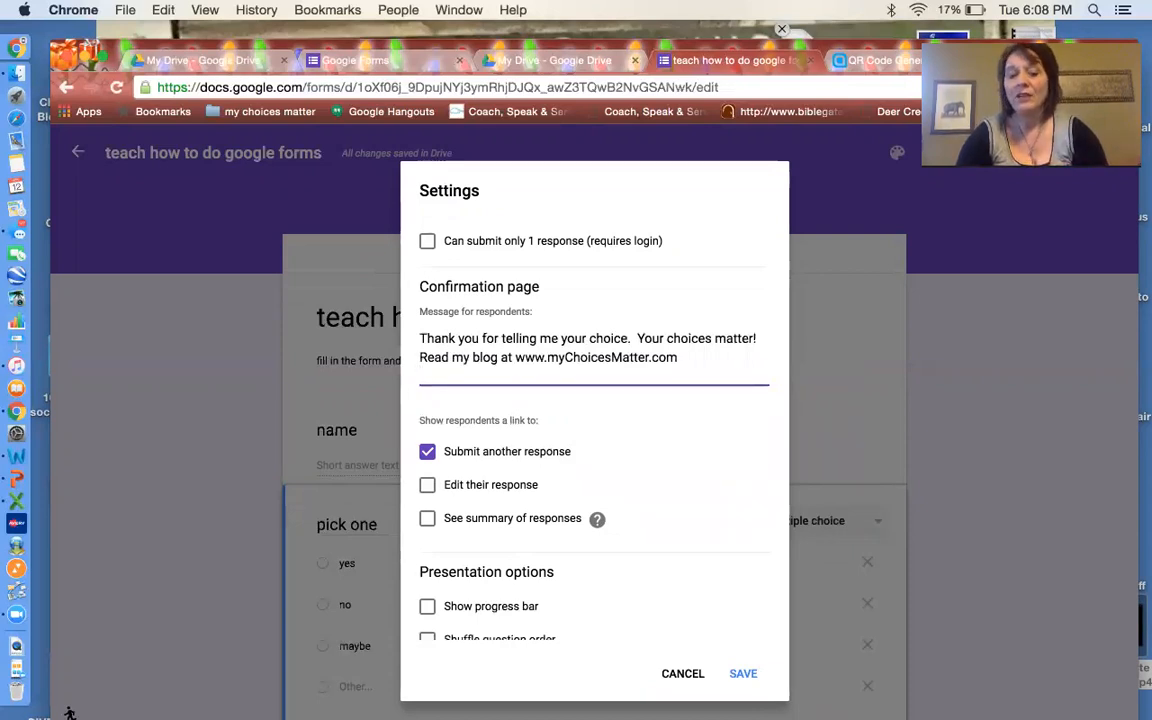
# Sign it 'Suzanne Grimaud, author, speaker, blogger', enable 'Edit their response' and save the settings
pyautogui.write('Suzanne G')
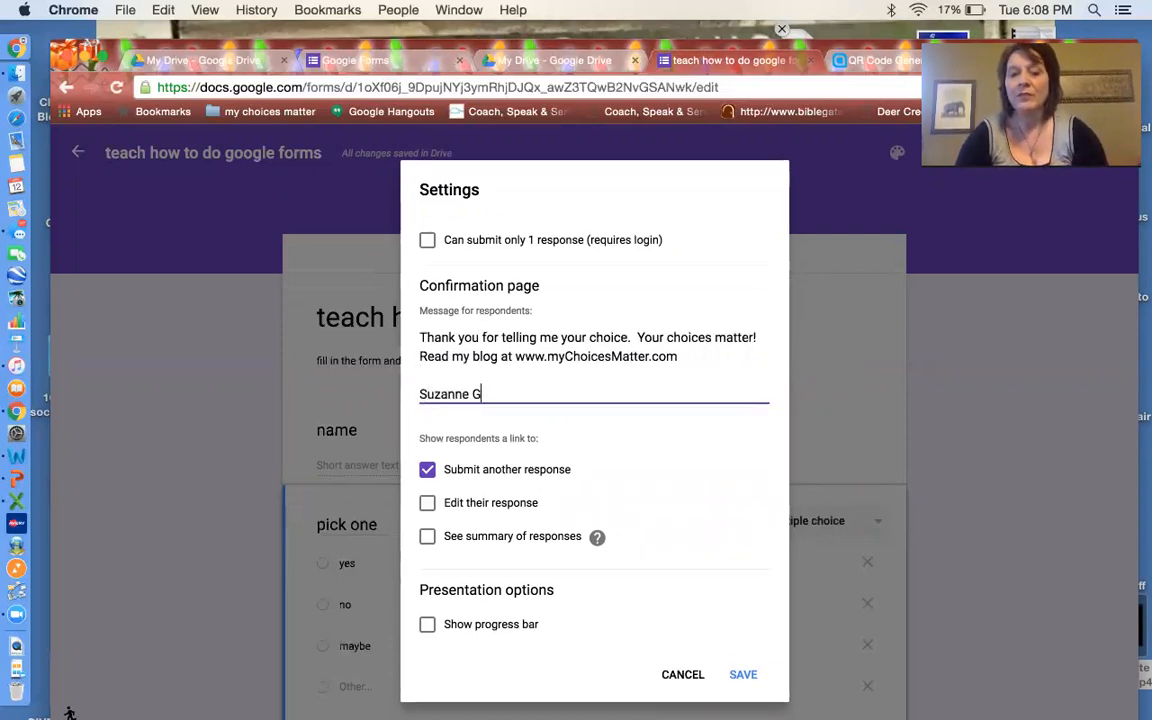
pyautogui.write('rimaud, aut')
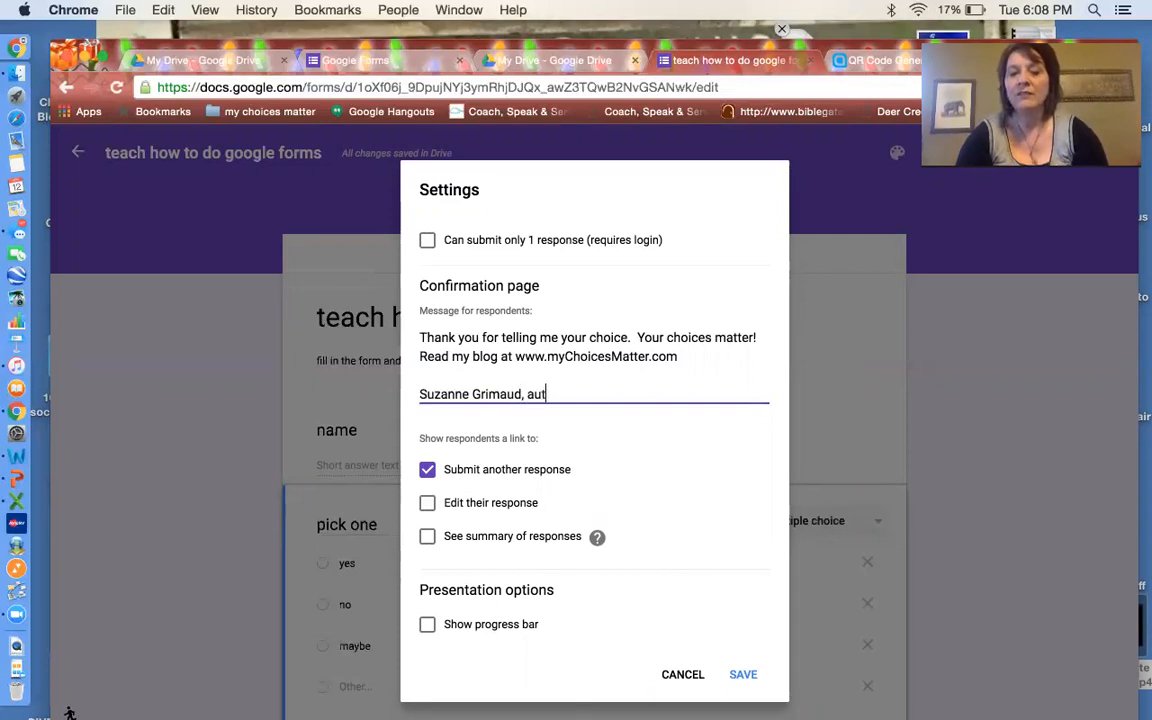
pyautogui.write('hor, speaker')
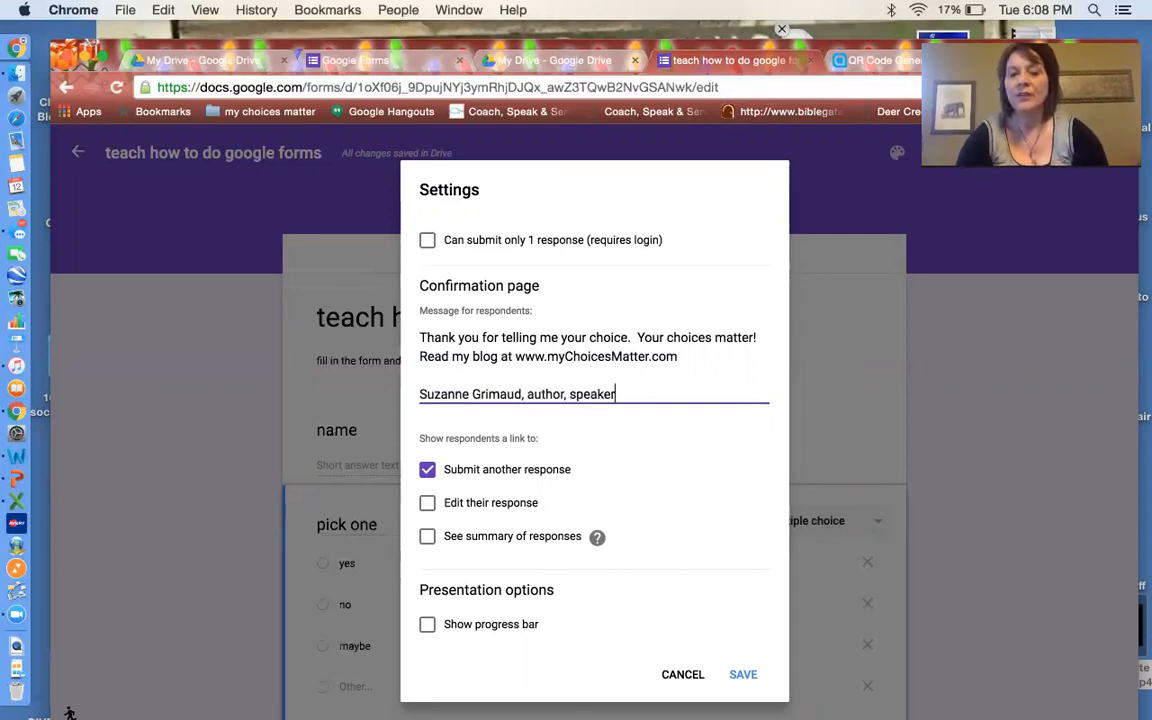
pyautogui.write(', blogger, entrepre')
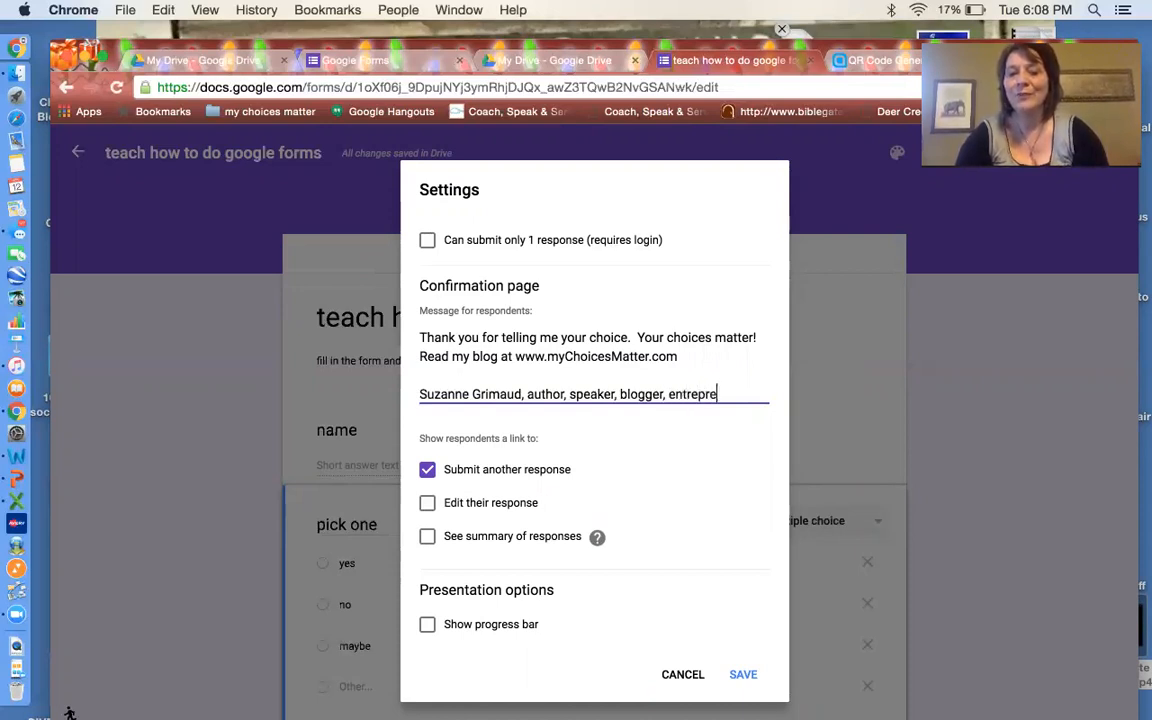
pyautogui.write('neur')
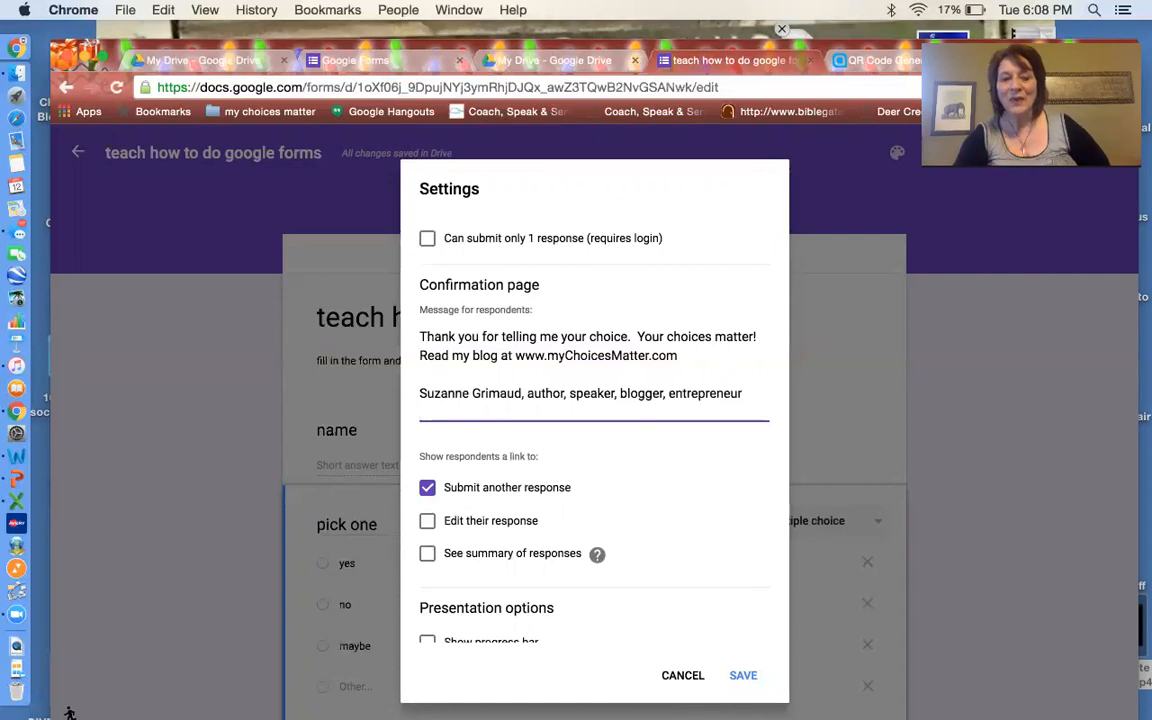
pyautogui.moveTo(430, 524)
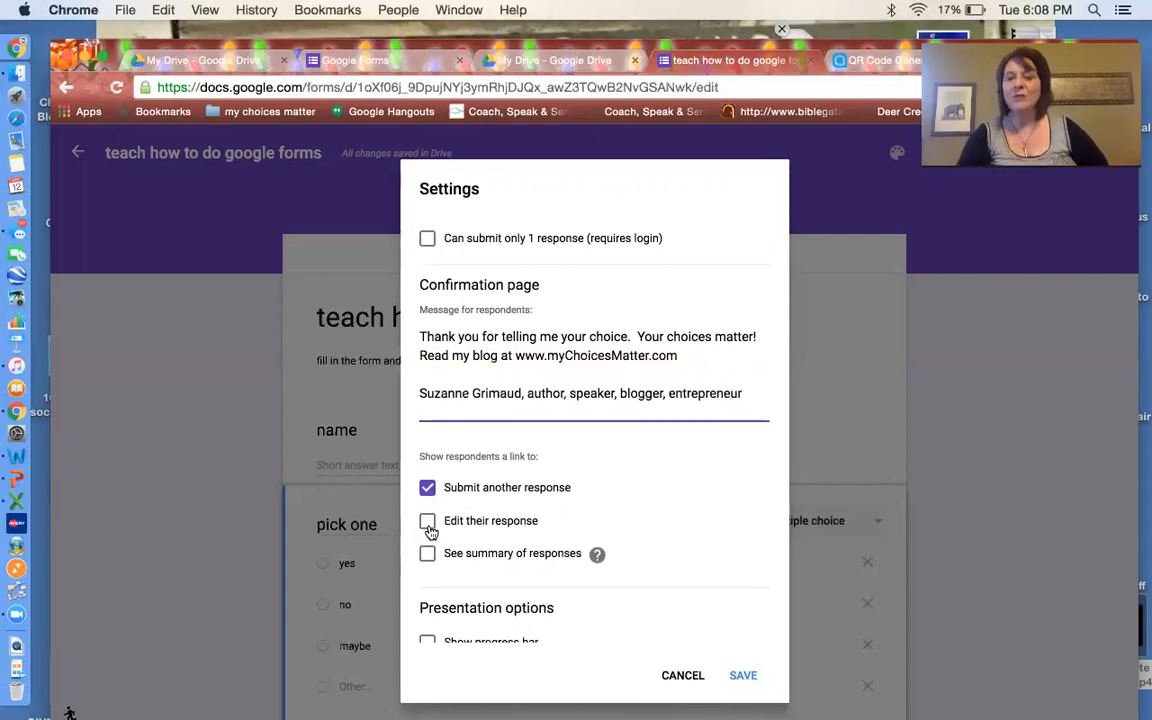
pyautogui.click(428, 520)
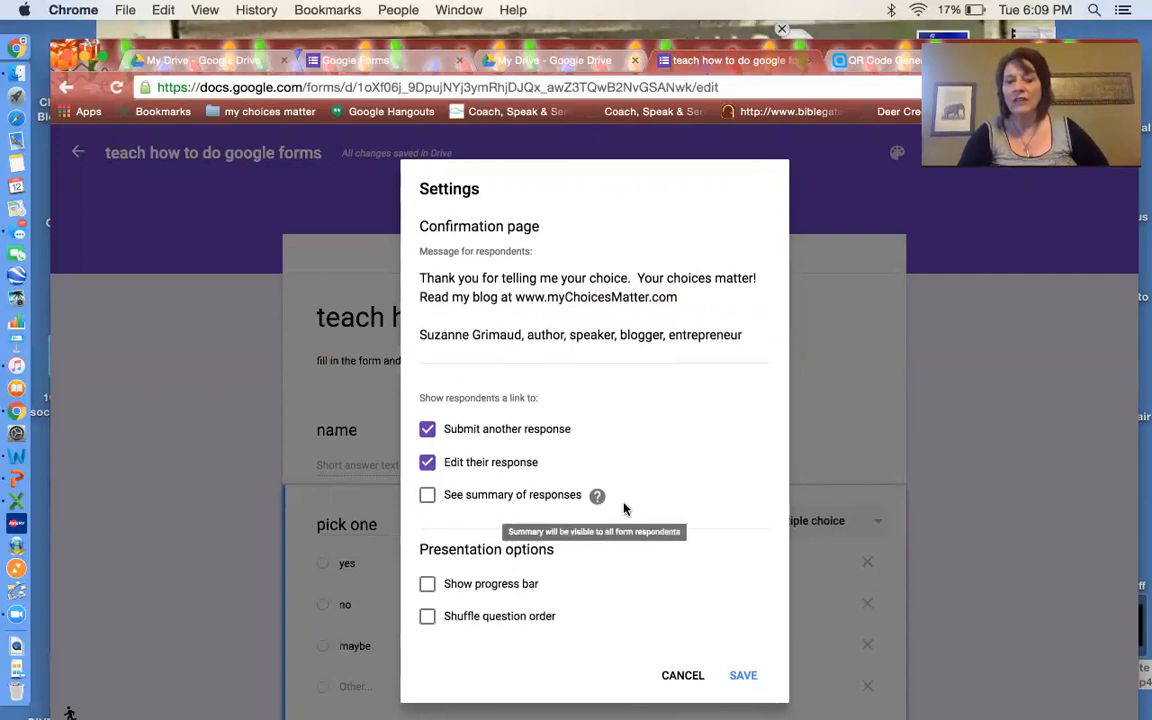
pyautogui.scroll(3)
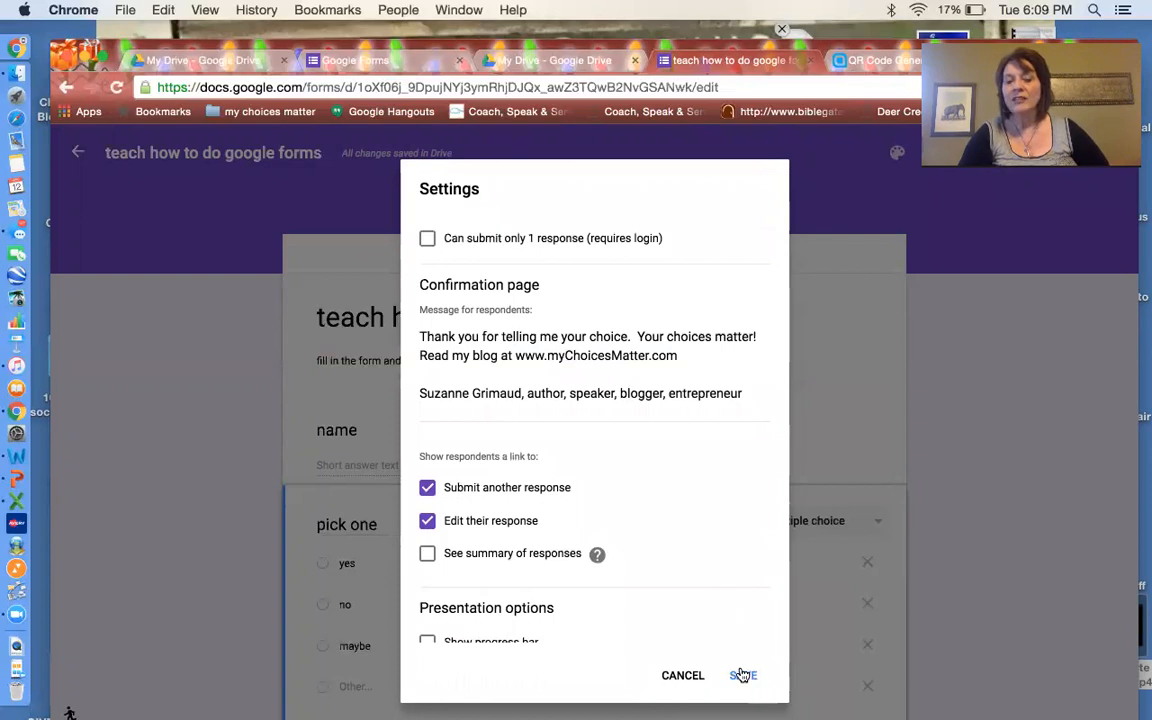
pyautogui.click(744, 676)
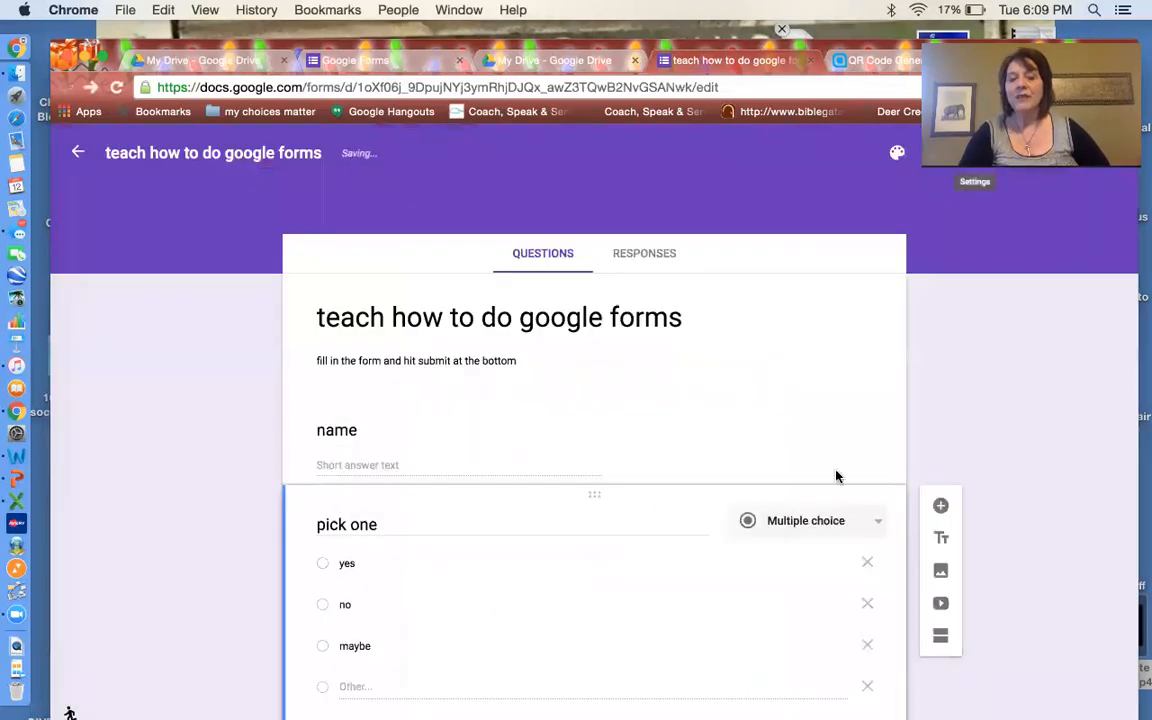
pyautogui.moveTo(572, 276)
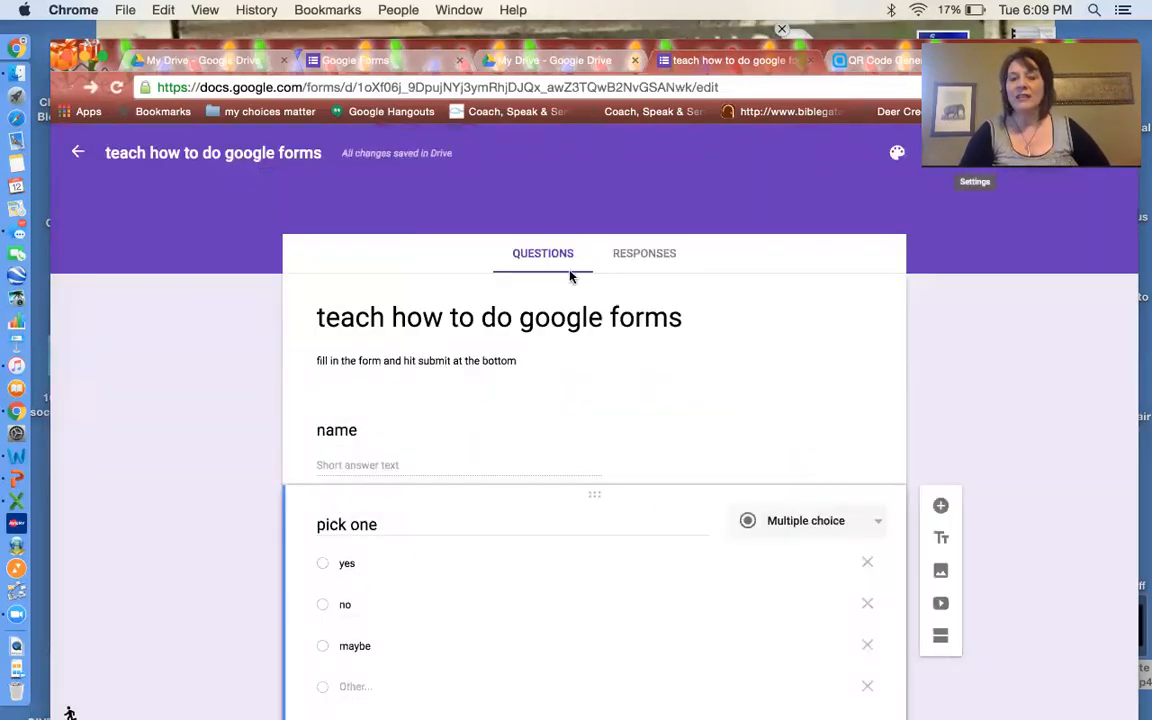
# Show the Responses tab and start linking responses to a spreadsheet
pyautogui.click(644, 252)
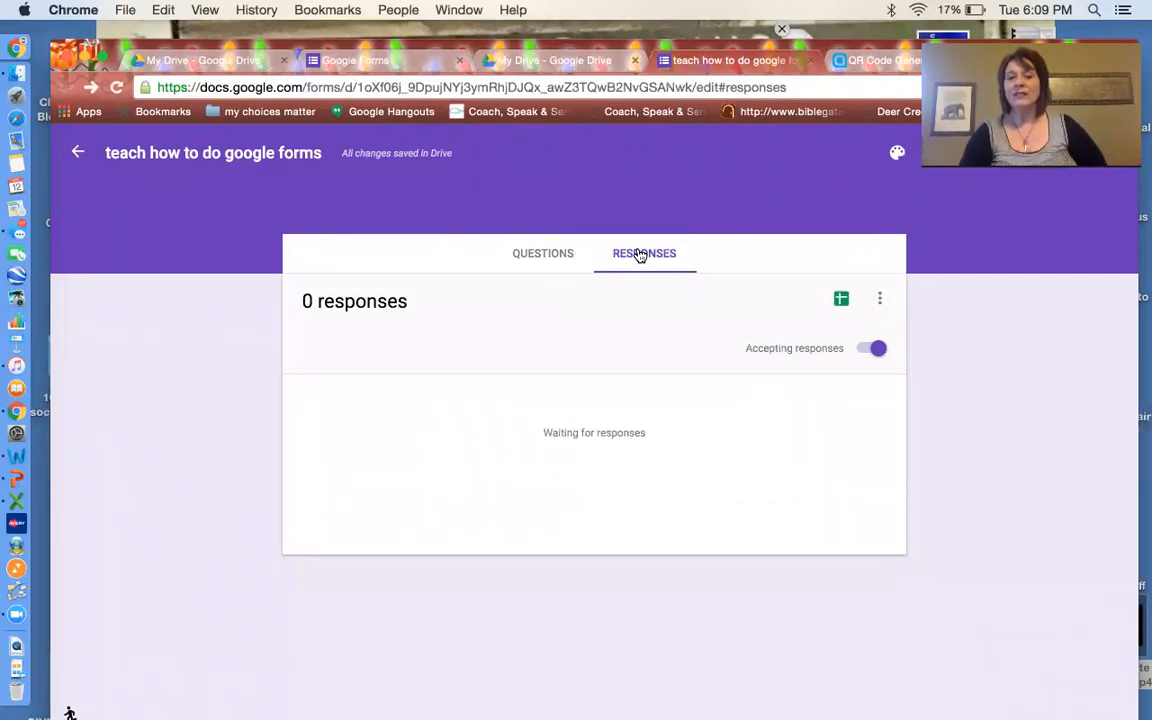
pyautogui.moveTo(492, 560)
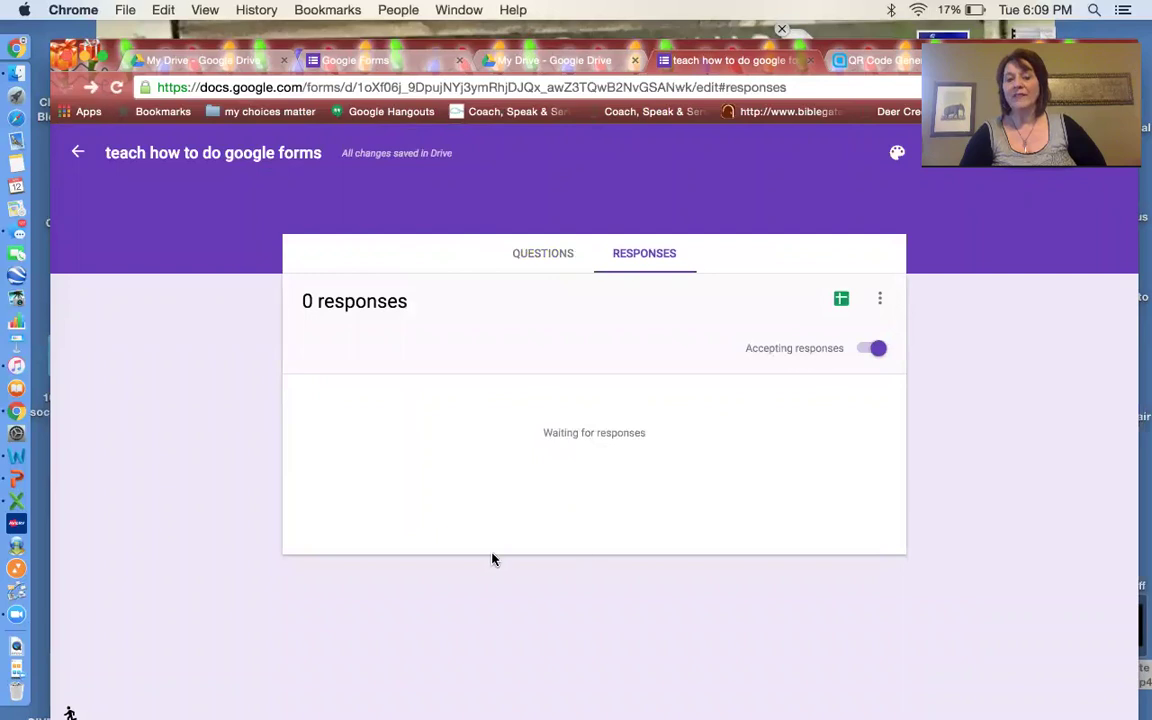
pyautogui.moveTo(544, 502)
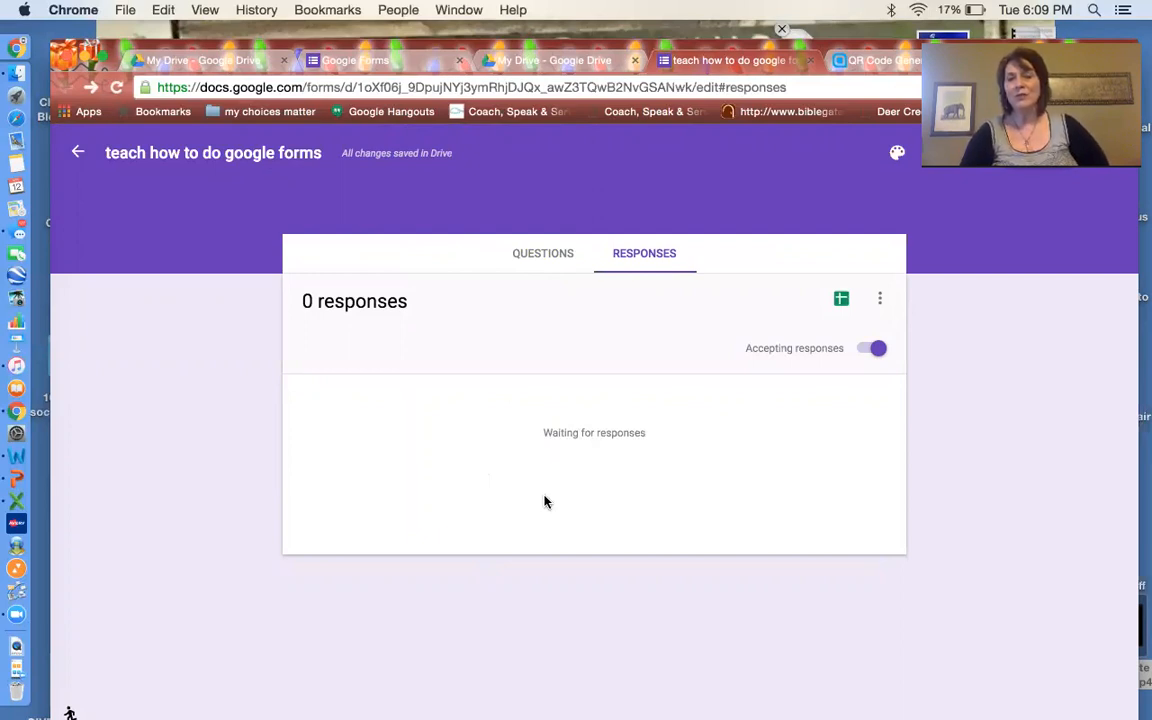
pyautogui.moveTo(840, 298)
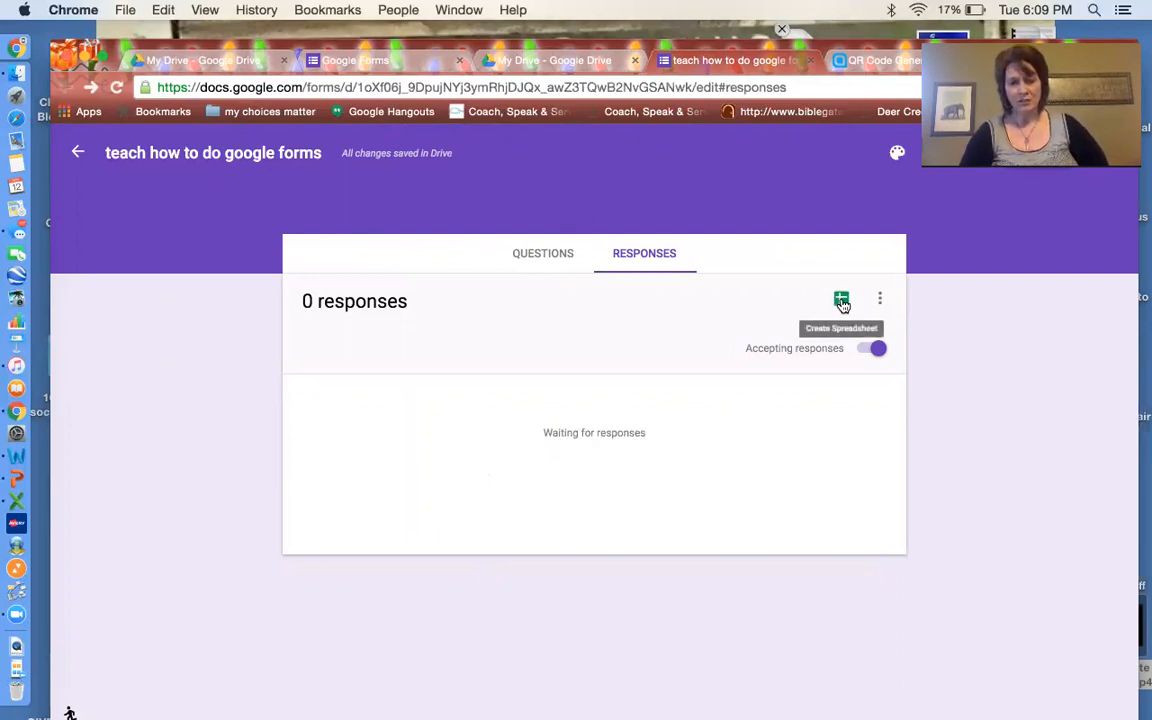
pyautogui.click(840, 300)
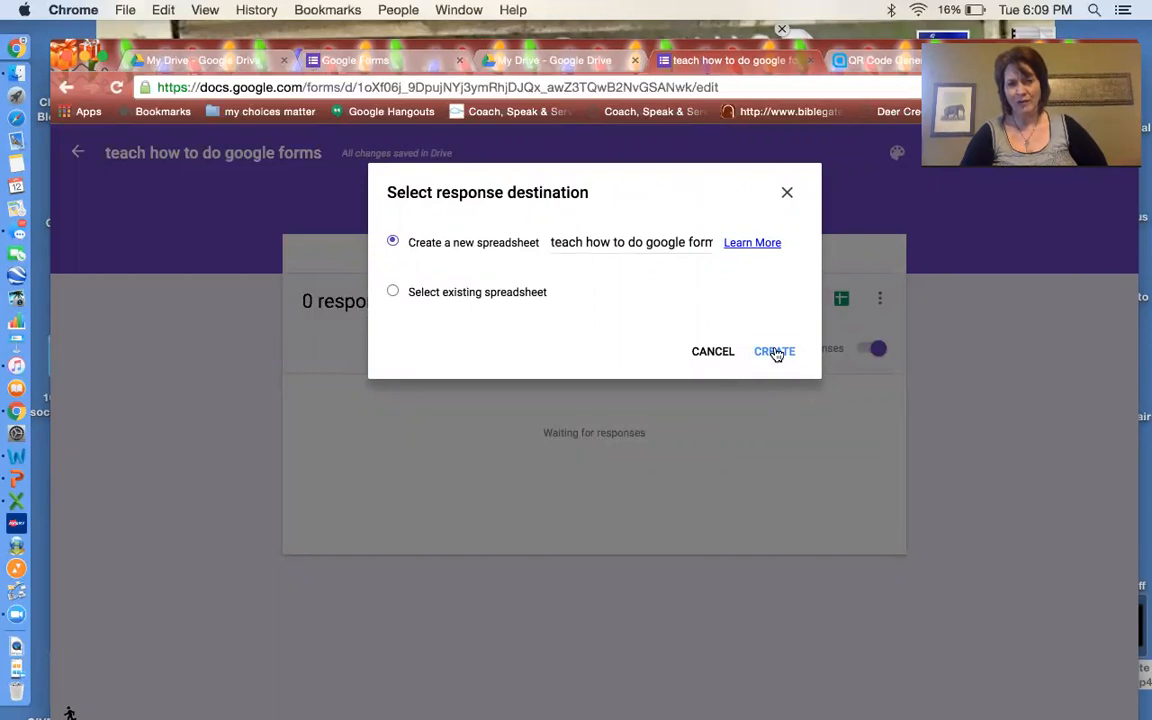
# Create the new 'teach how to do google forms (Responses)' spreadsheet and check its Form menu
pyautogui.click(774, 352)
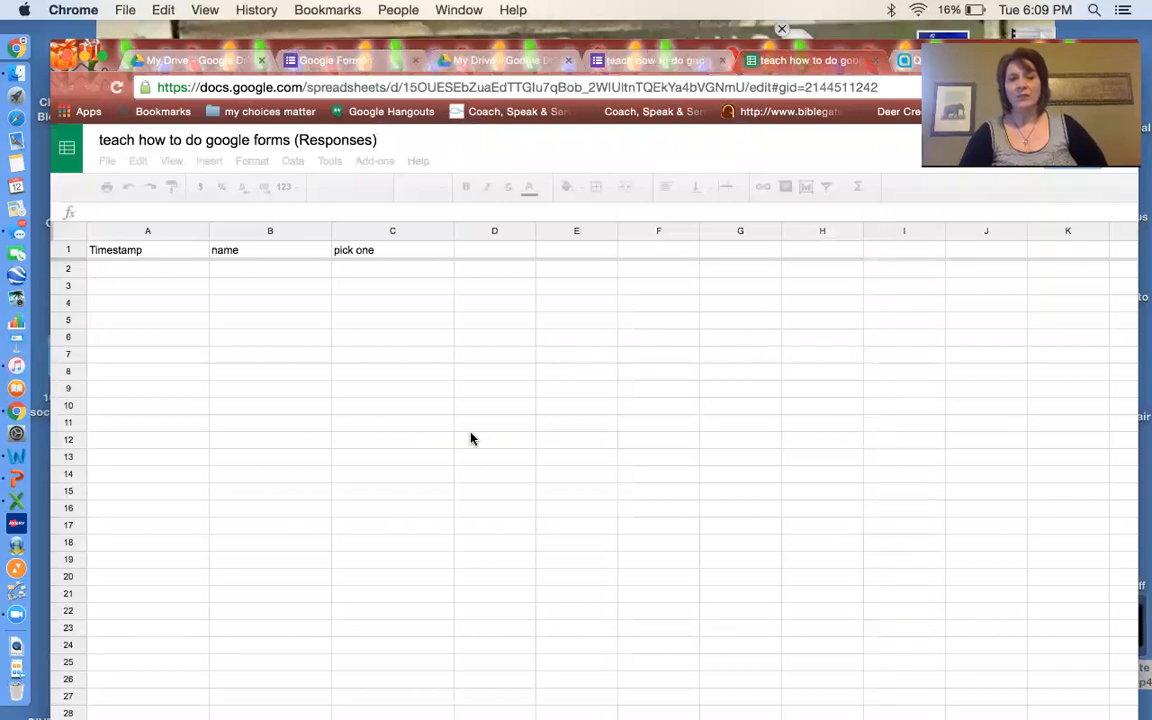
pyautogui.click(148, 248)
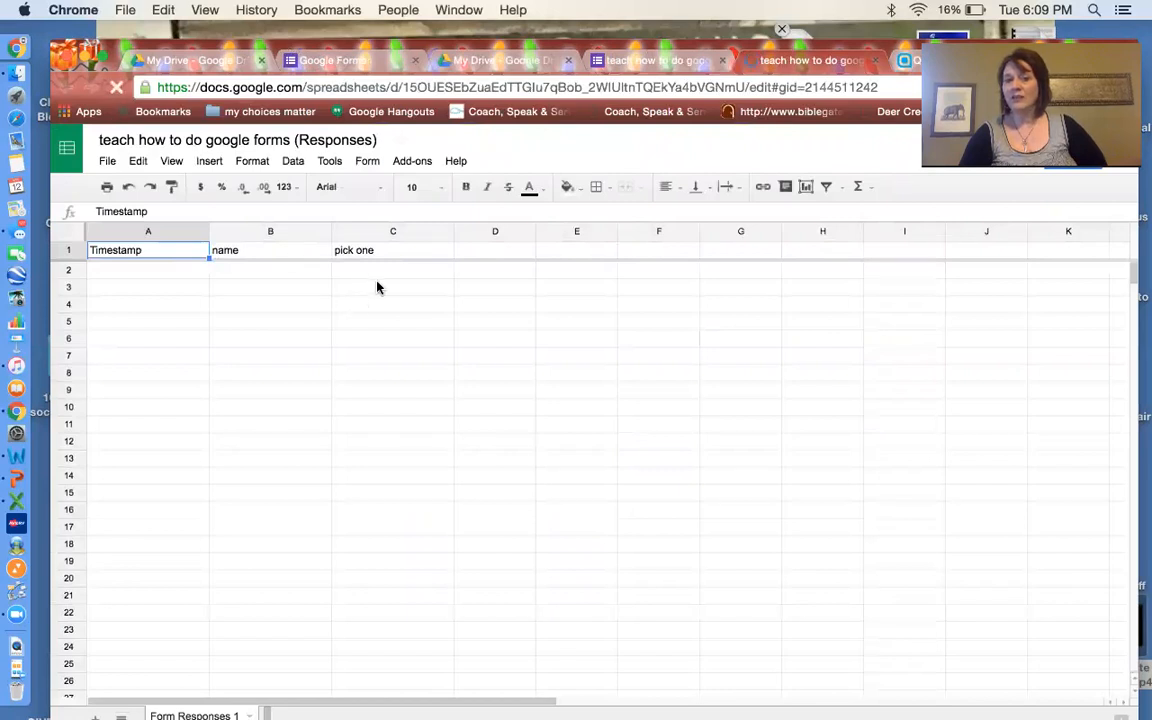
pyautogui.moveTo(416, 424)
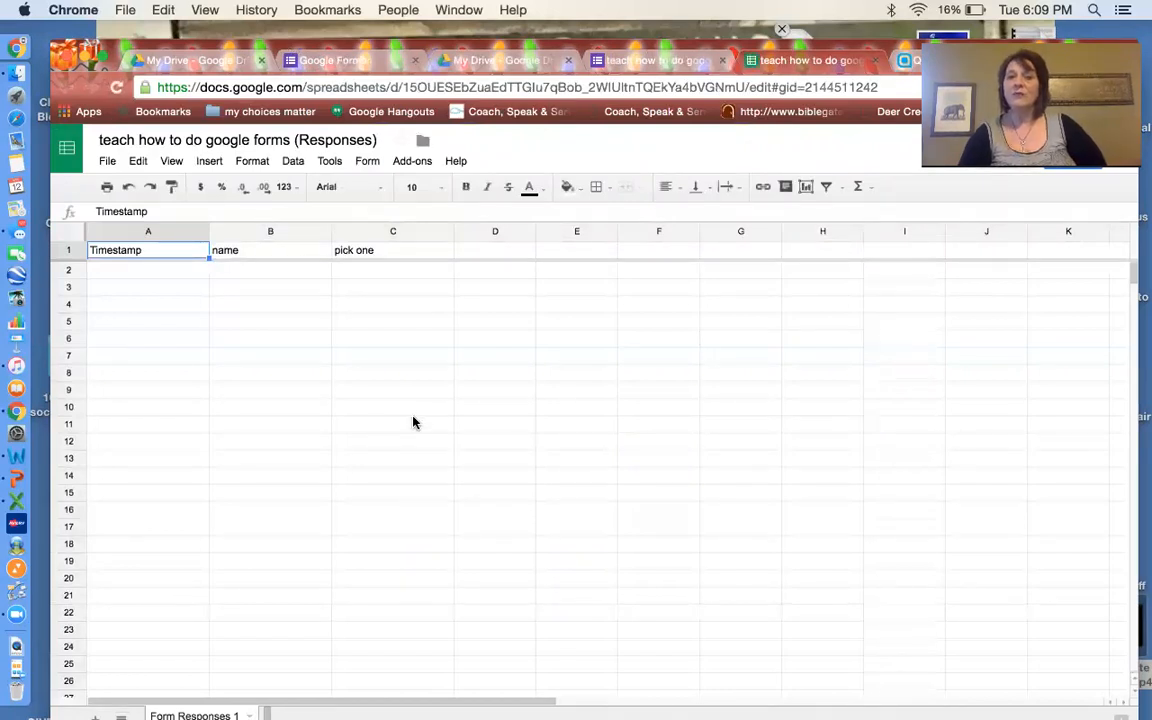
pyautogui.moveTo(390, 412)
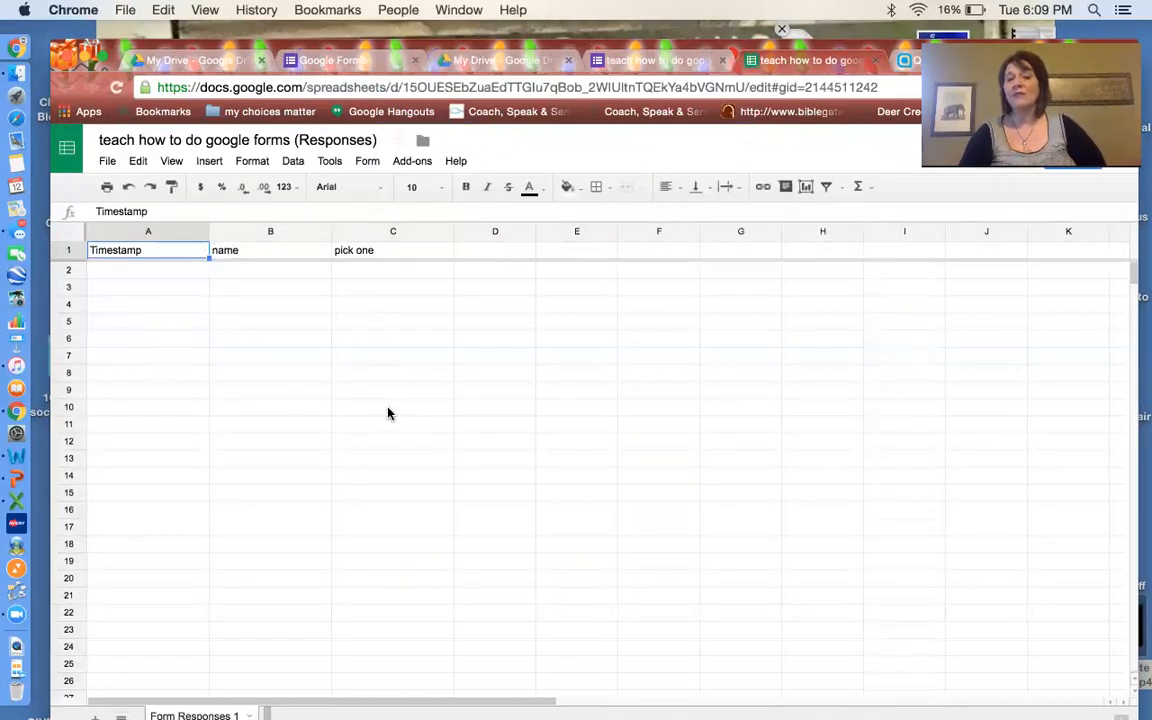
pyautogui.moveTo(192, 338)
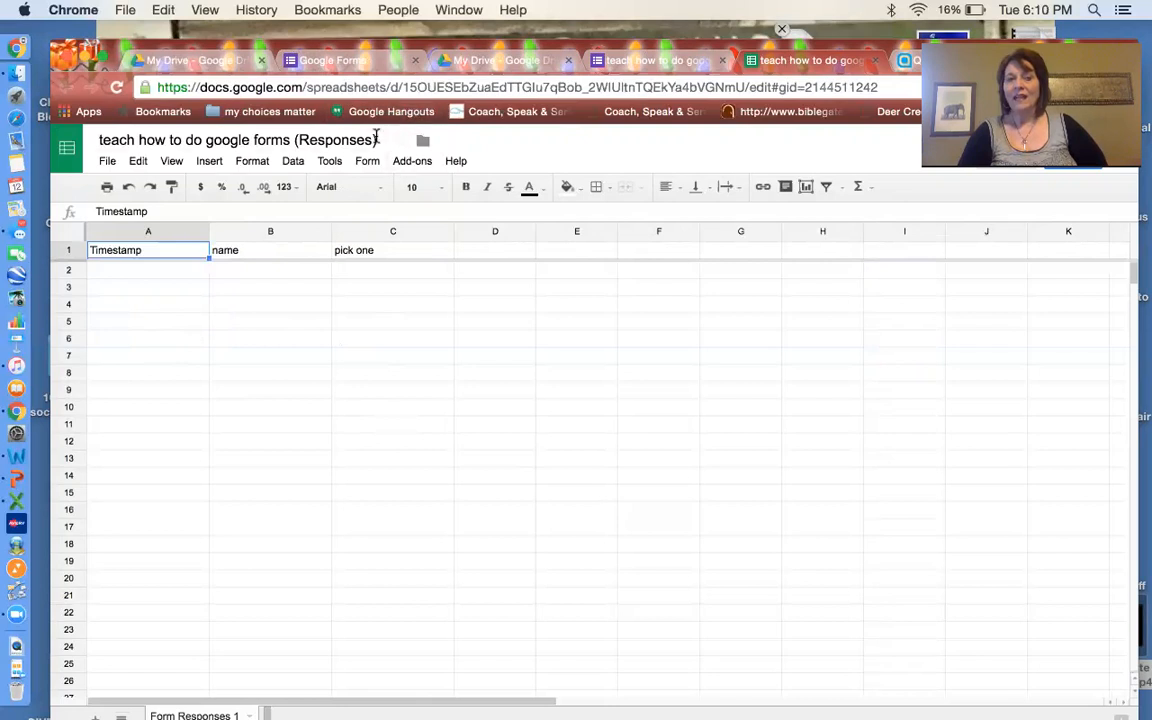
pyautogui.click(368, 160)
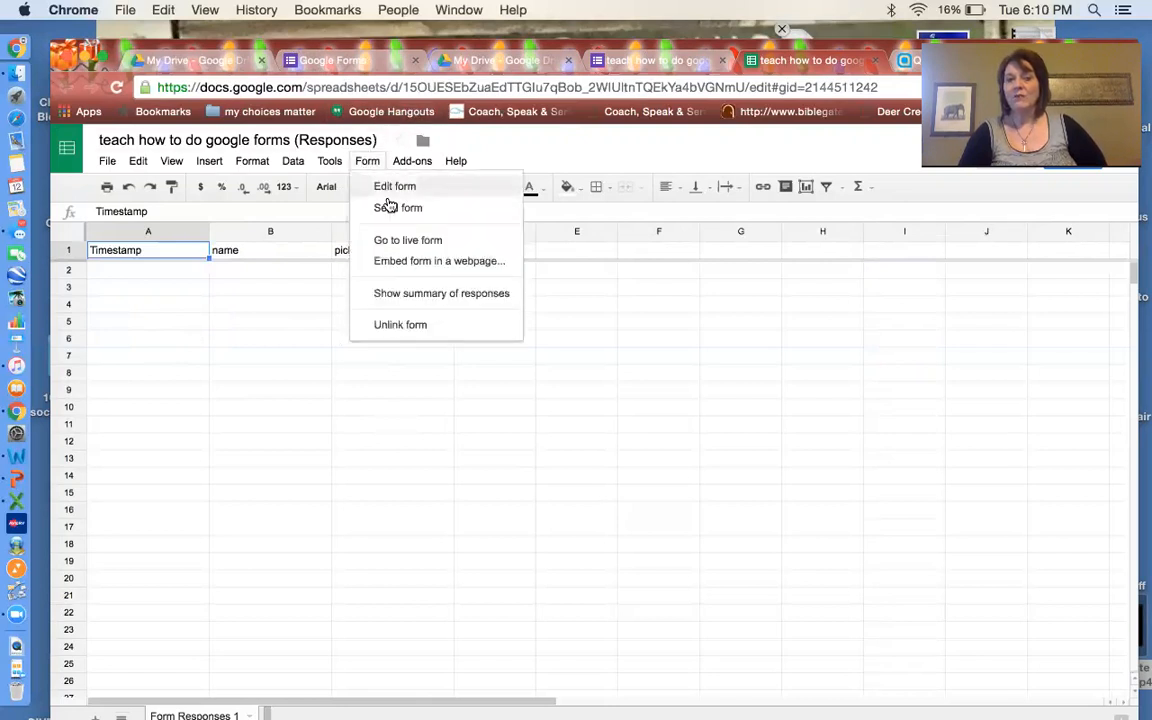
pyautogui.click(408, 240)
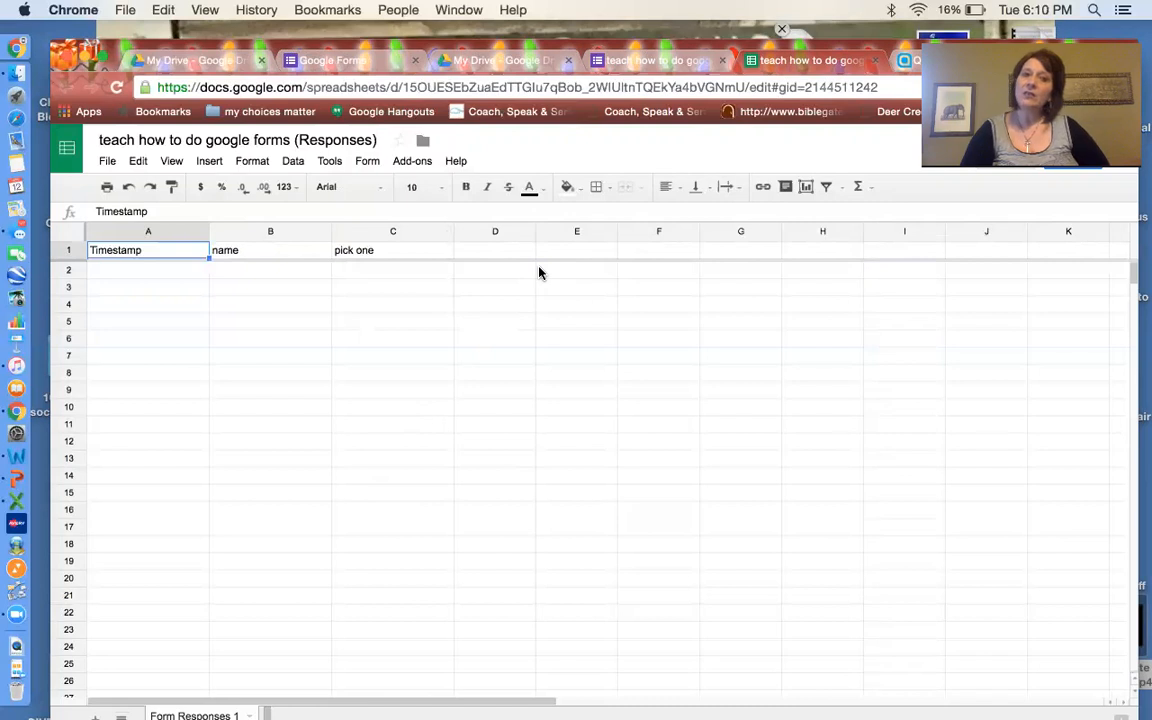
pyautogui.moveTo(536, 256)
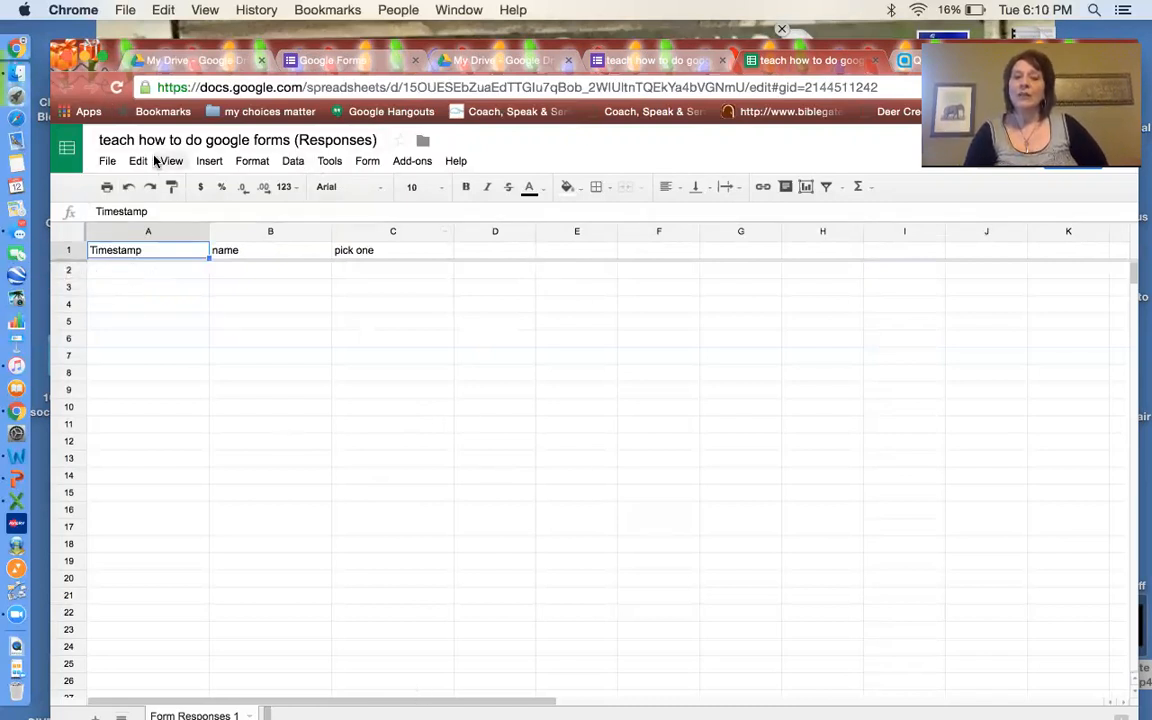
pyautogui.click(108, 160)
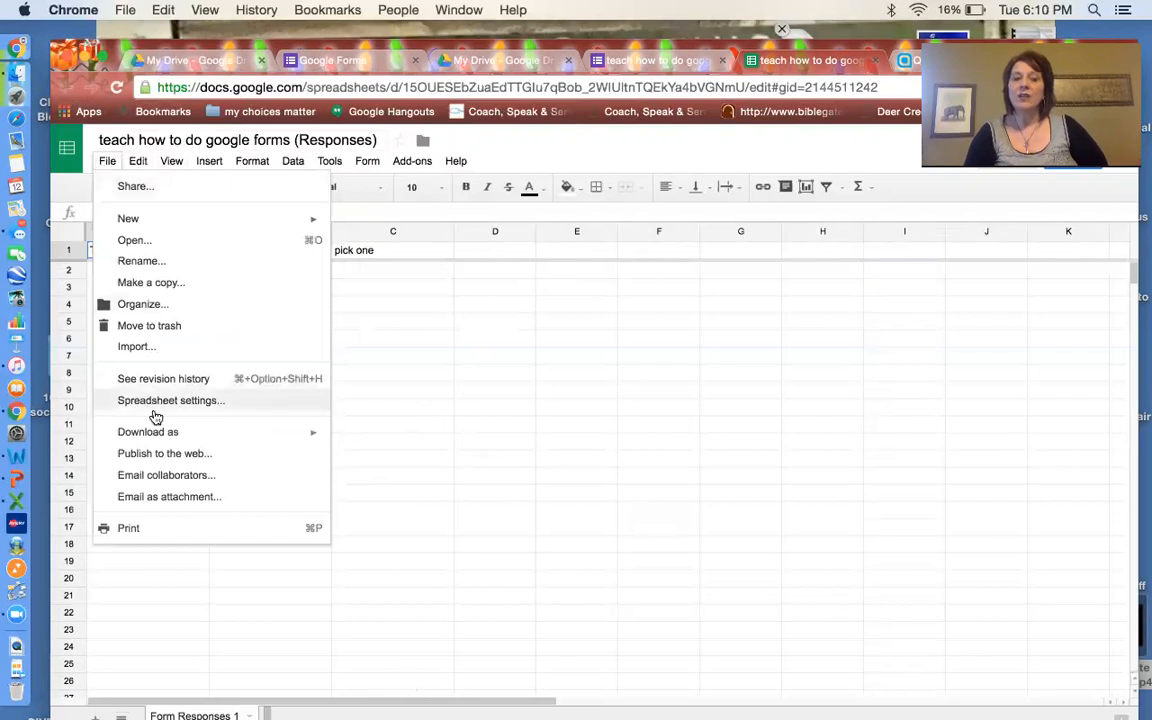
pyautogui.click(148, 432)
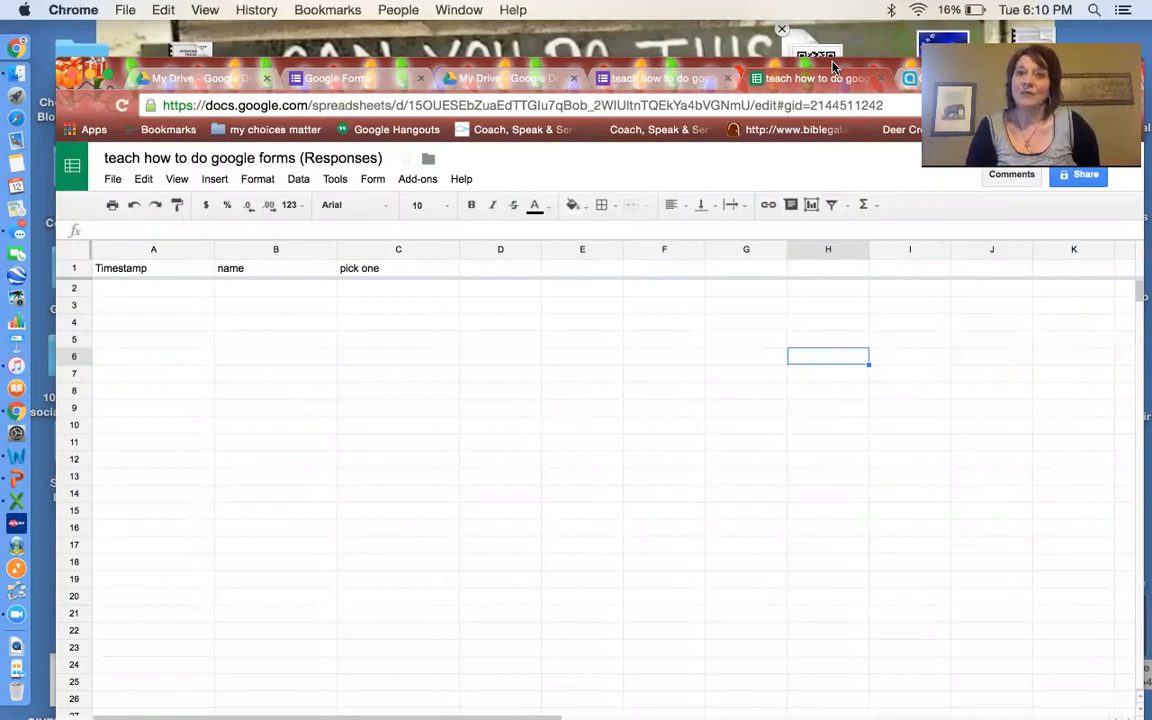
pyautogui.moveTo(760, 72)
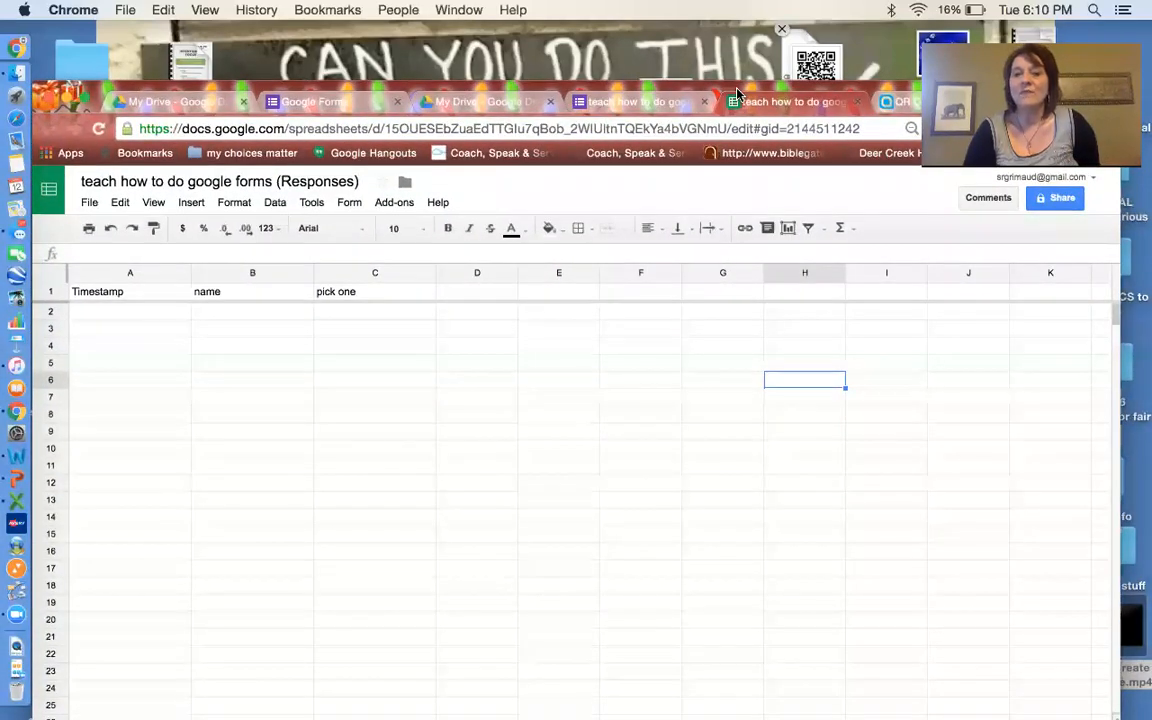
pyautogui.moveTo(1036, 282)
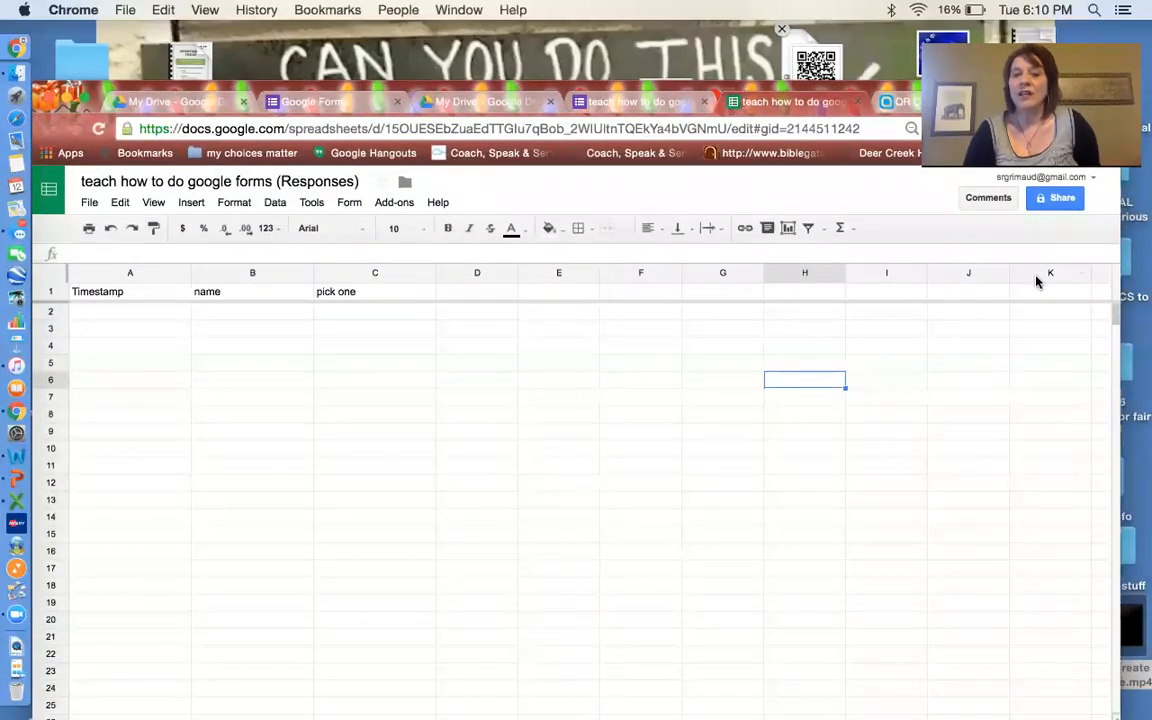
# Review the responses sheet's Share permission levels without changes and return to the form's tab
pyautogui.click(1054, 198)
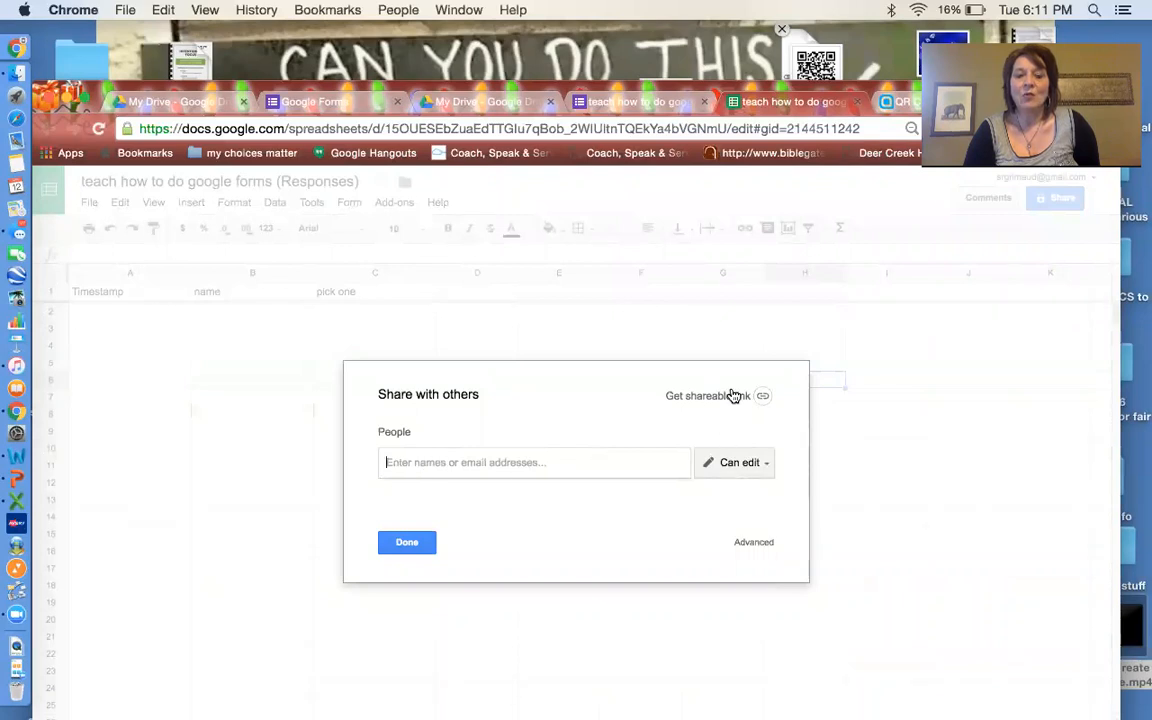
pyautogui.click(736, 462)
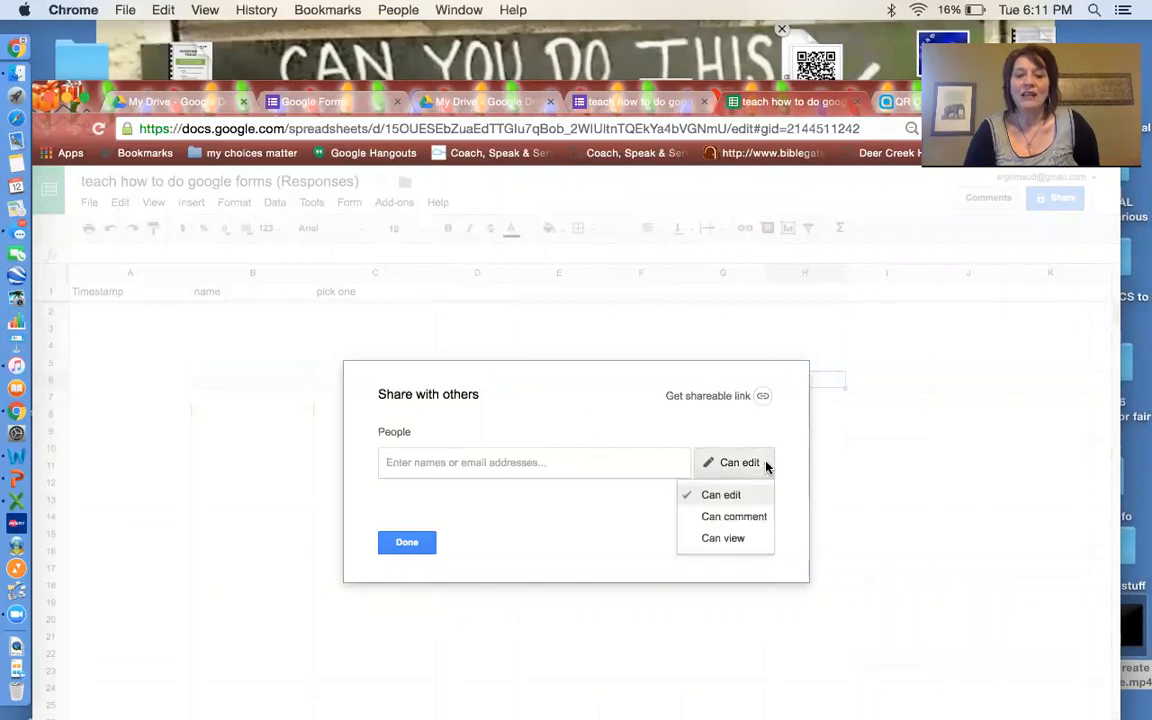
pyautogui.moveTo(960, 442)
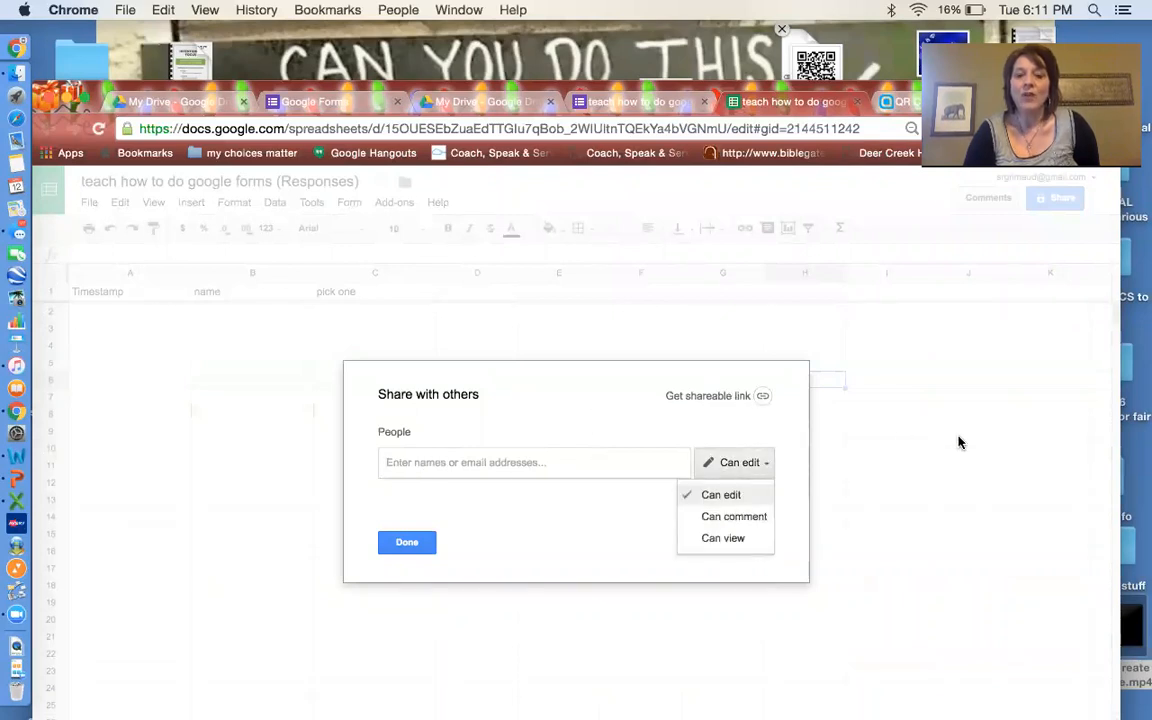
pyautogui.click(406, 542)
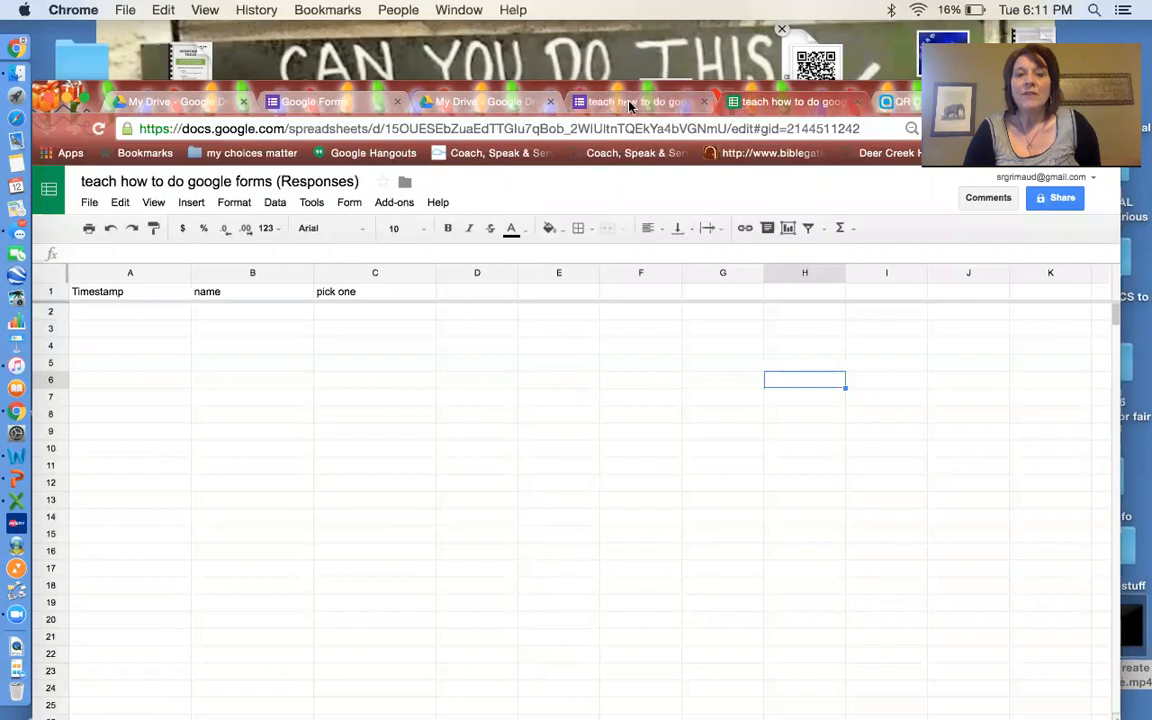
pyautogui.click(790, 100)
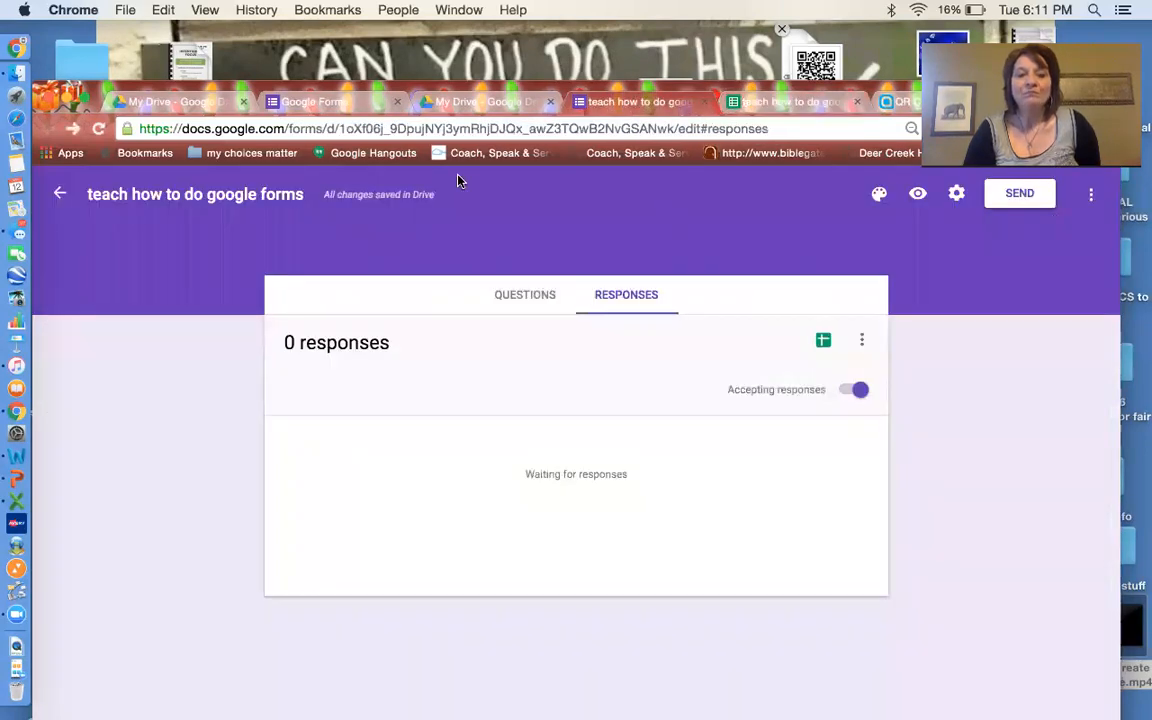
# In the Send dialog, get the form's link shortened to a goo.gl address
pyautogui.click(524, 294)
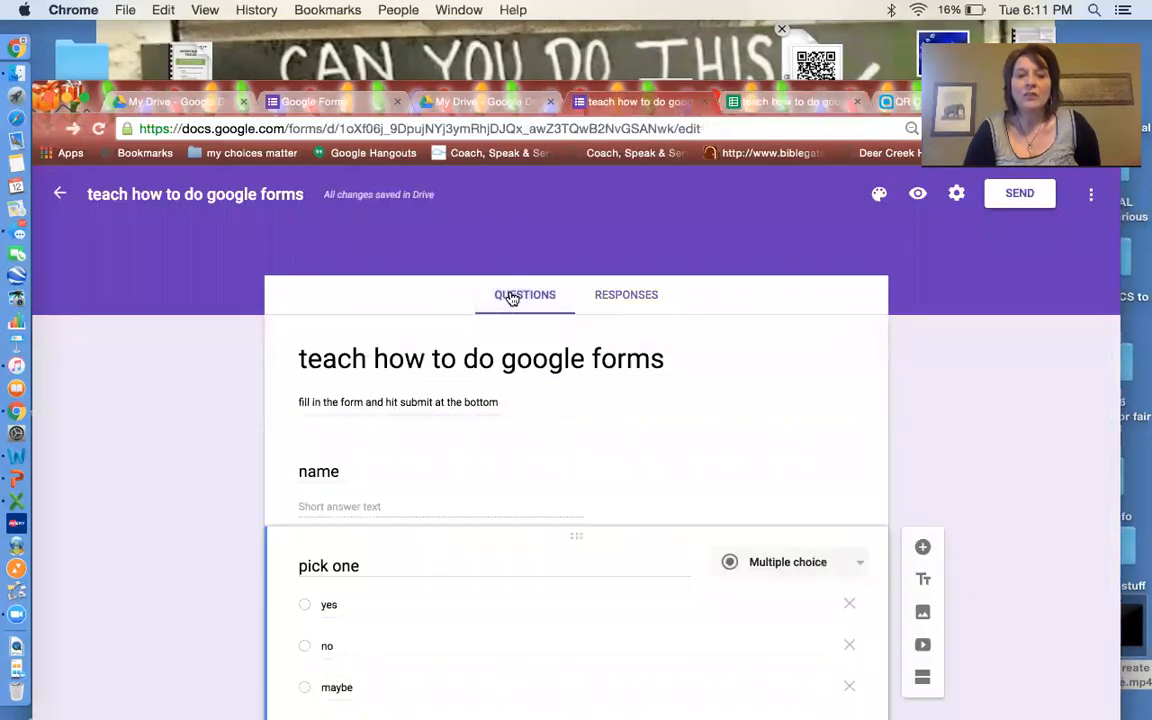
pyautogui.moveTo(800, 400)
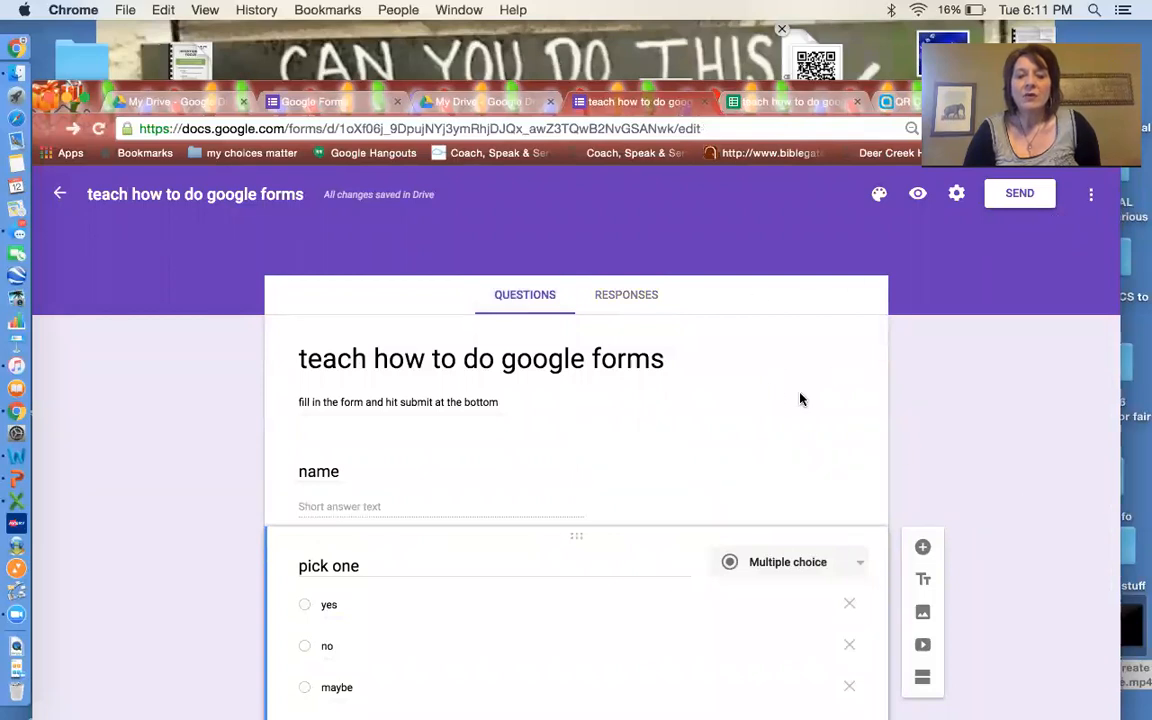
pyautogui.moveTo(920, 414)
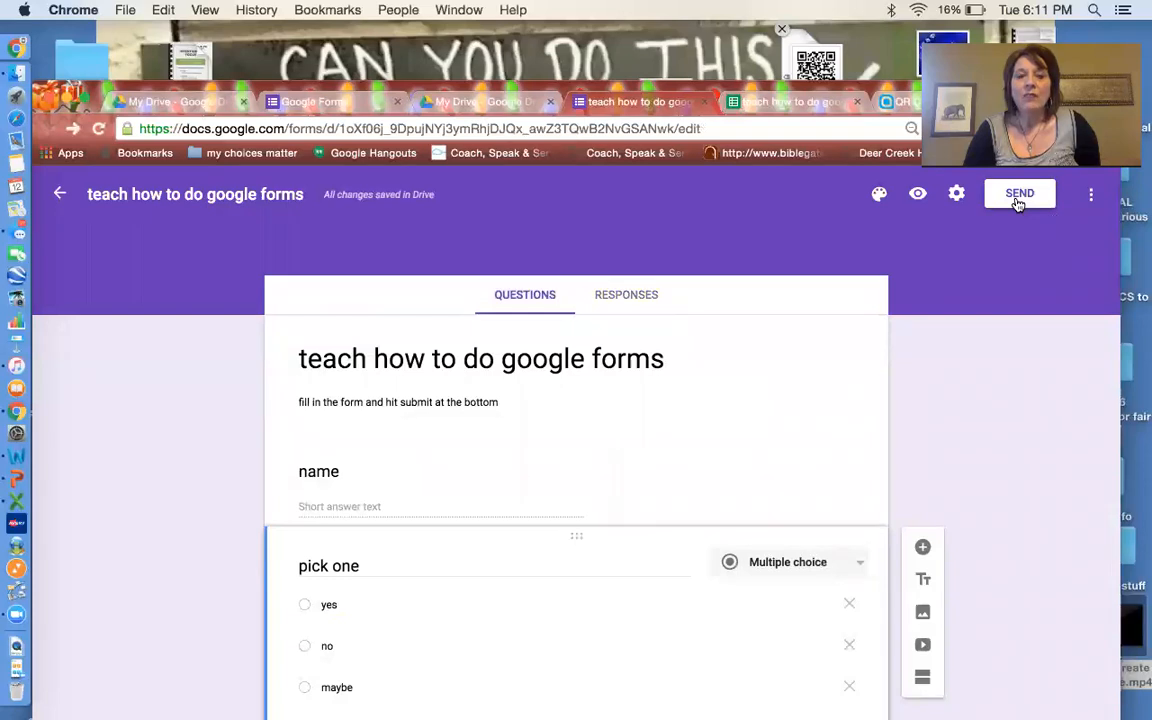
pyautogui.click(1020, 192)
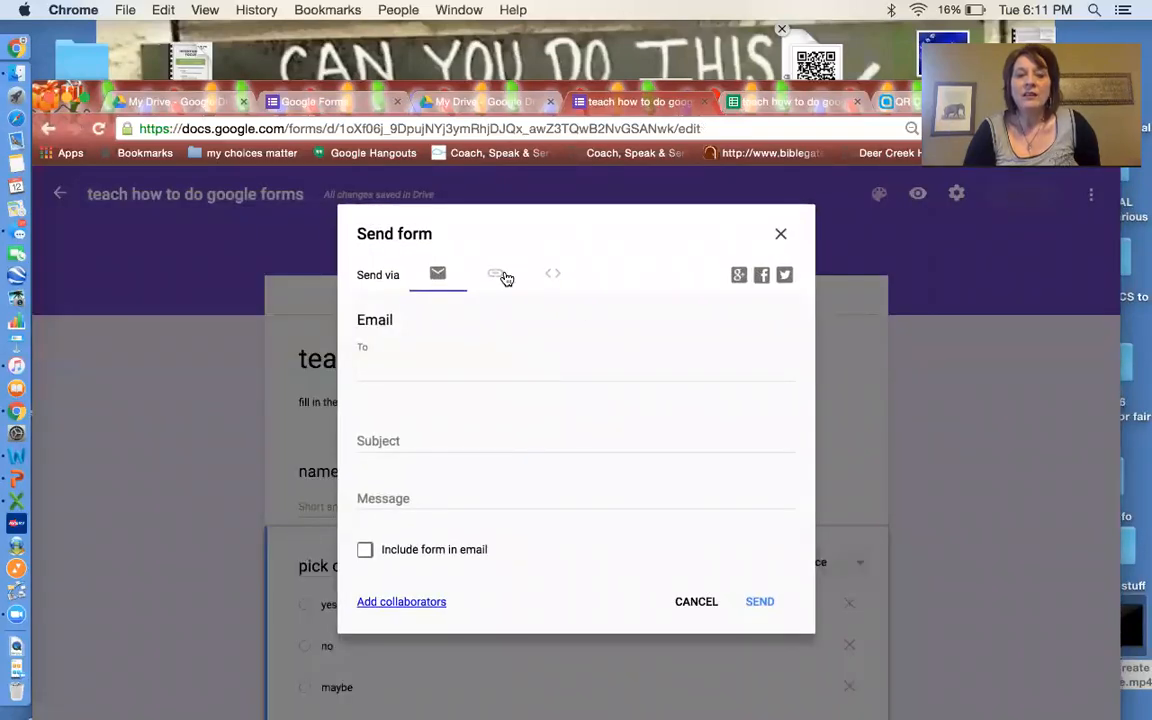
pyautogui.click(496, 272)
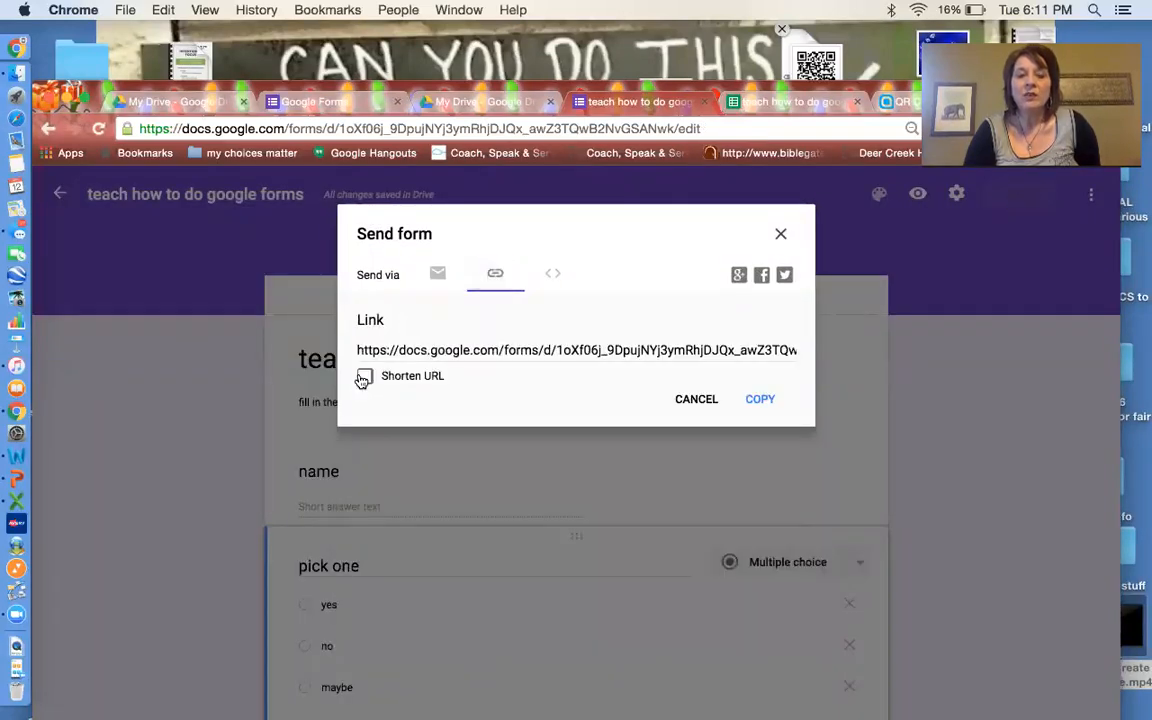
pyautogui.click(364, 376)
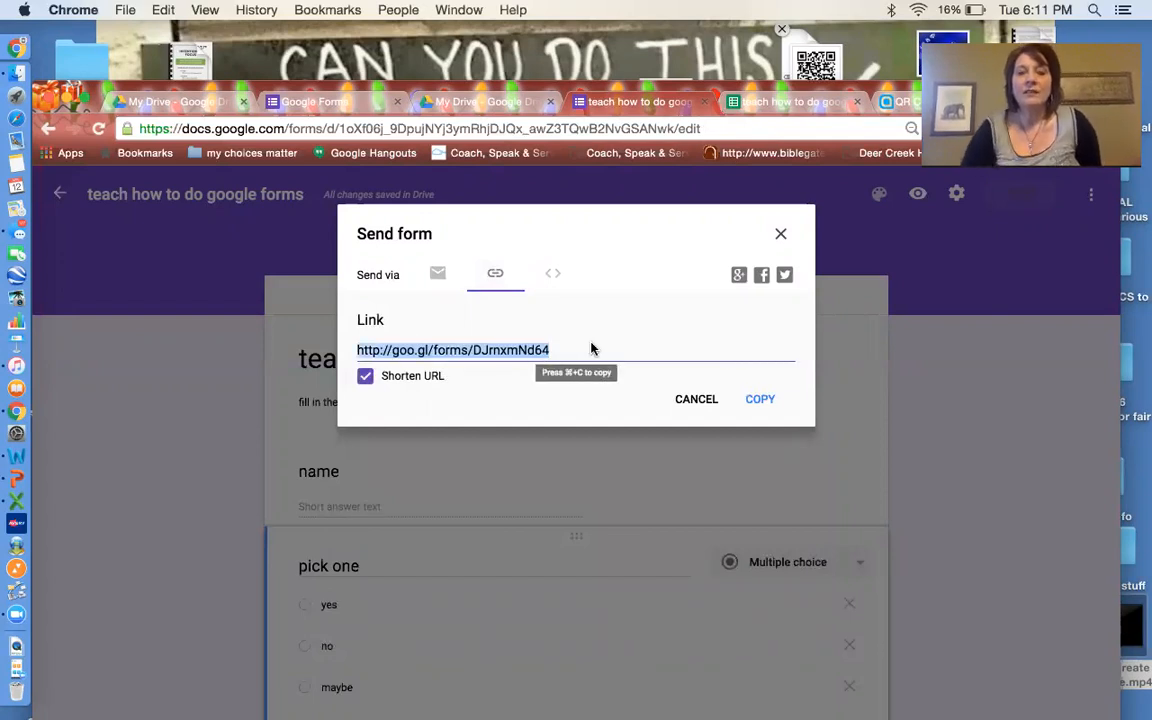
pyautogui.moveTo(830, 112)
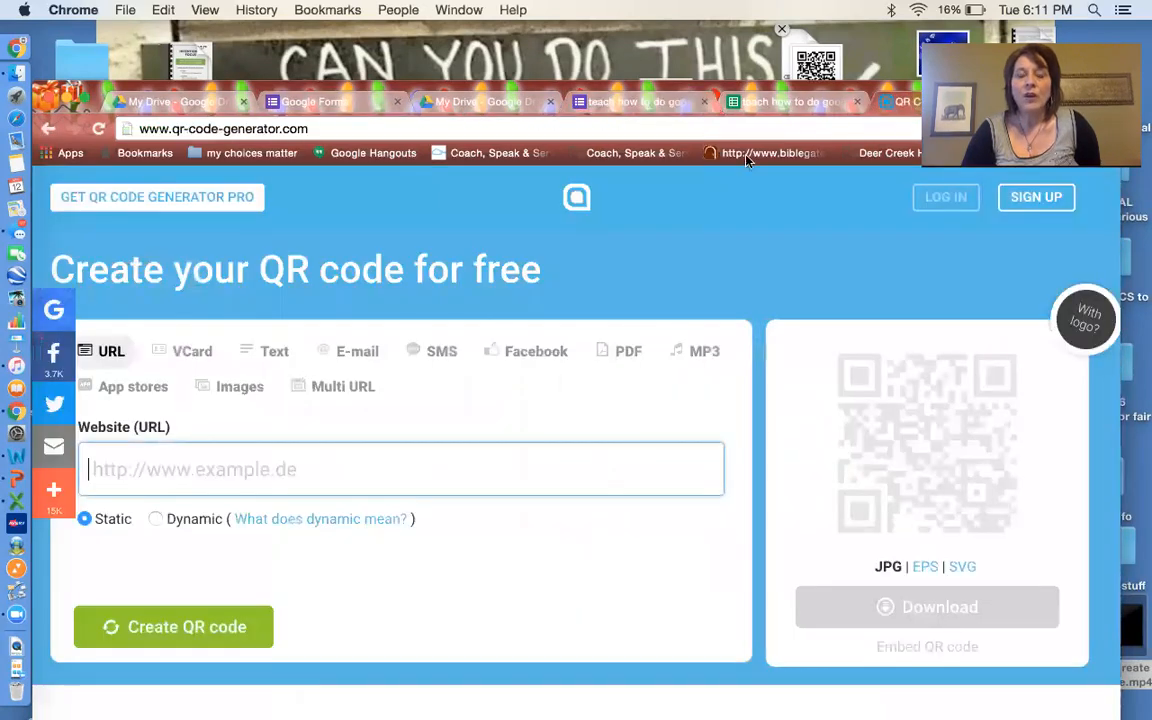
pyautogui.moveTo(296, 478)
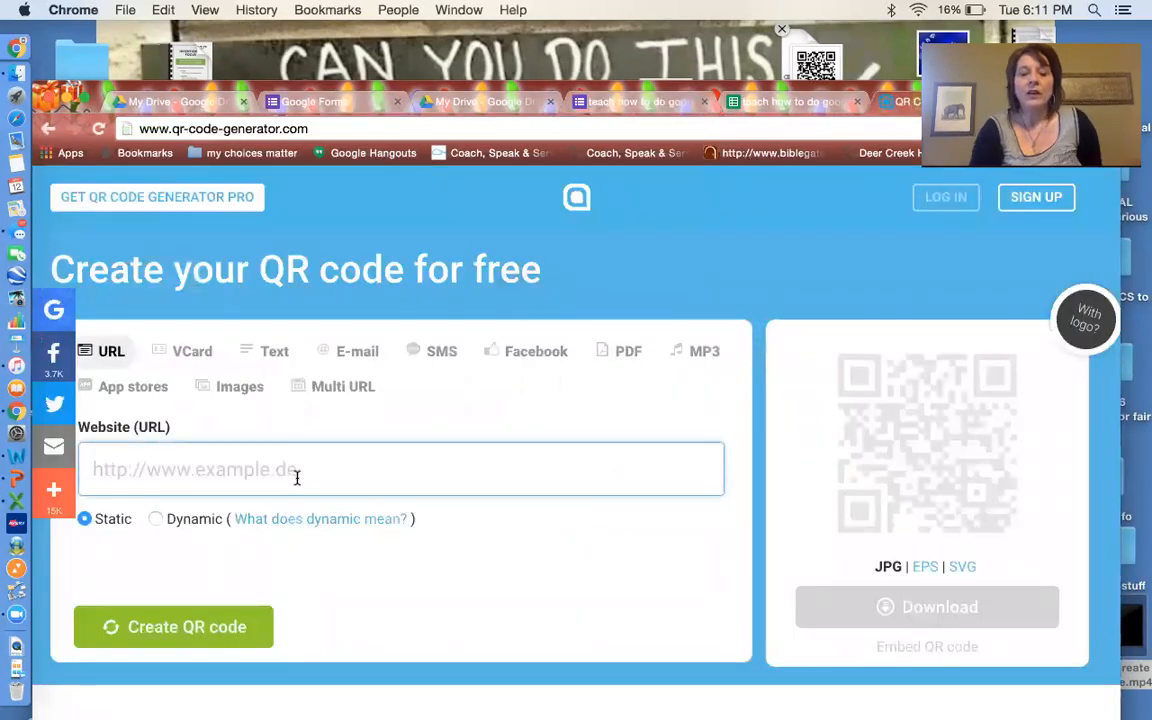
pyautogui.write('http://goo.gl/forms/DJrnxmNd64')
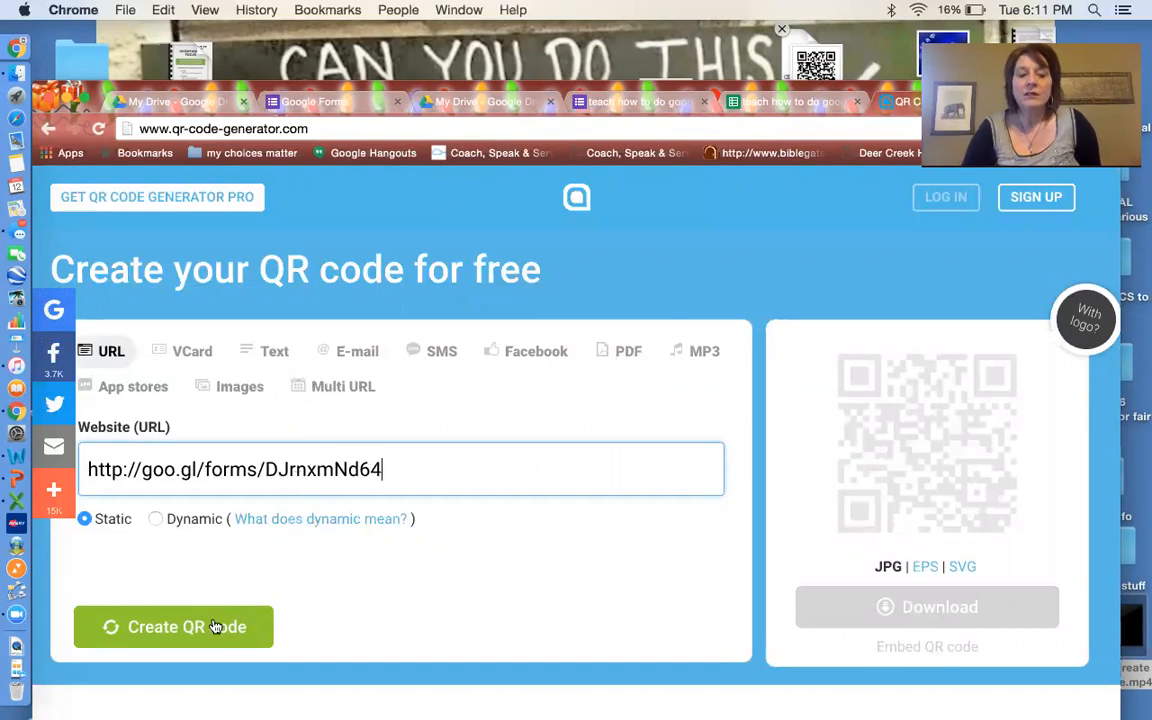
pyautogui.click(172, 628)
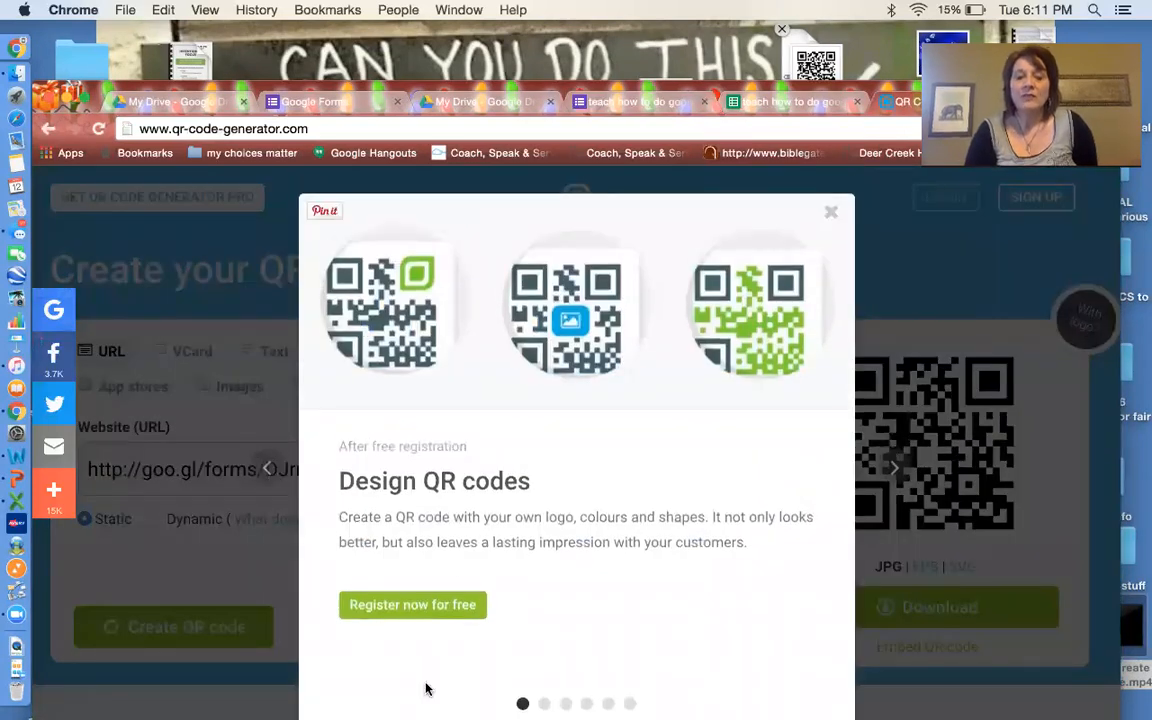
pyautogui.moveTo(388, 308)
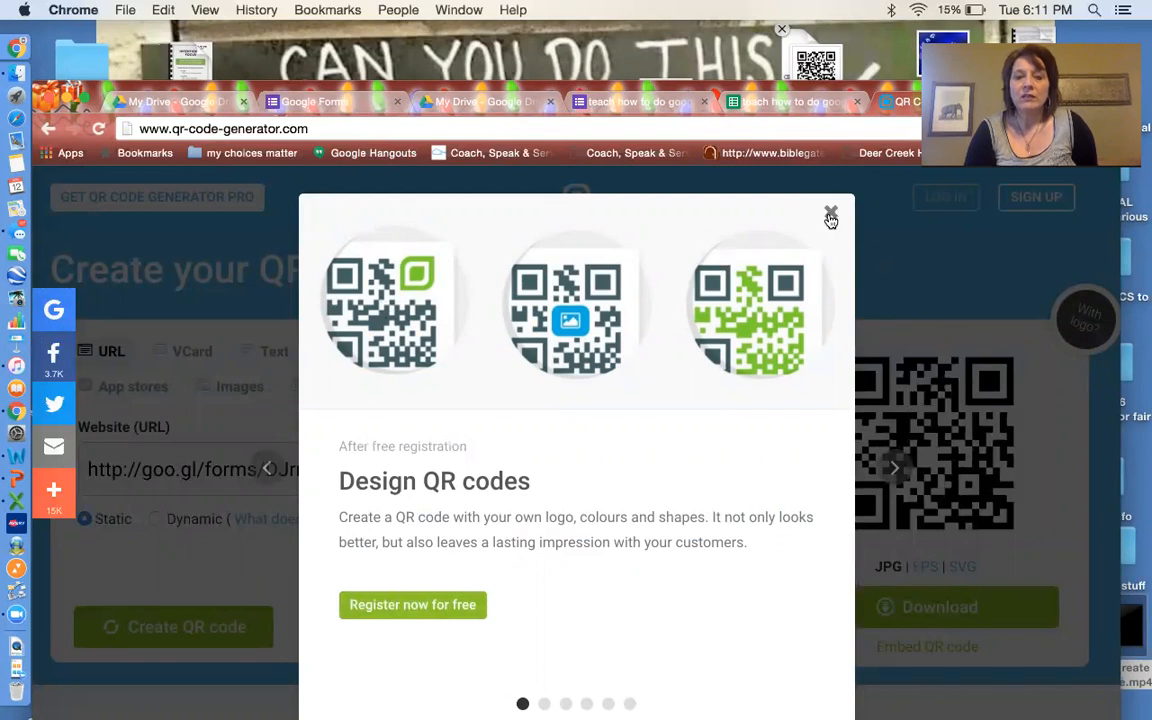
pyautogui.click(830, 216)
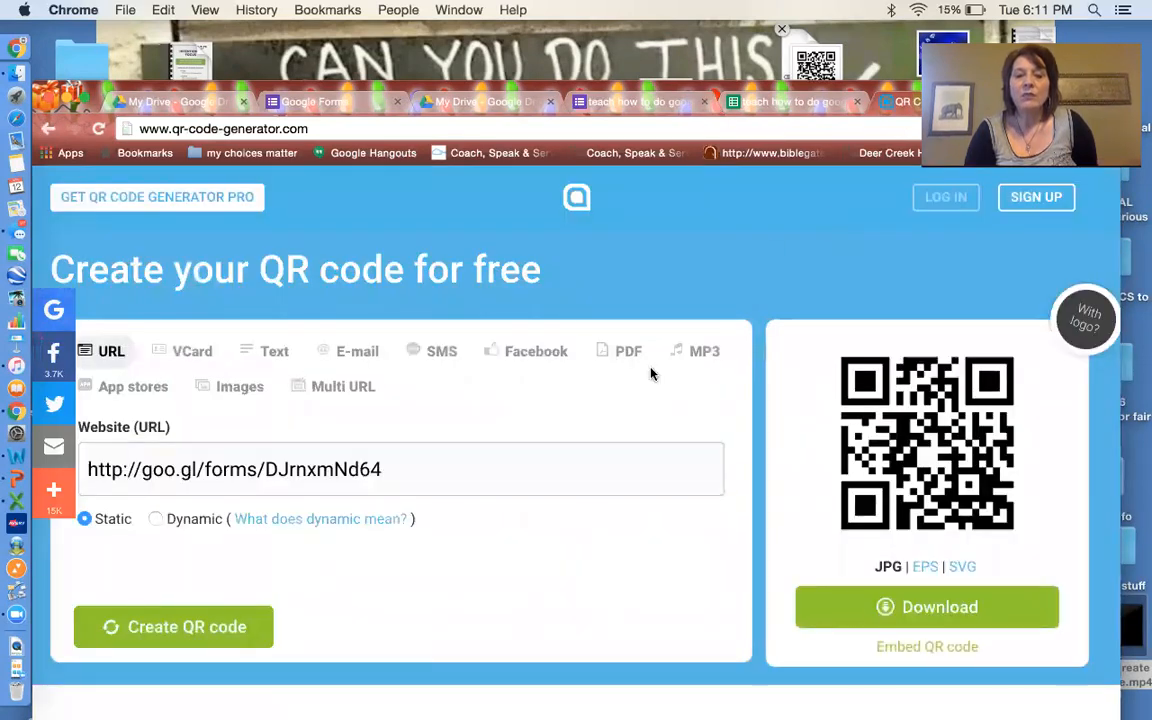
pyautogui.moveTo(936, 646)
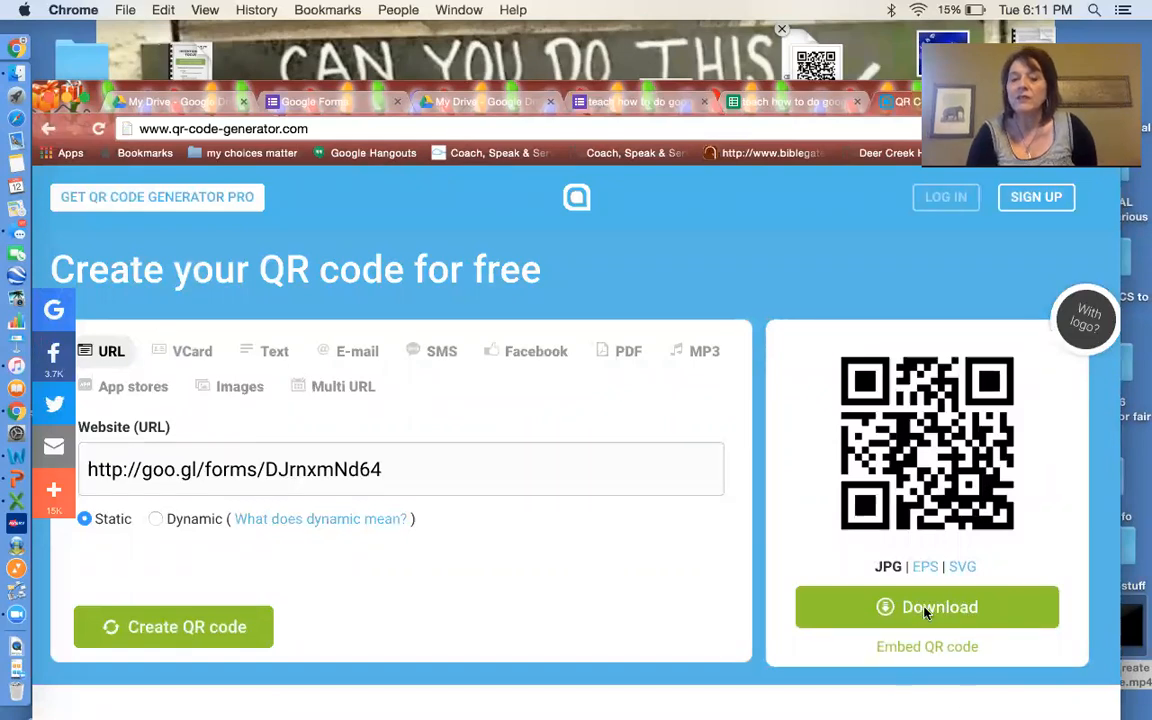
pyautogui.click(928, 608)
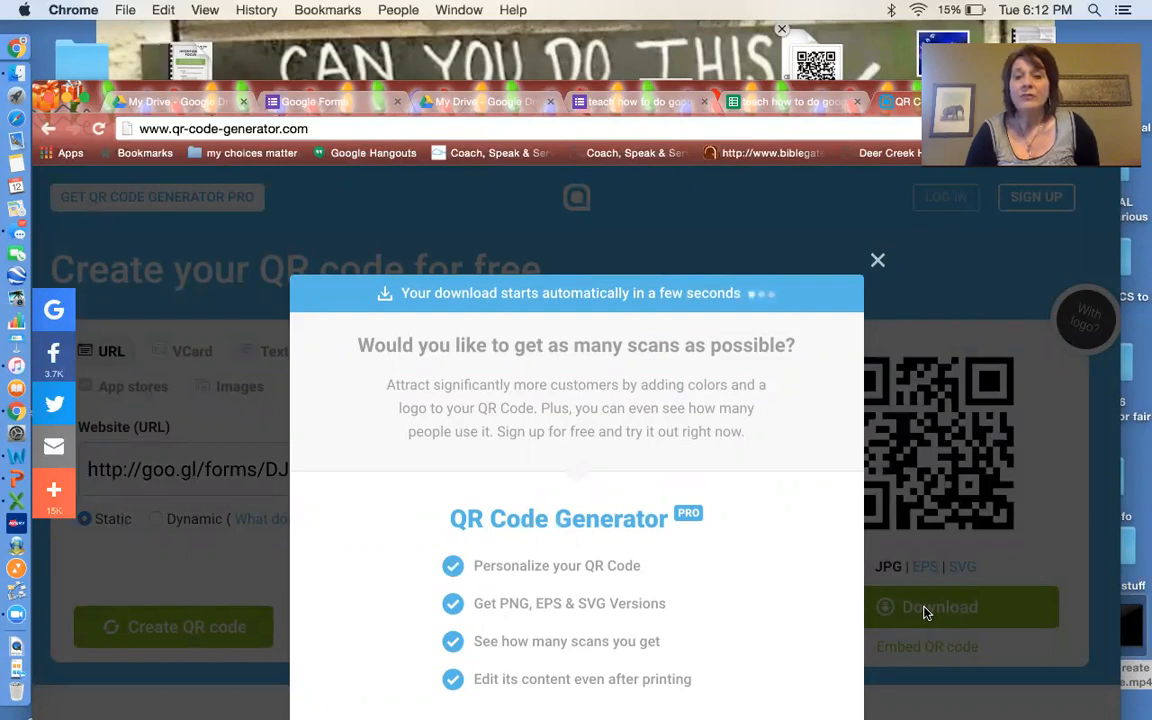
# Save the QR code download to the Desktop and view the plain QR image in Preview
pyautogui.click(940, 608)
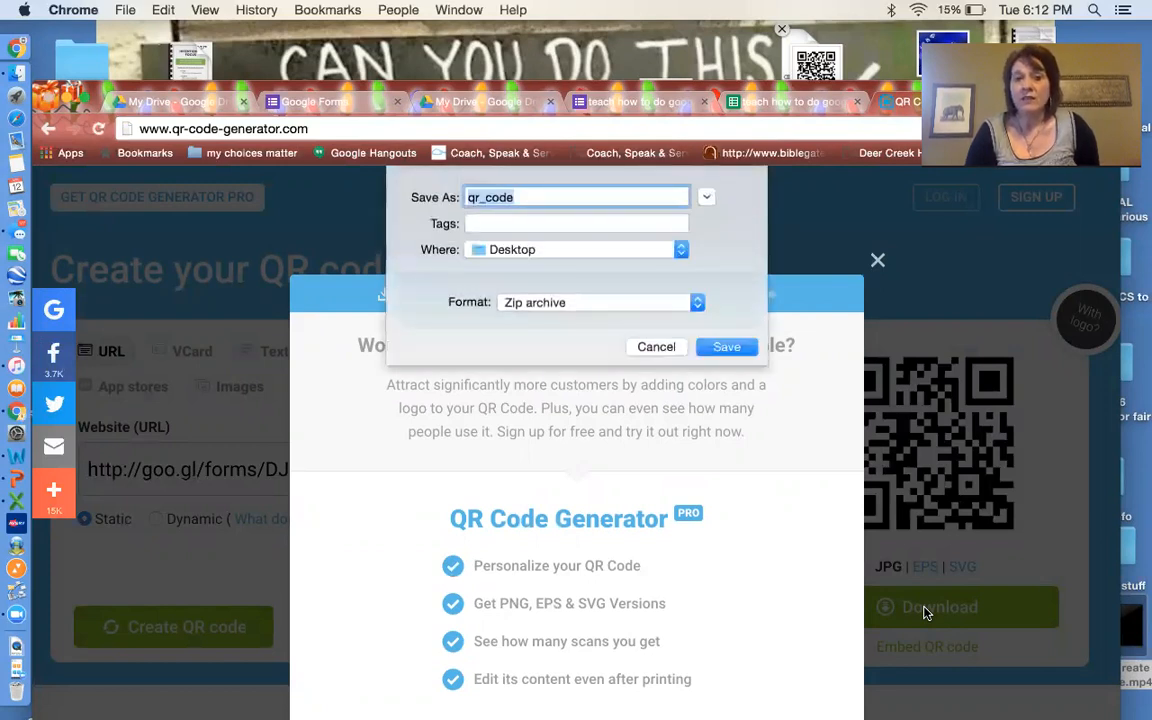
pyautogui.moveTo(726, 346)
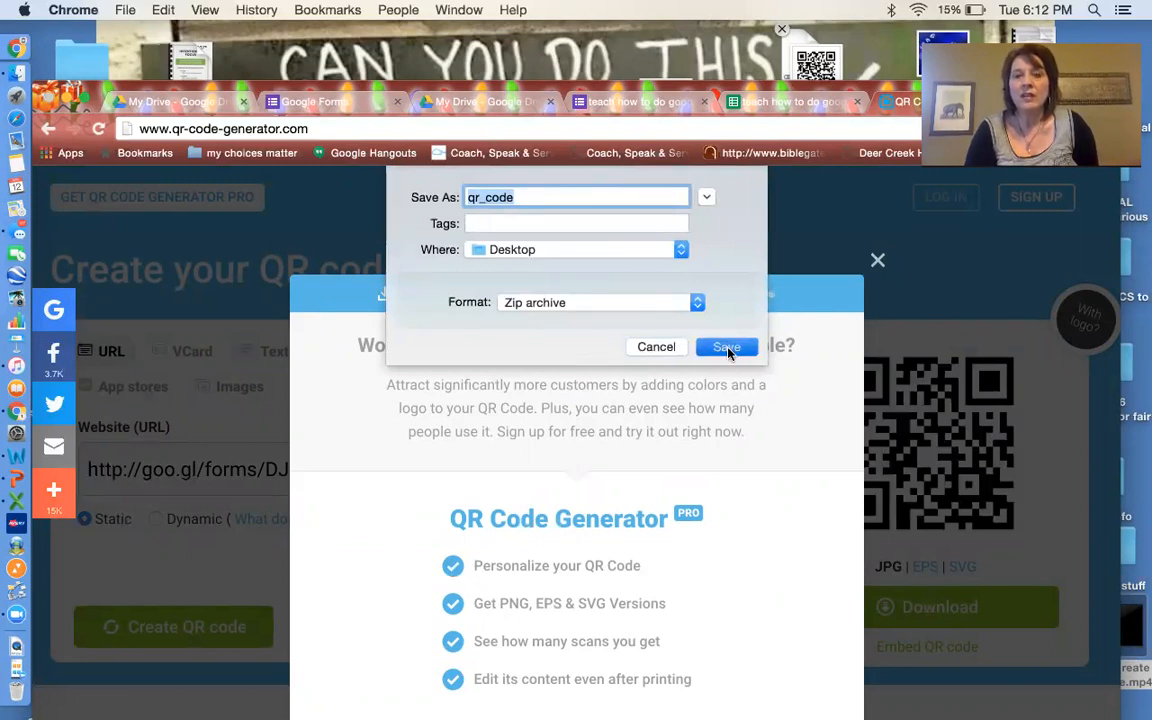
pyautogui.click(726, 348)
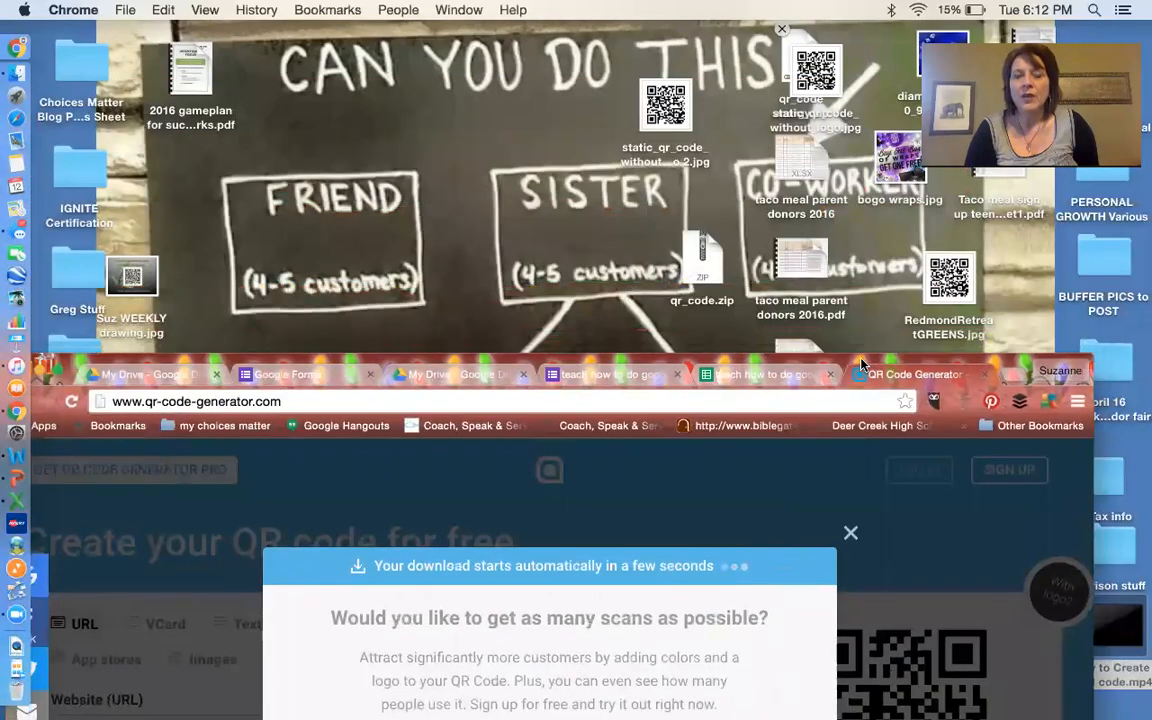
pyautogui.moveTo(868, 322)
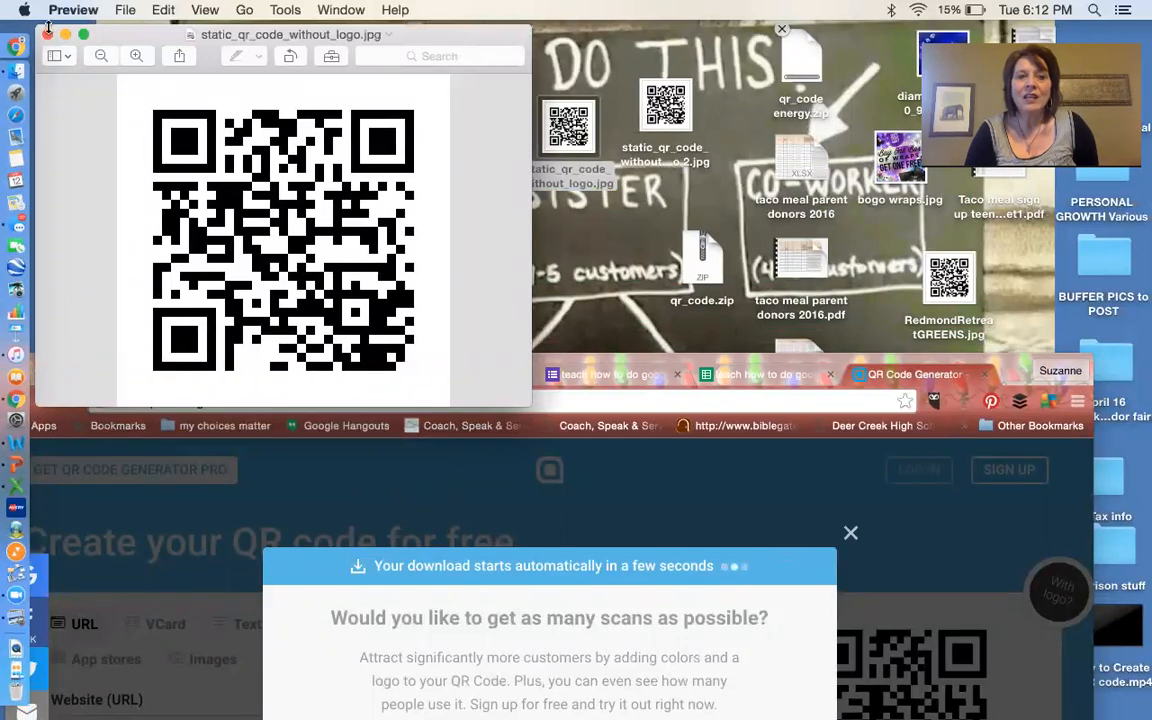
pyautogui.click(46, 34)
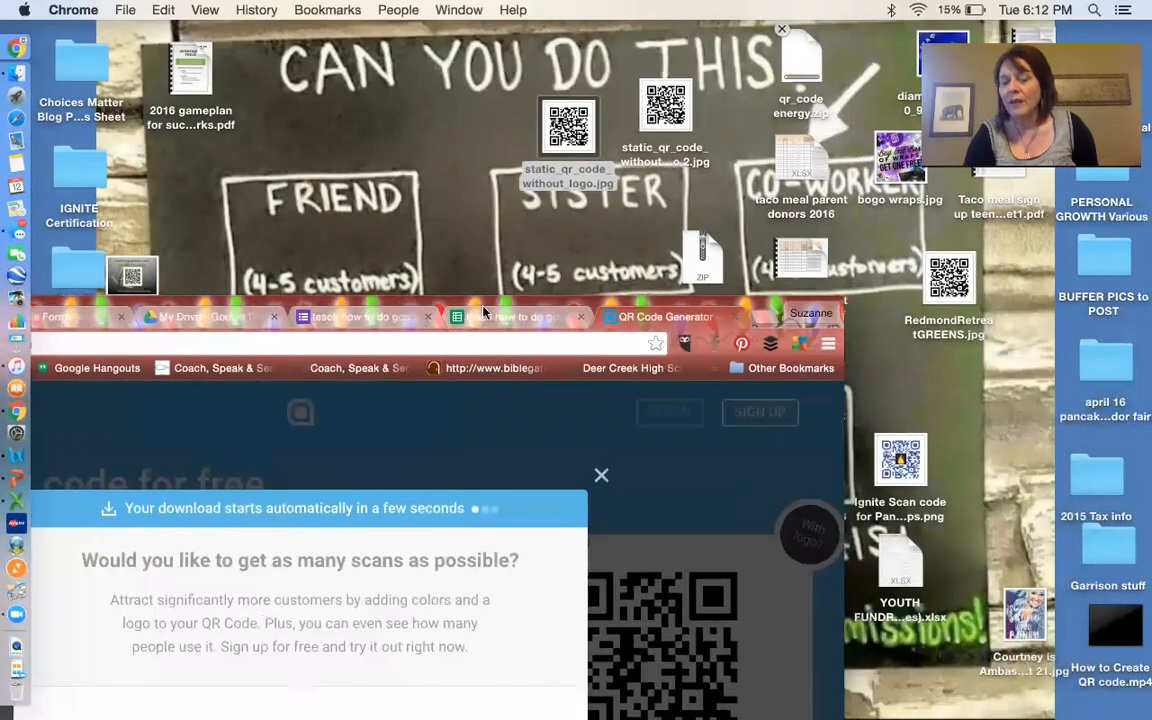
# View the example logo QR code, close it and bring the browser back to the front
pyautogui.click(898, 460)
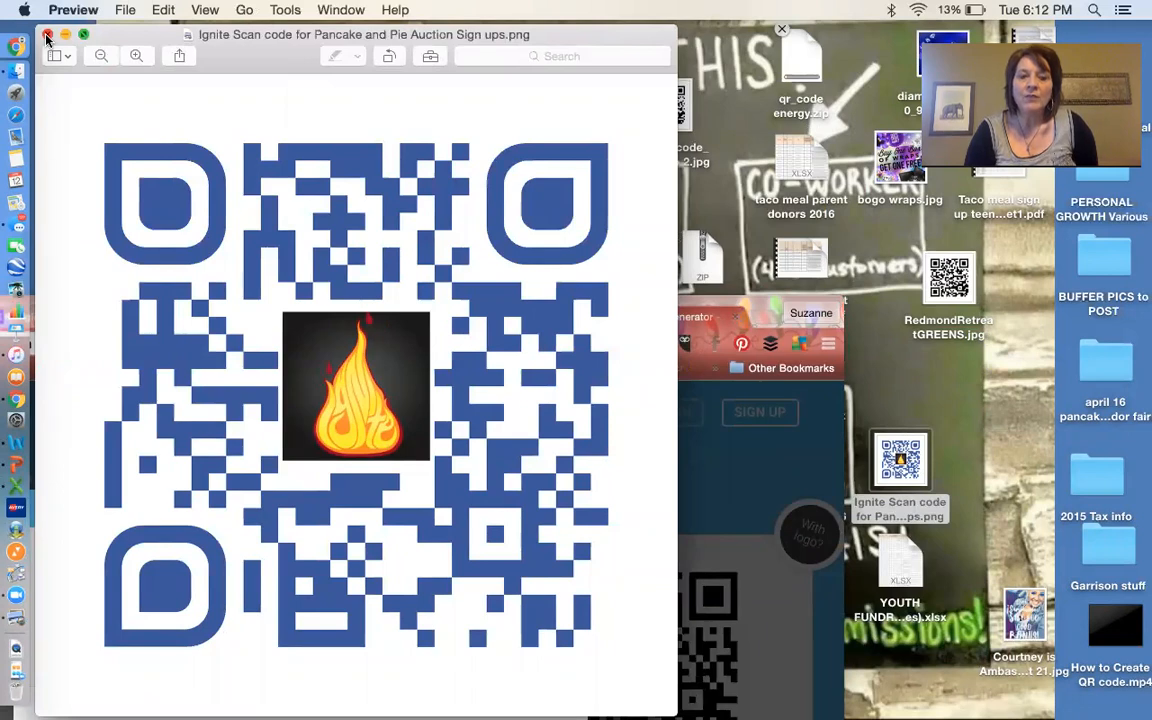
pyautogui.click(46, 34)
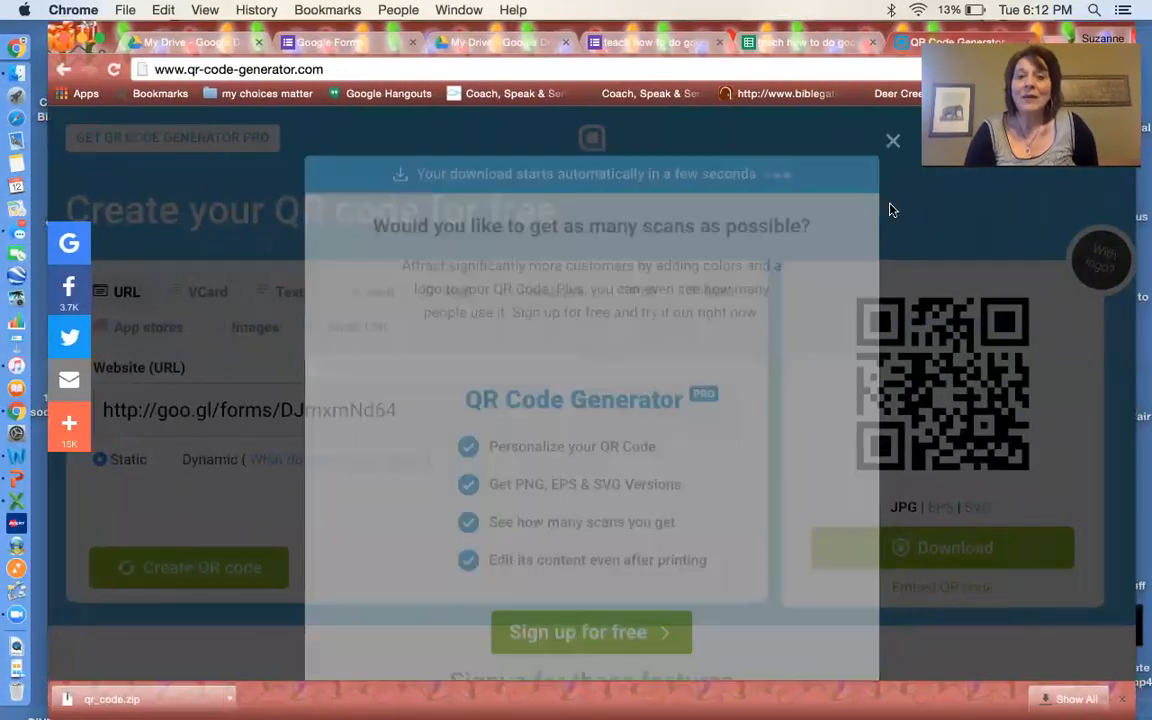
pyautogui.click(892, 140)
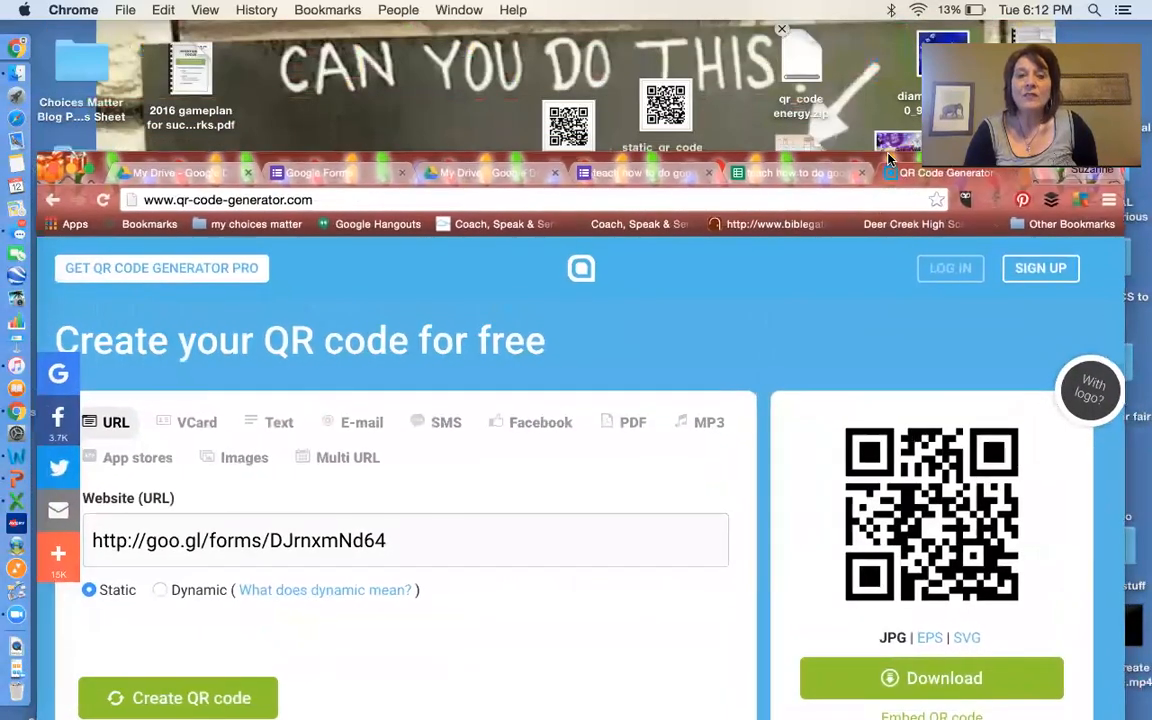
# Switch to the Google Forms home page listing recent forms
pyautogui.click(316, 172)
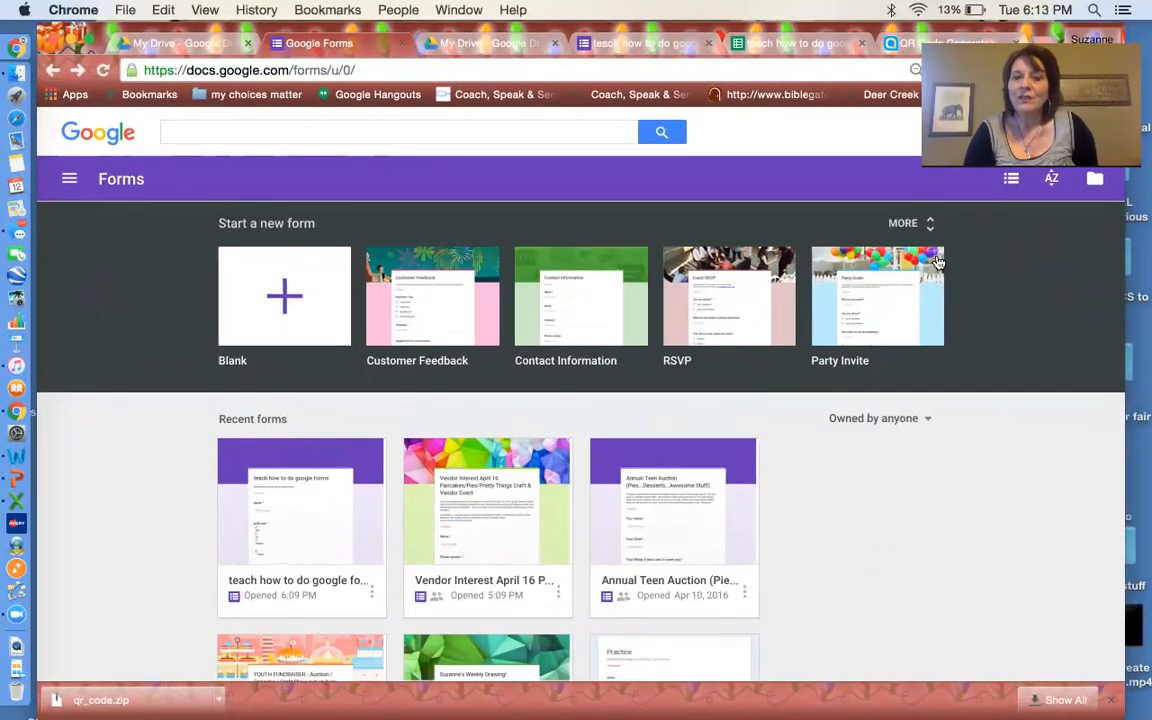
pyautogui.moveTo(976, 600)
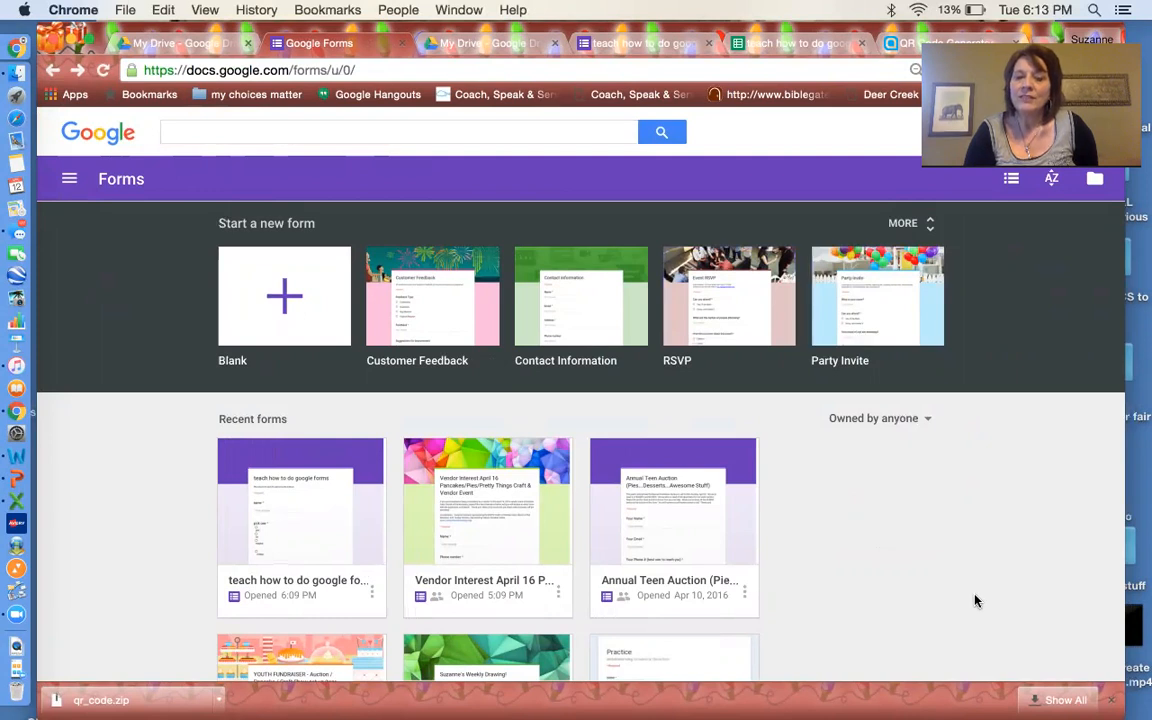
pyautogui.moveTo(824, 32)
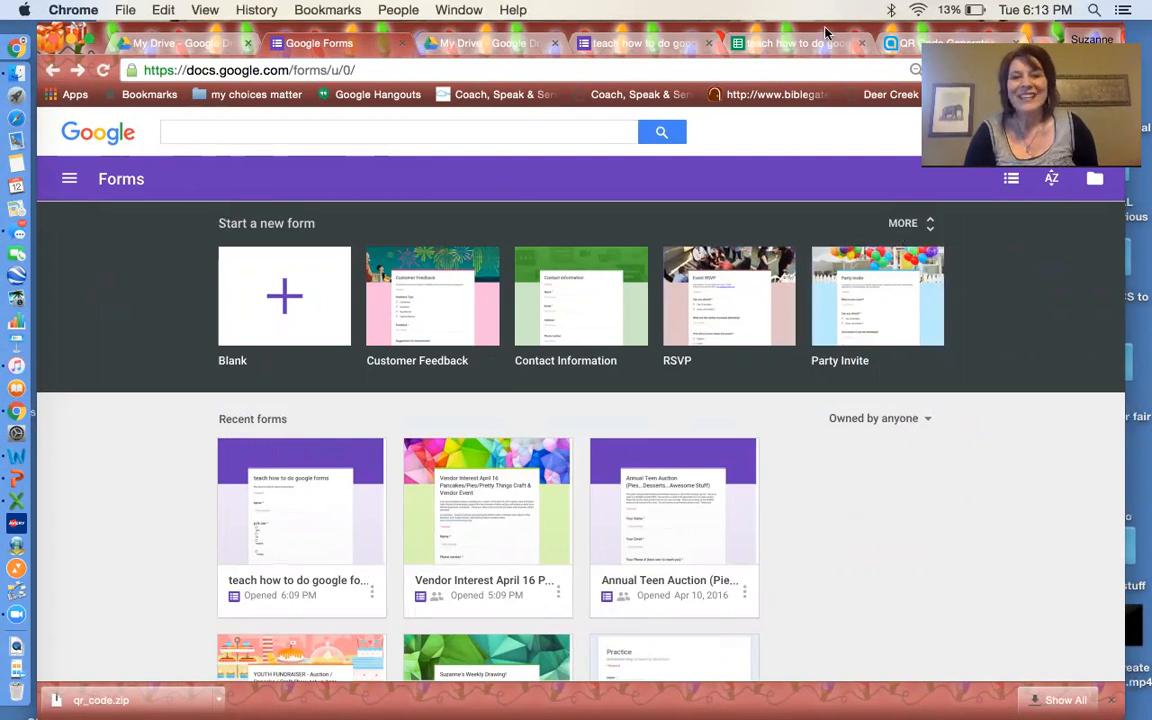
pyautogui.moveTo(776, 30)
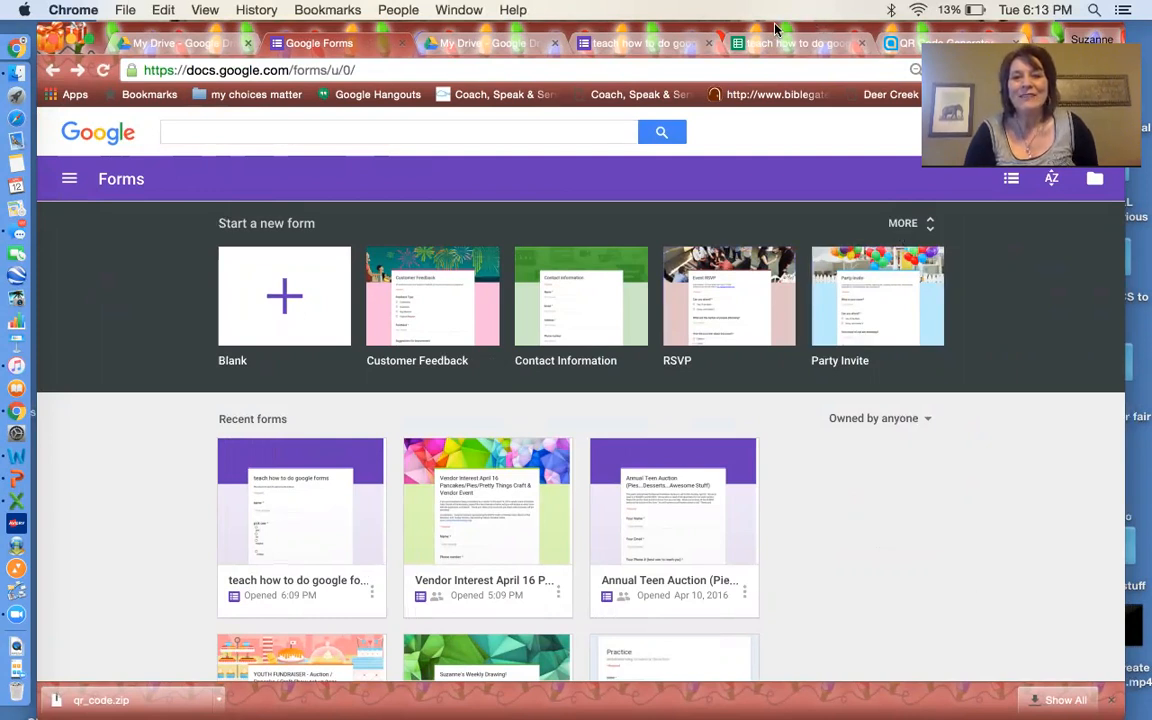